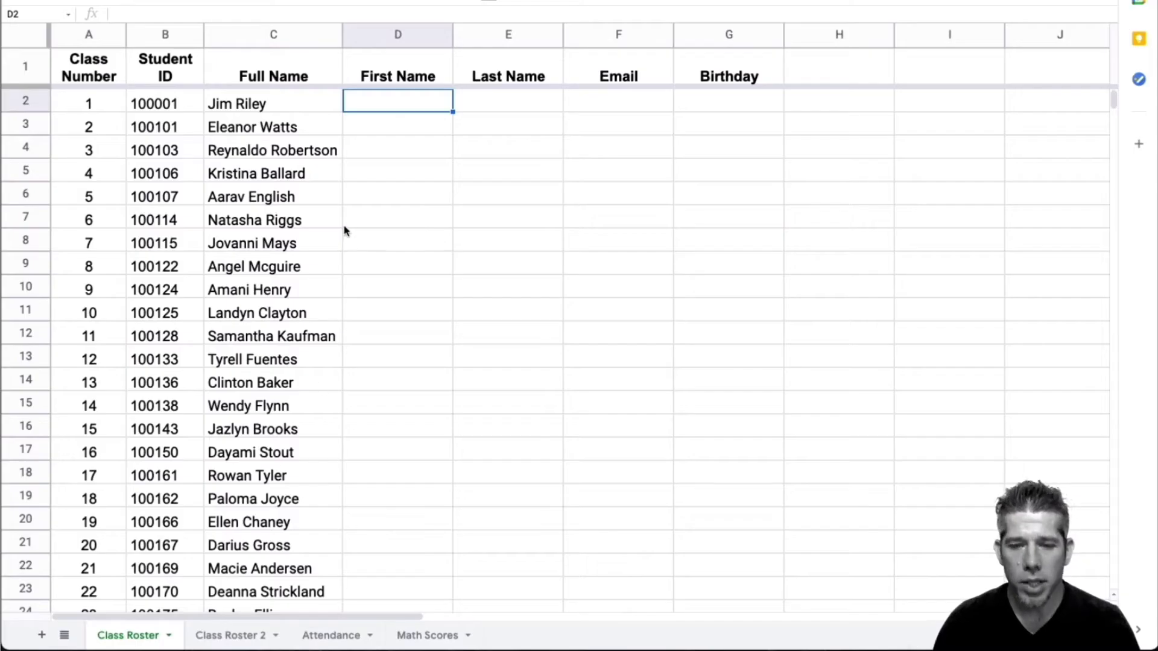
mouse_move(190, 437)
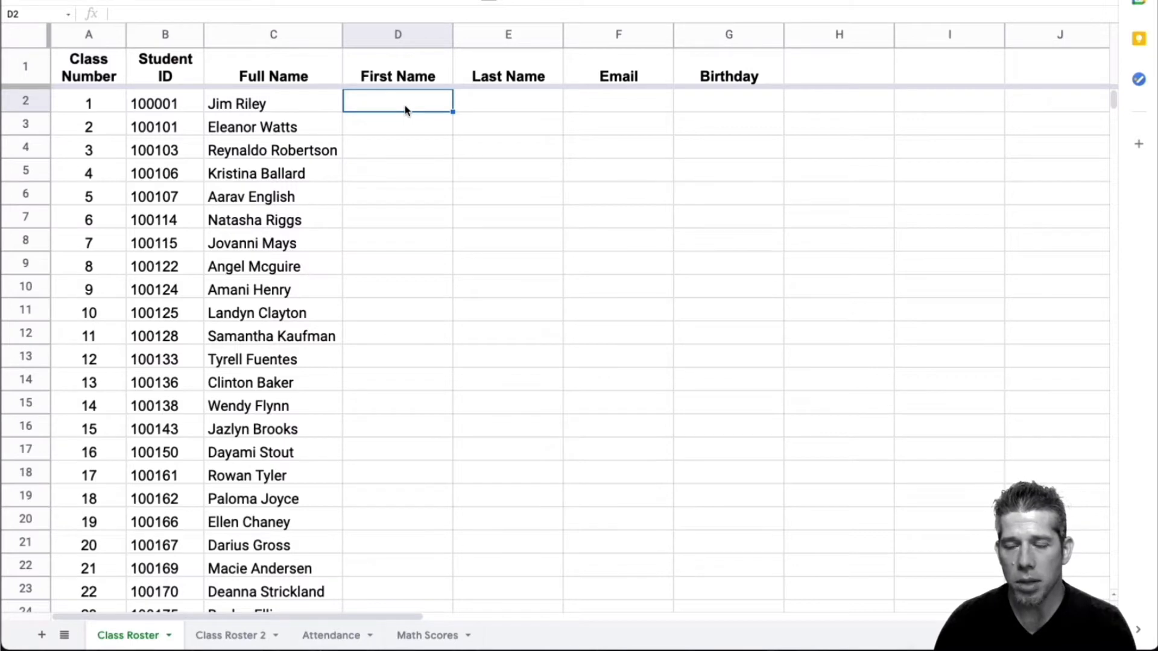
Enter =SPLIT(C2," ") in D2 so Jim Riley splits into Jim and Riley
left_click(507, 102)
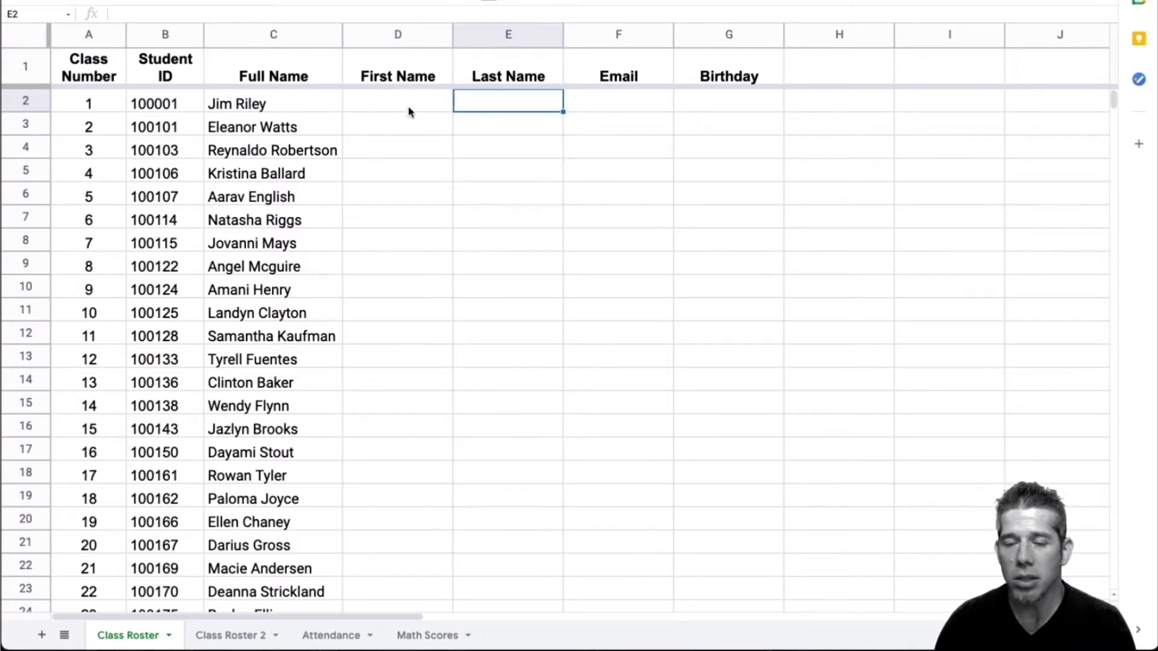
mouse_move(548, 176)
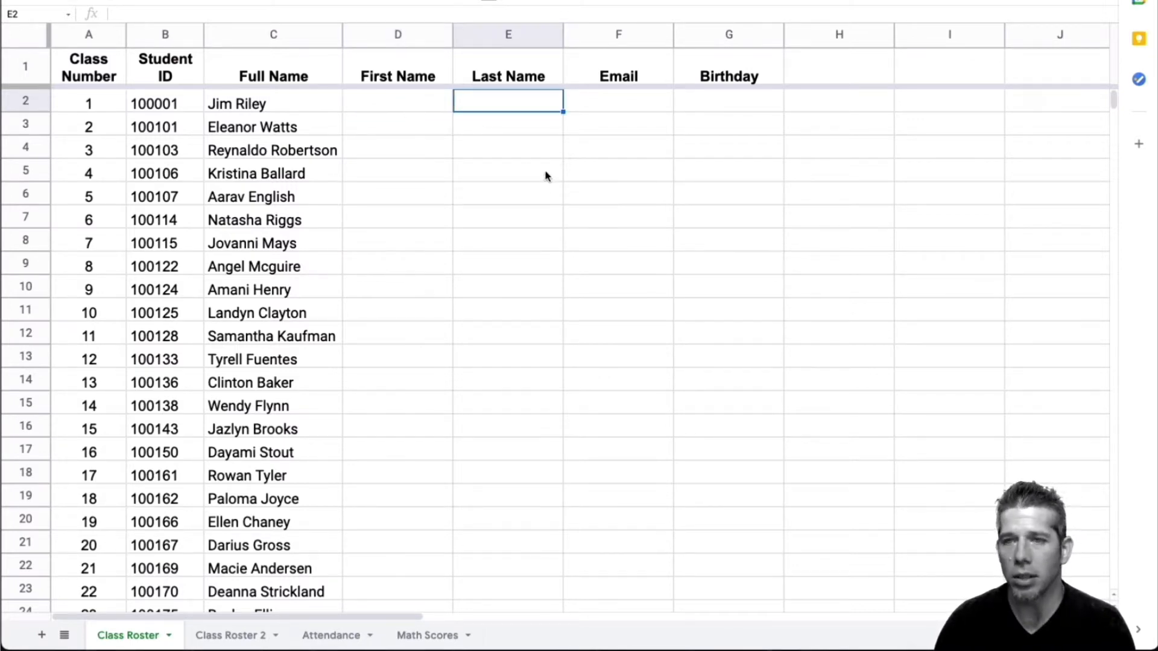
left_click(397, 102)
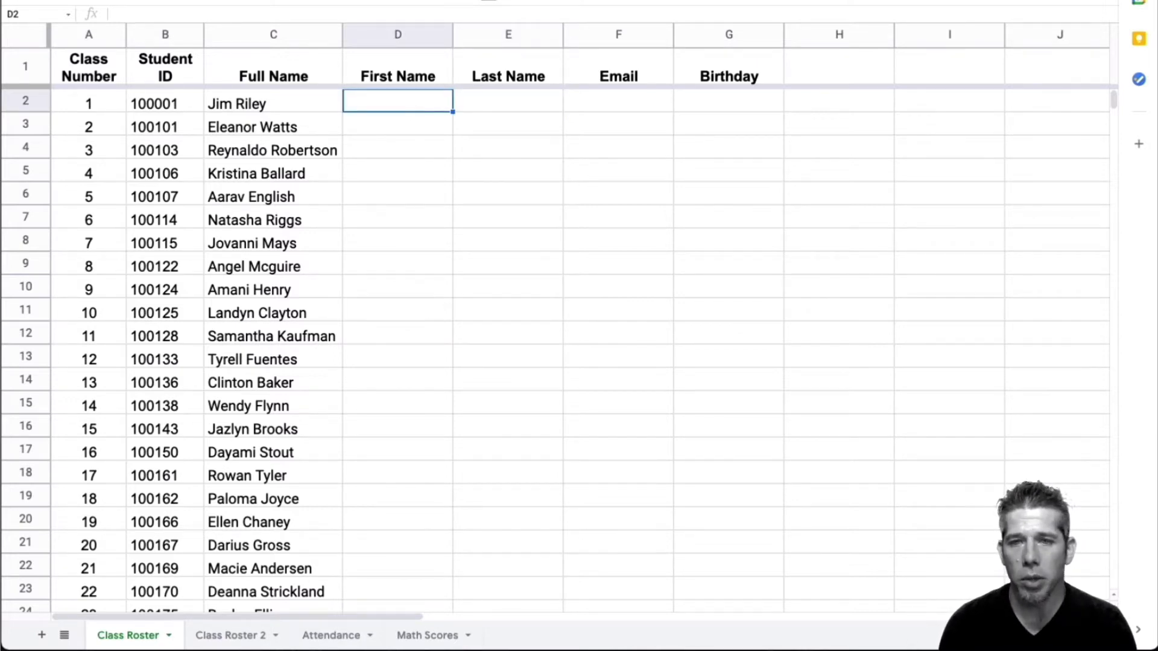
type("=")
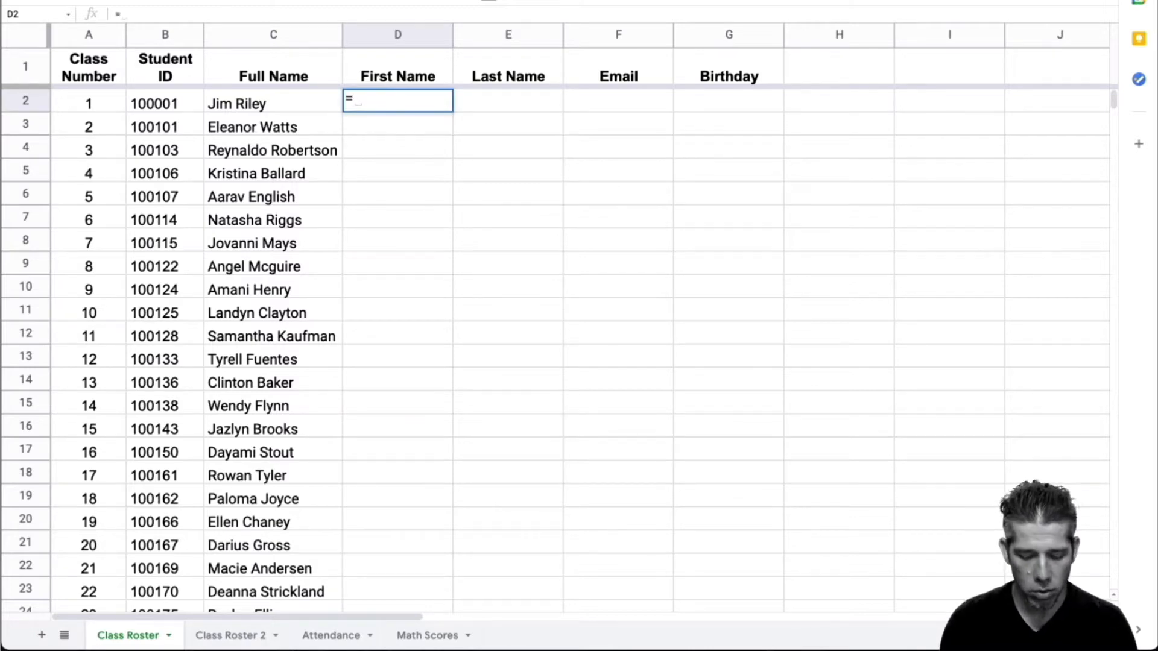
type("sp")
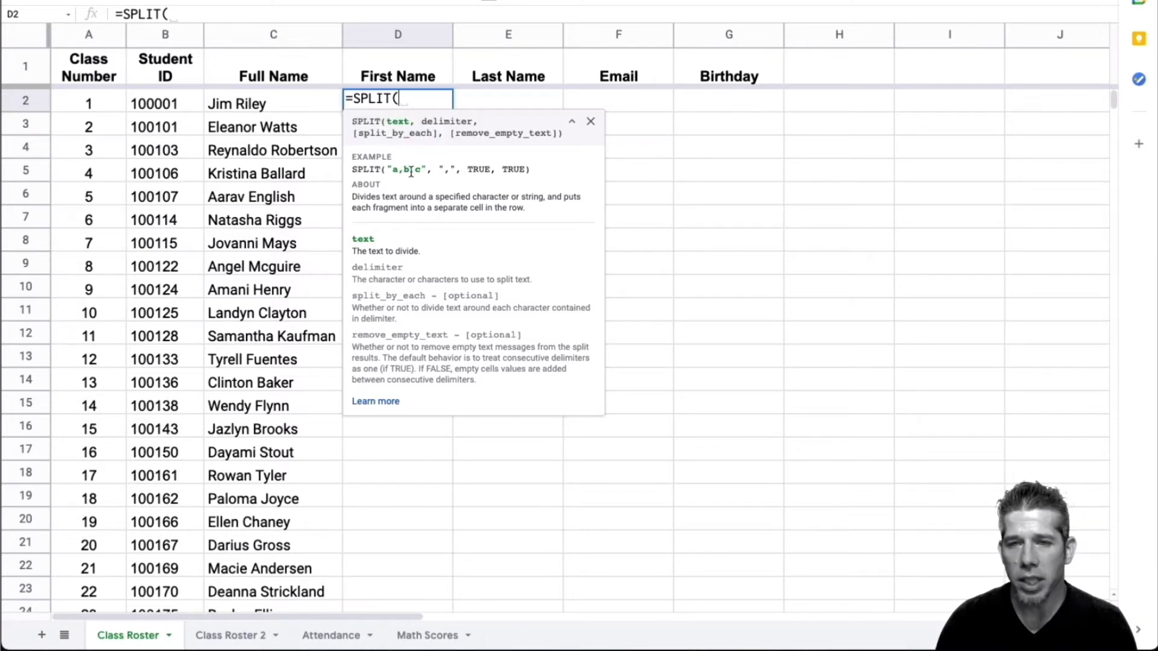
mouse_move(437, 181)
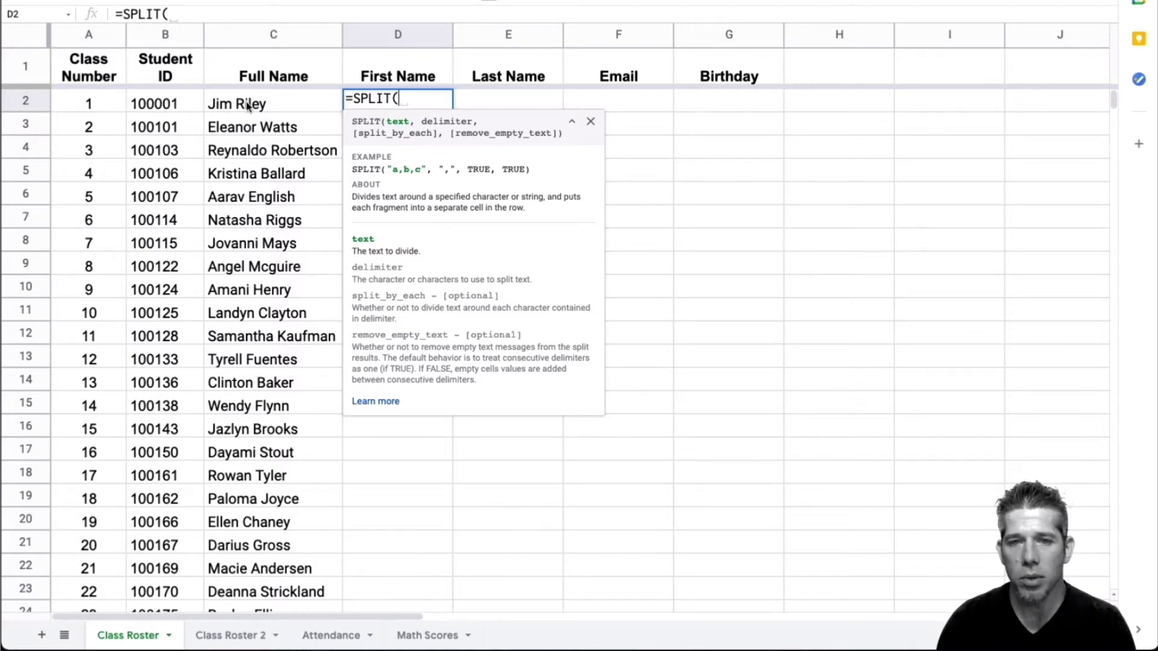
left_click(274, 103)
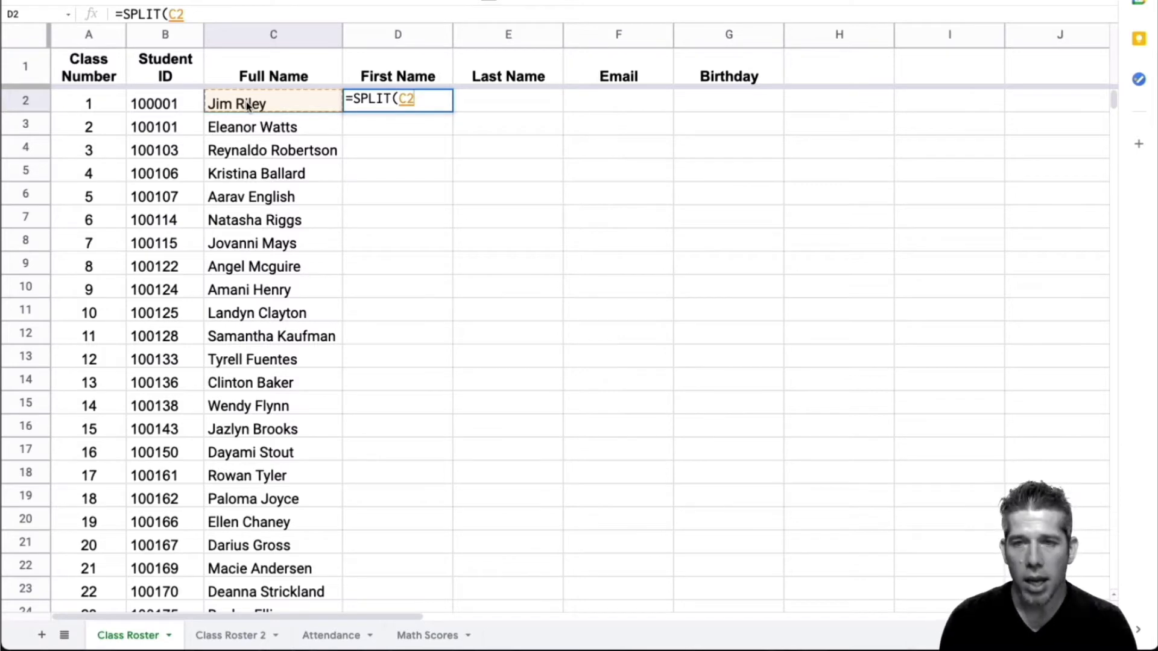
type(",")
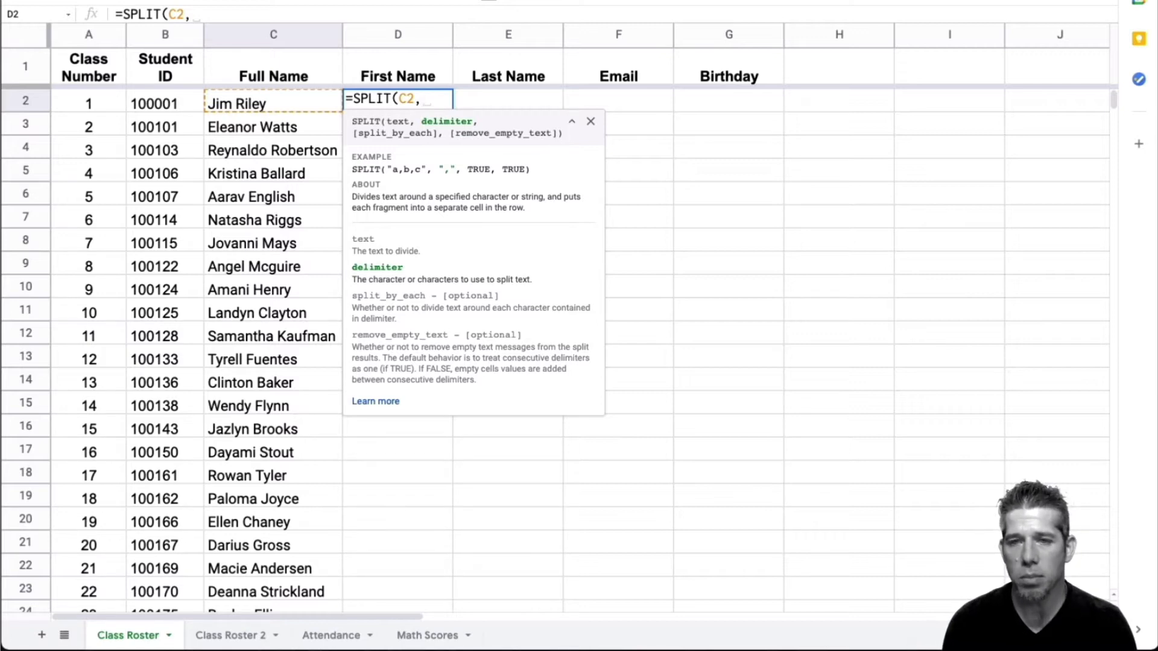
type("\" \")")
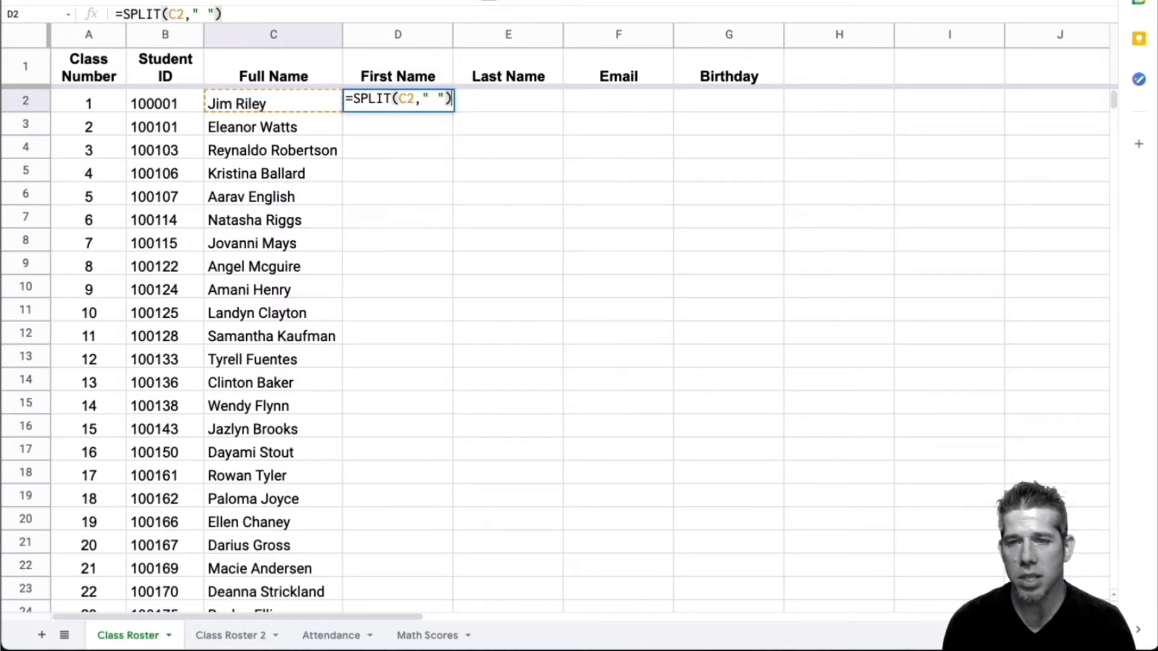
key("Enter")
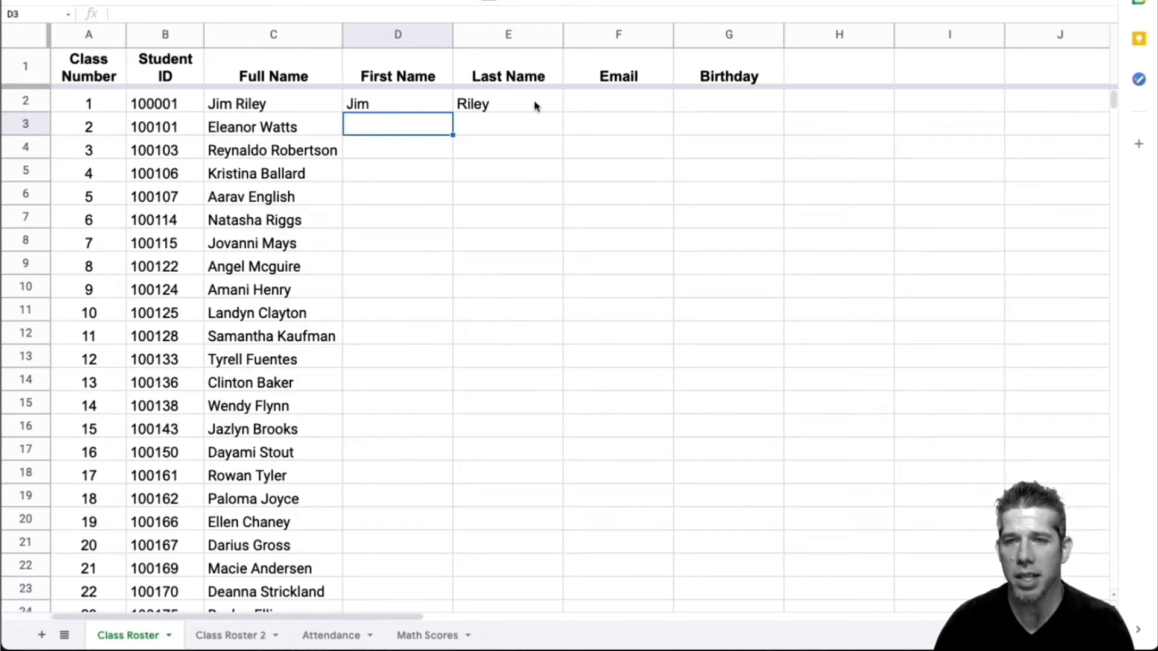
mouse_move(491, 106)
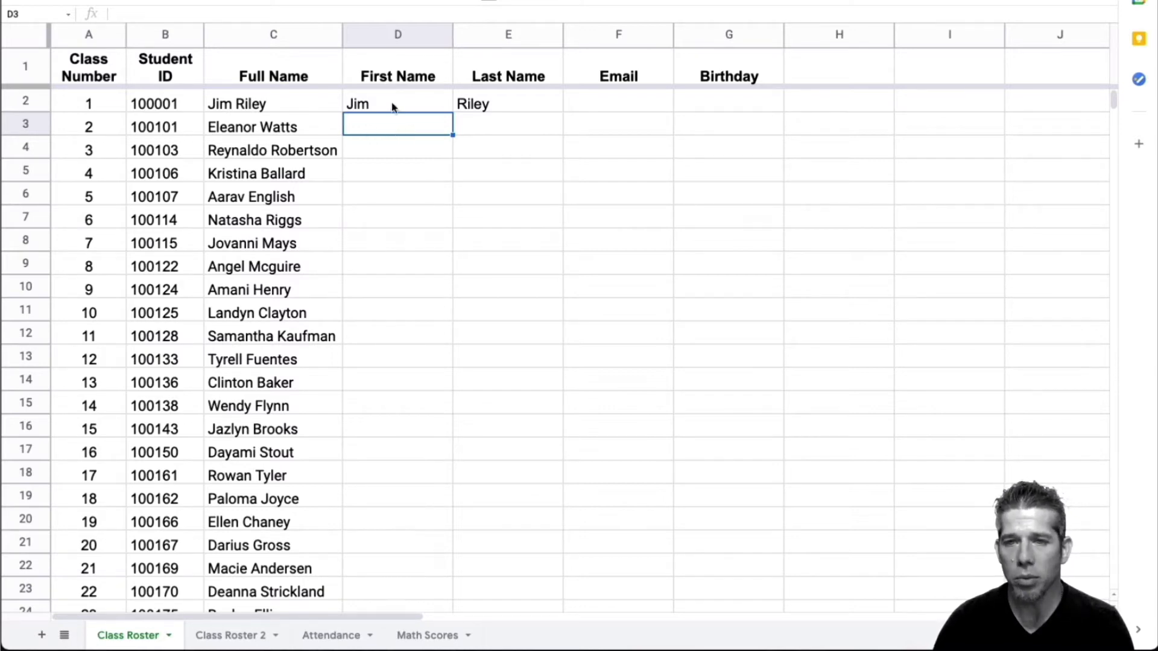
left_click(397, 103)
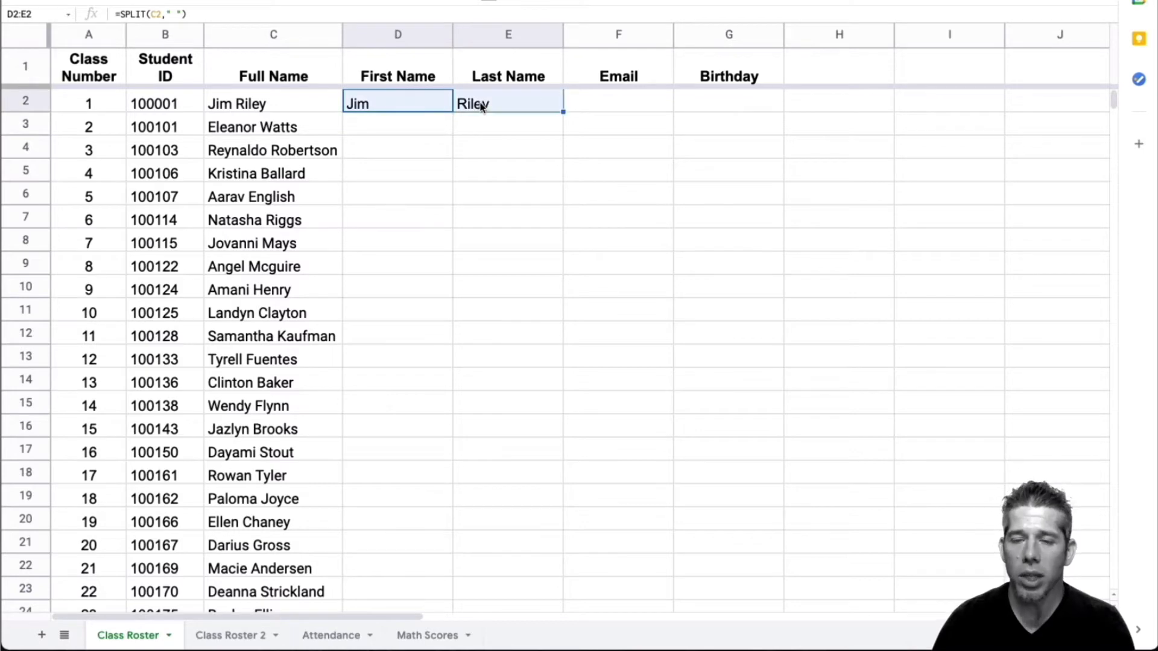
left_click(397, 102)
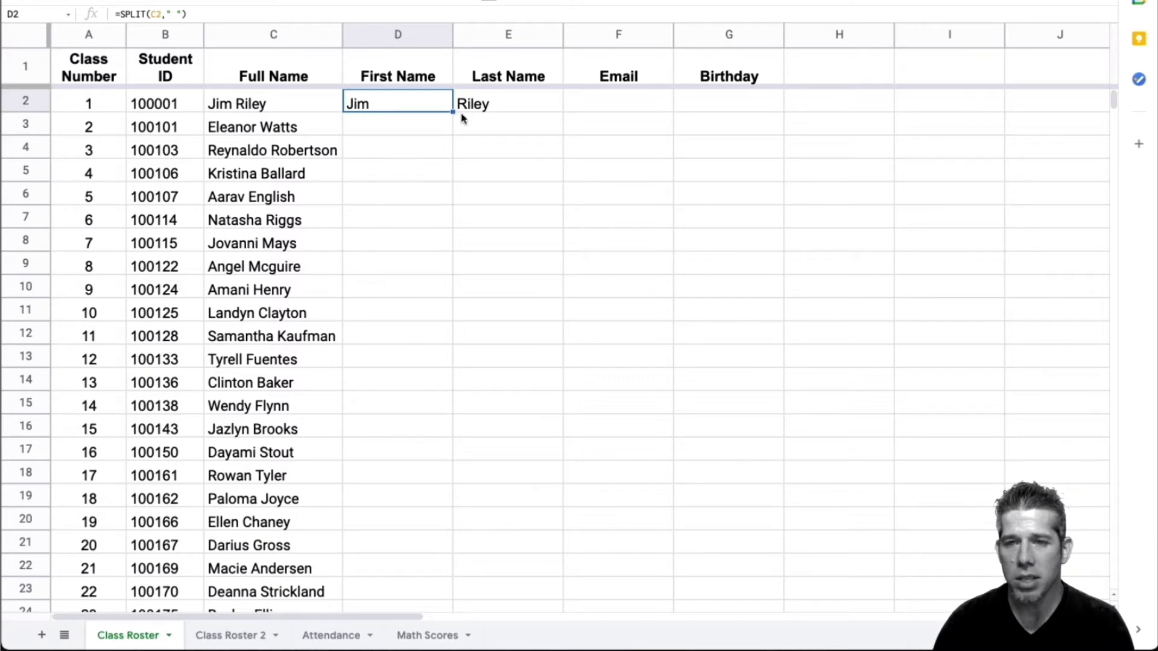
mouse_move(452, 114)
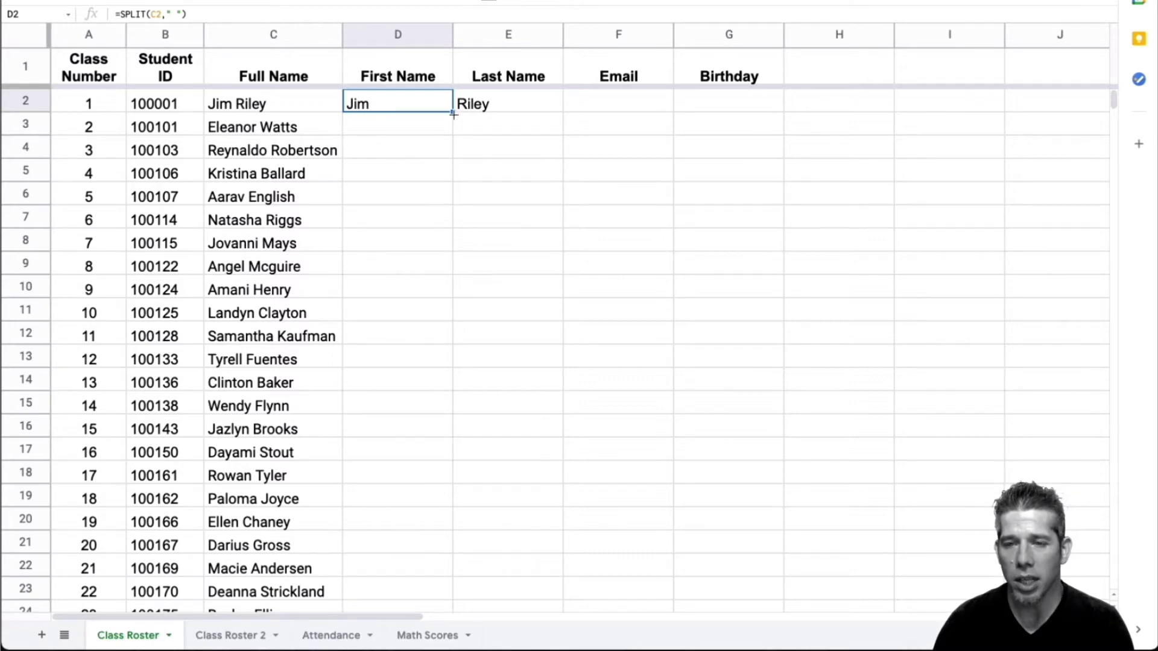
left_click_drag(450, 114, 440, 576)
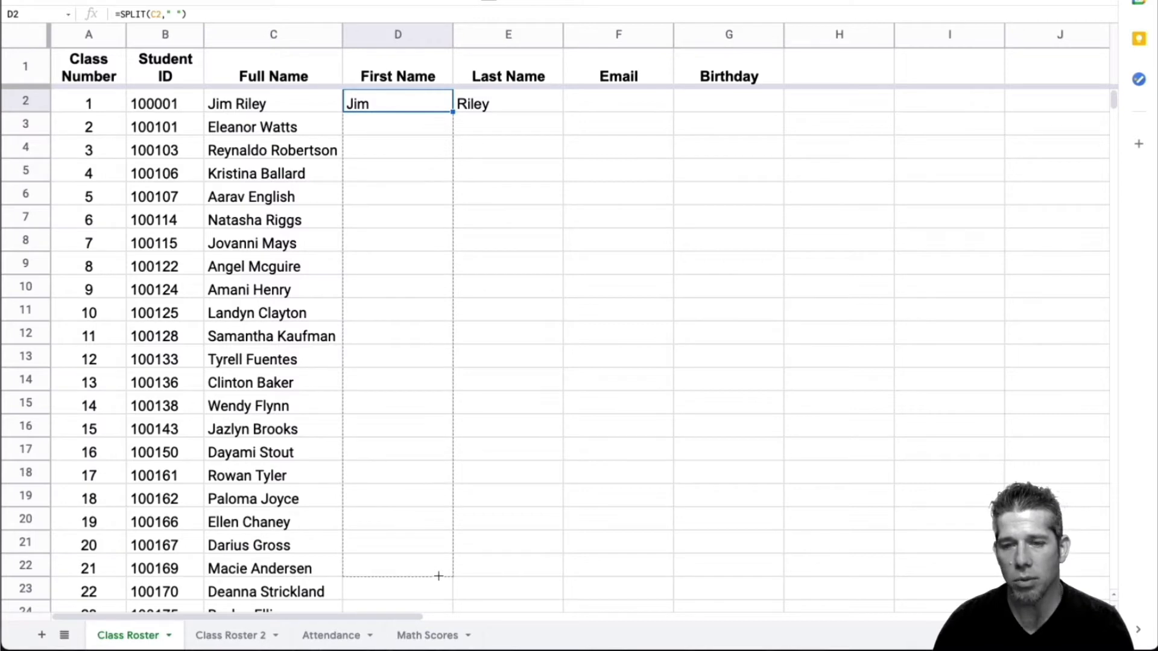
scroll("down", 3)
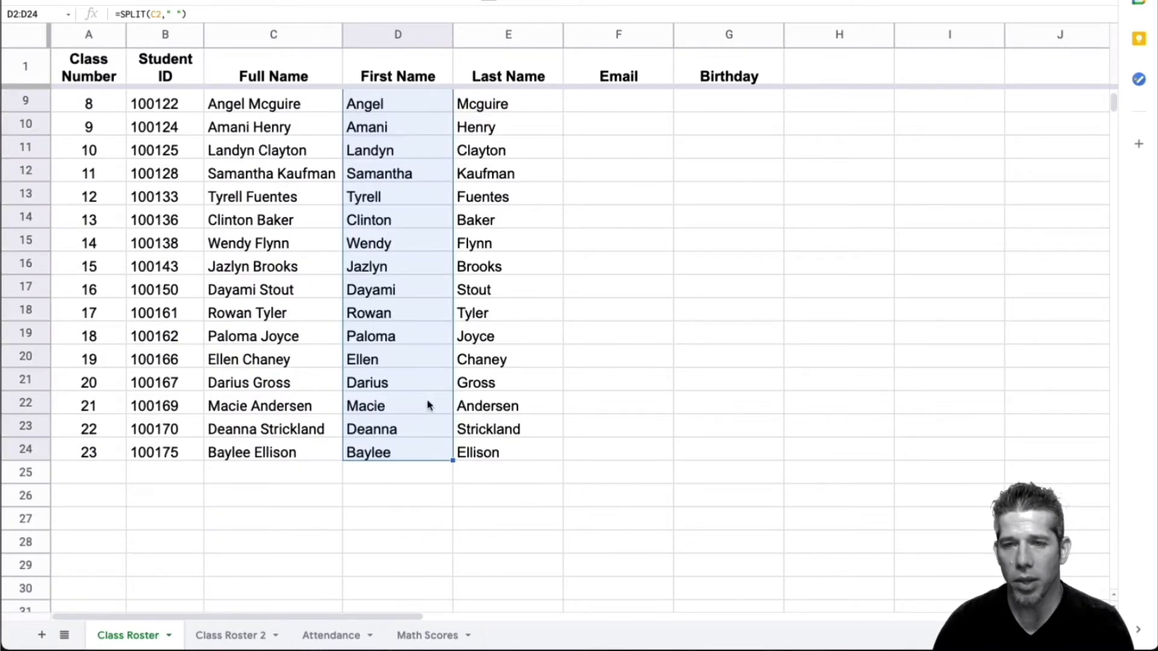
scroll("up", 3)
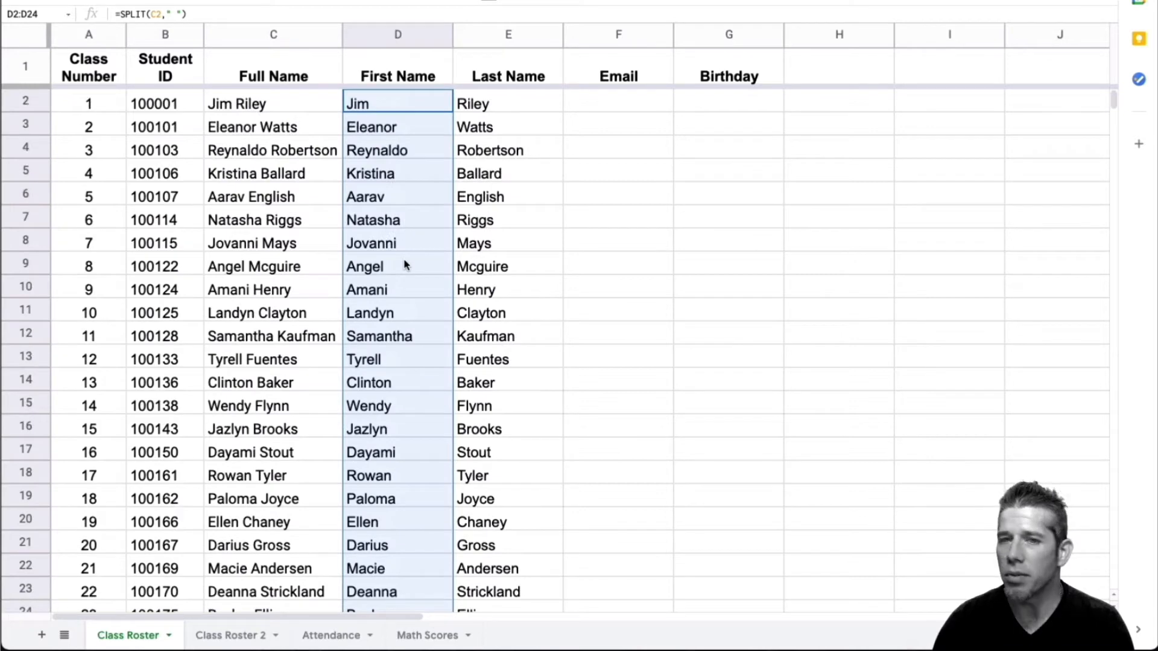
mouse_move(406, 230)
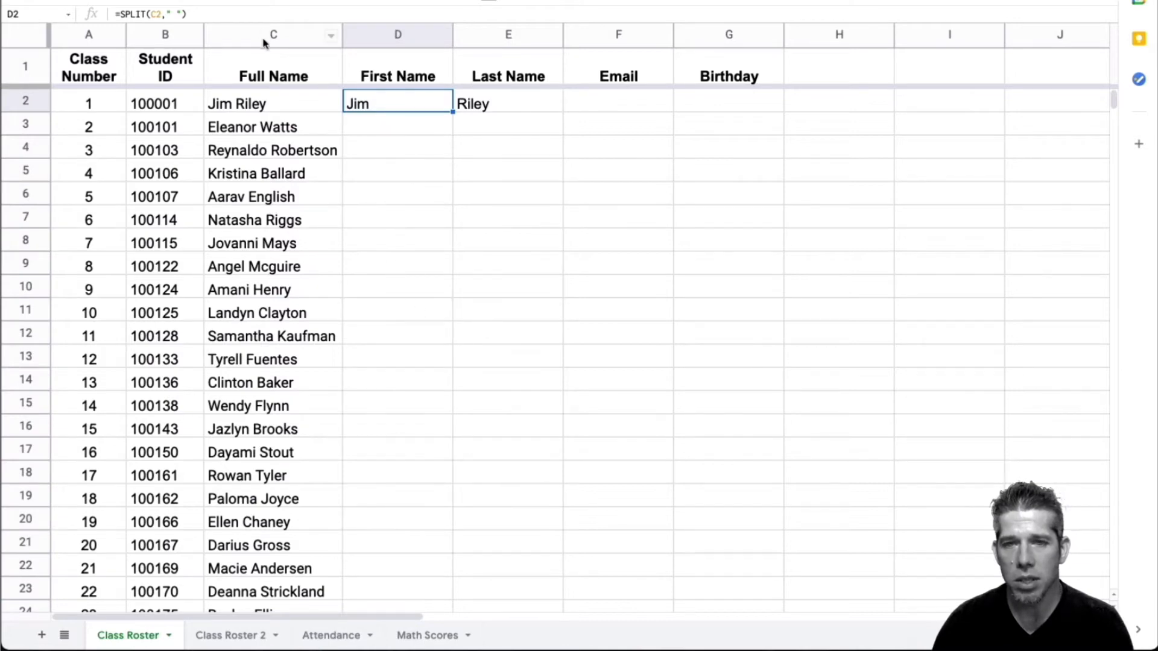
mouse_move(291, 428)
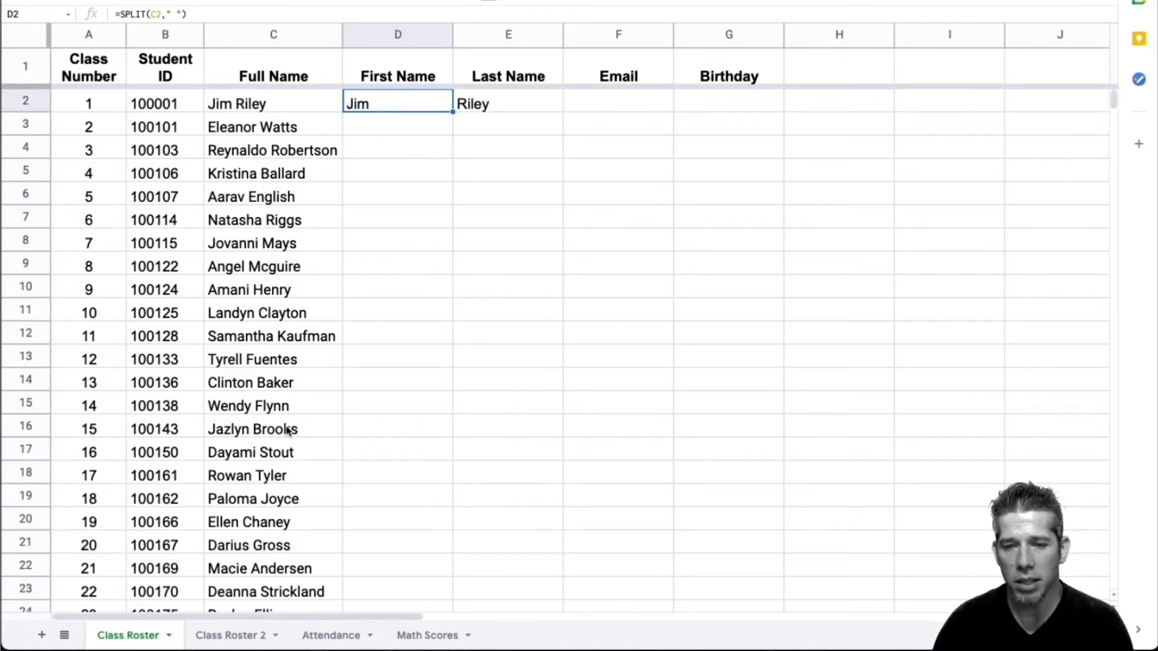
scroll("down", 3)
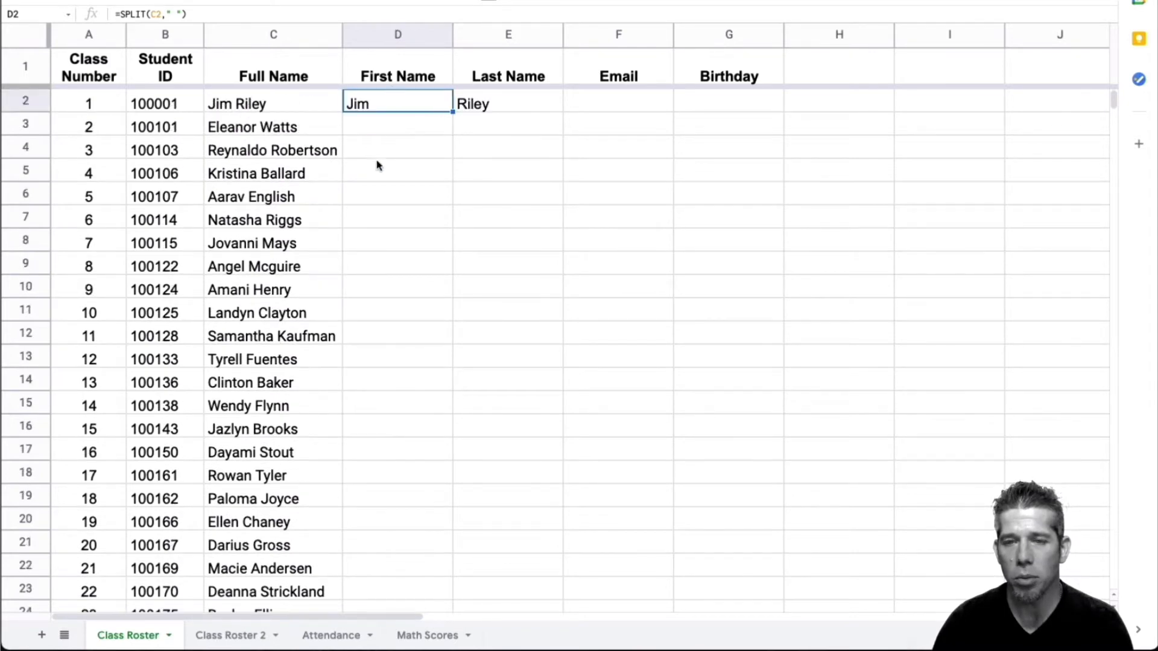
mouse_move(417, 442)
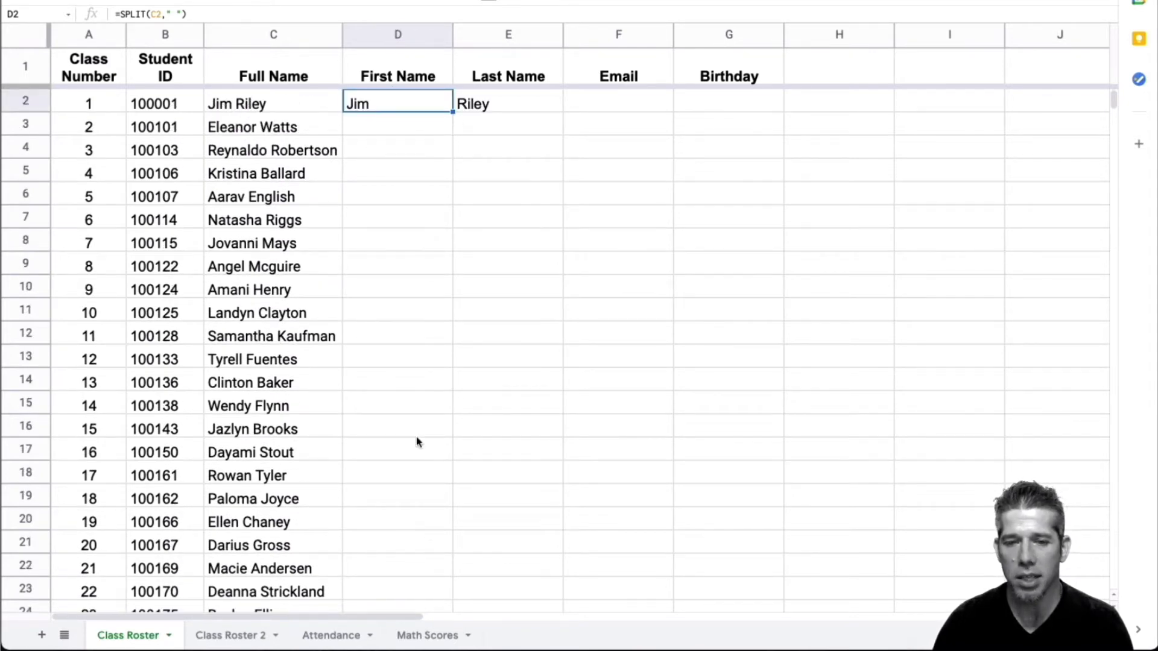
mouse_move(470, 187)
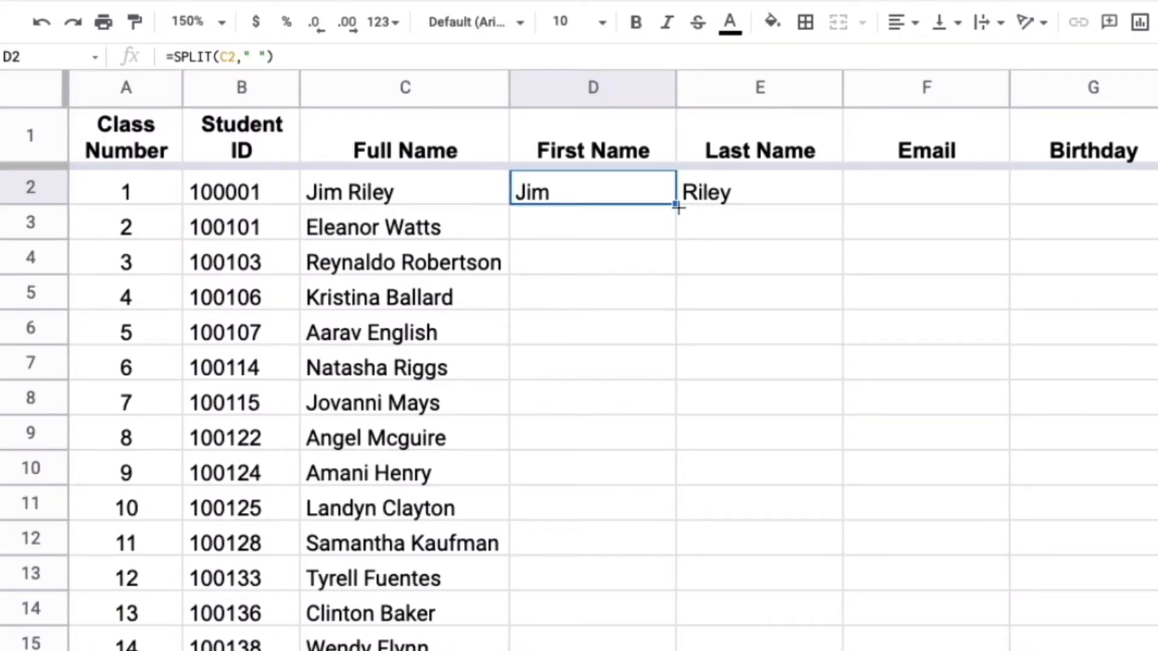
double_click(678, 208)
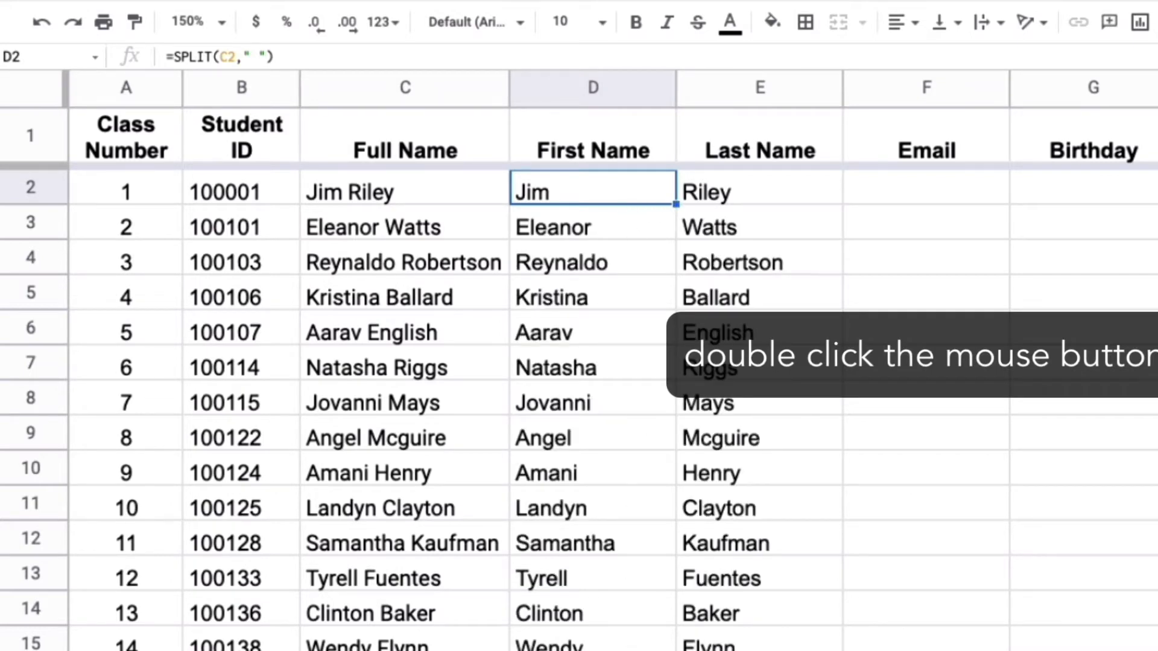
scroll("down", 3)
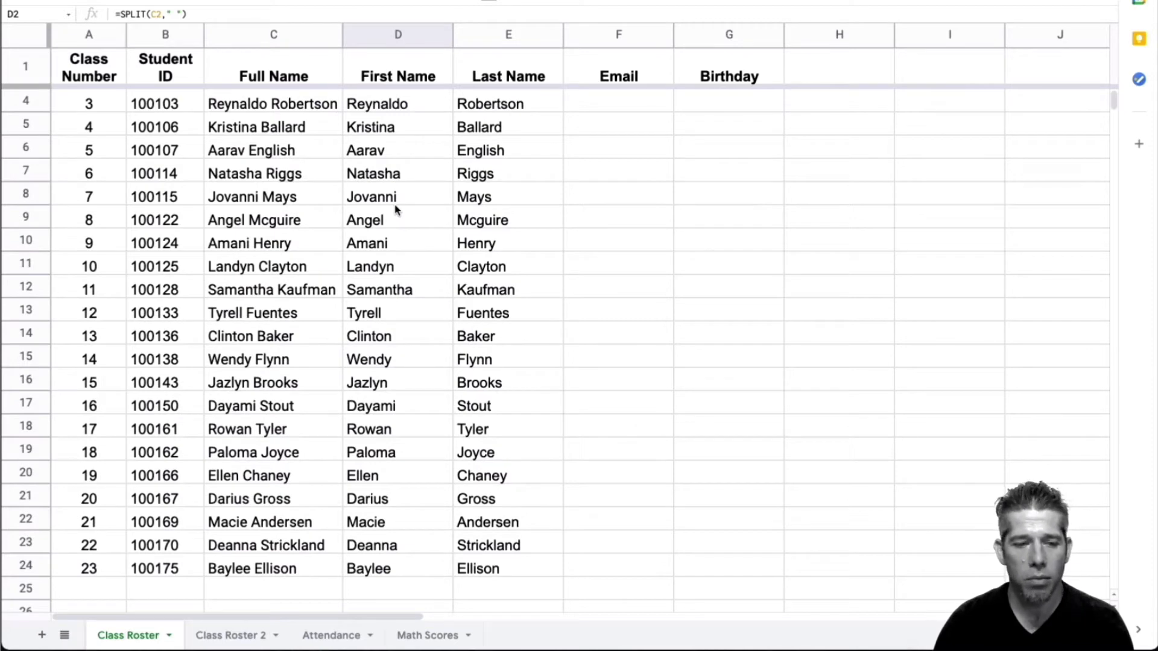
mouse_move(459, 245)
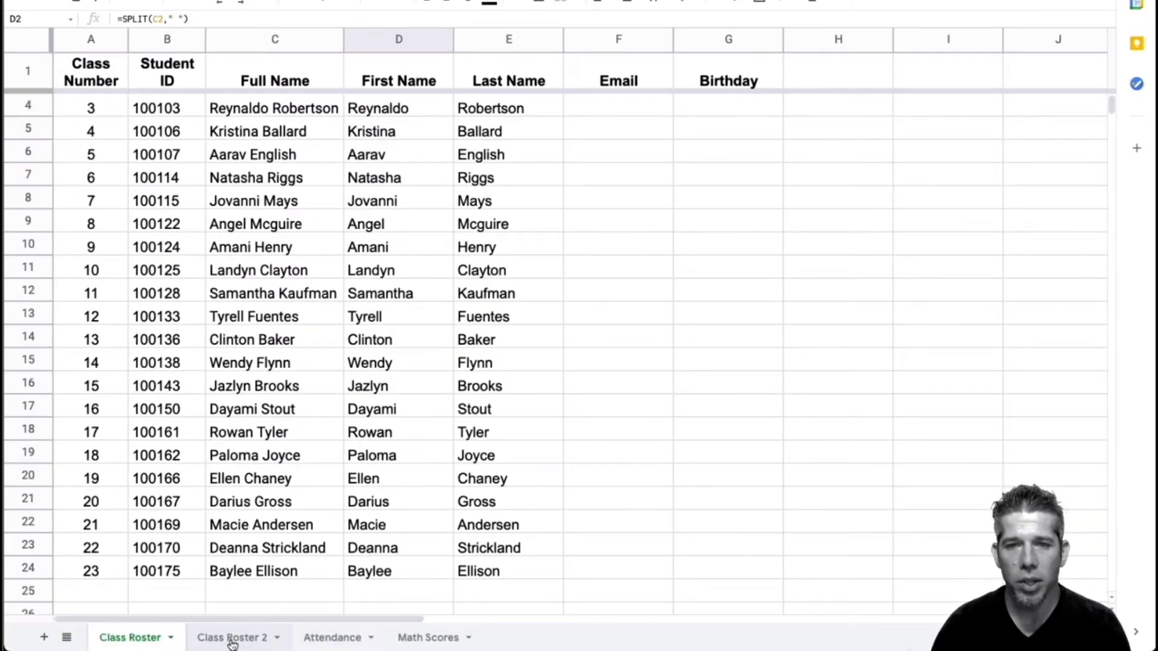
left_click(231, 638)
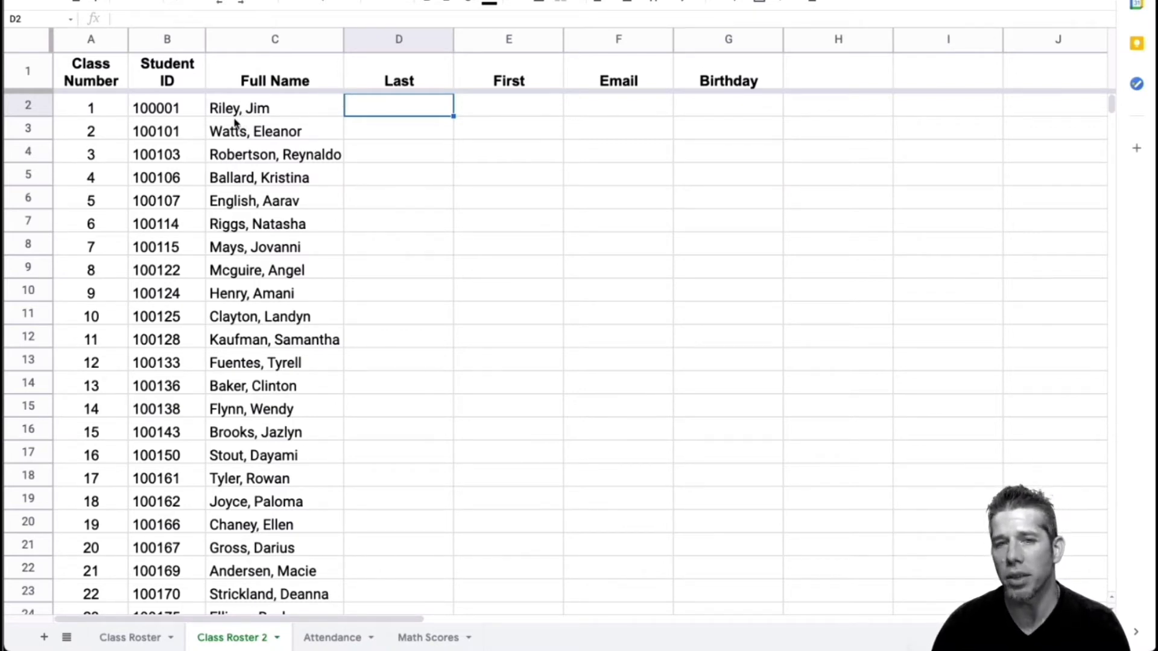
mouse_move(401, 124)
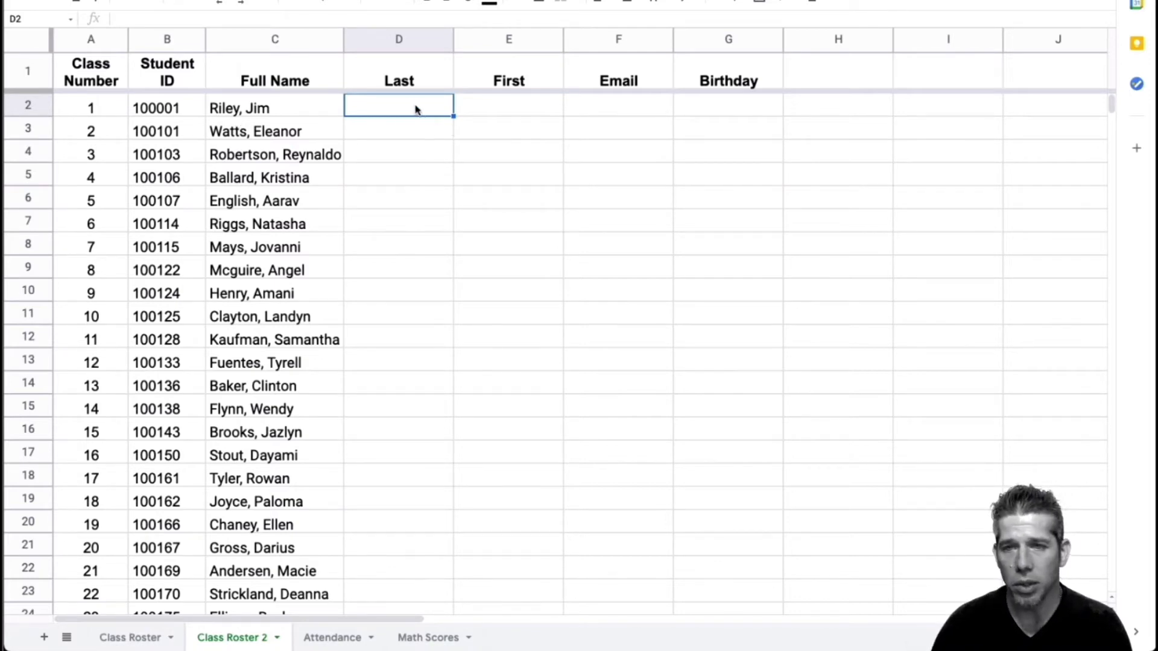
mouse_move(409, 72)
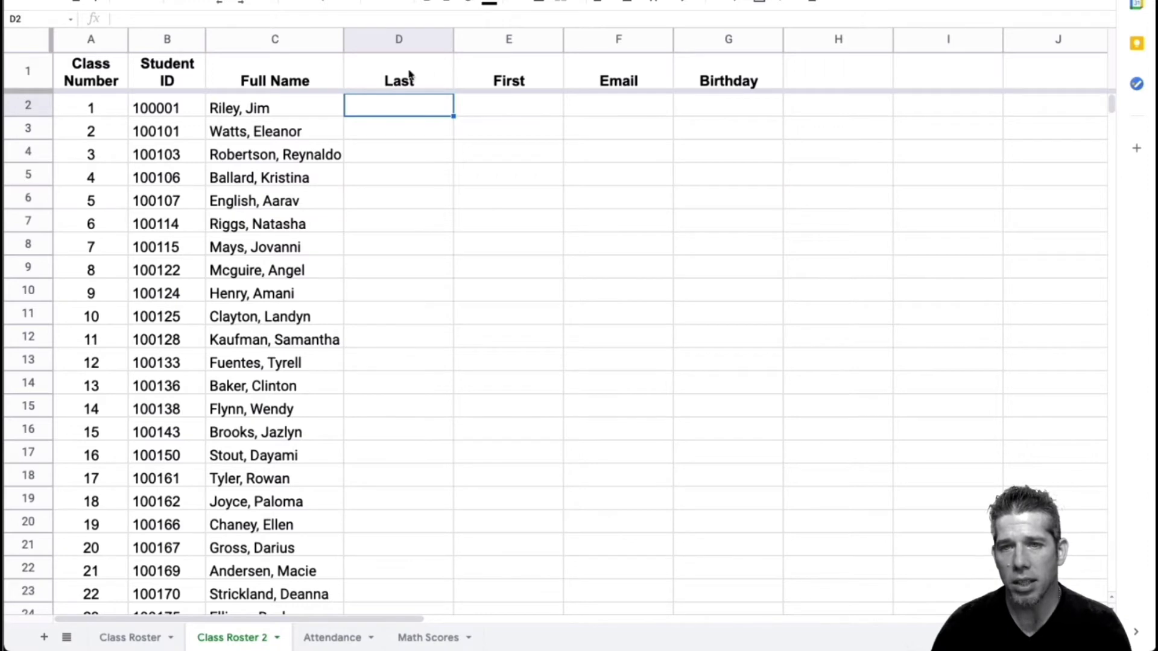
mouse_move(493, 84)
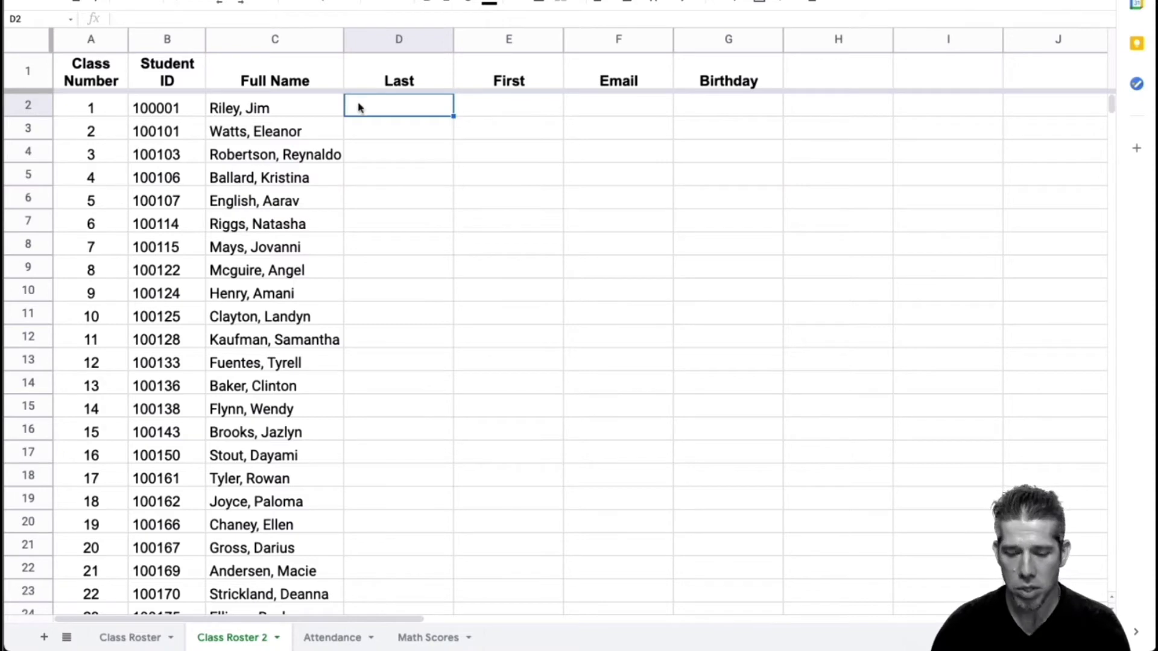
type("=")
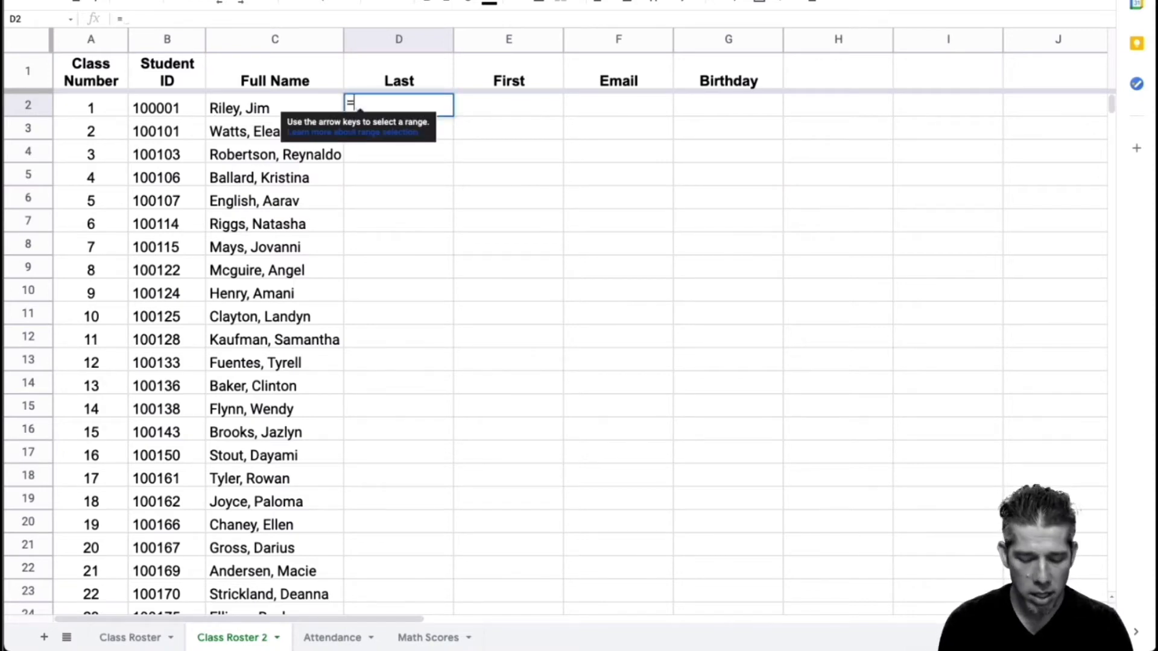
type("SPLIT(")
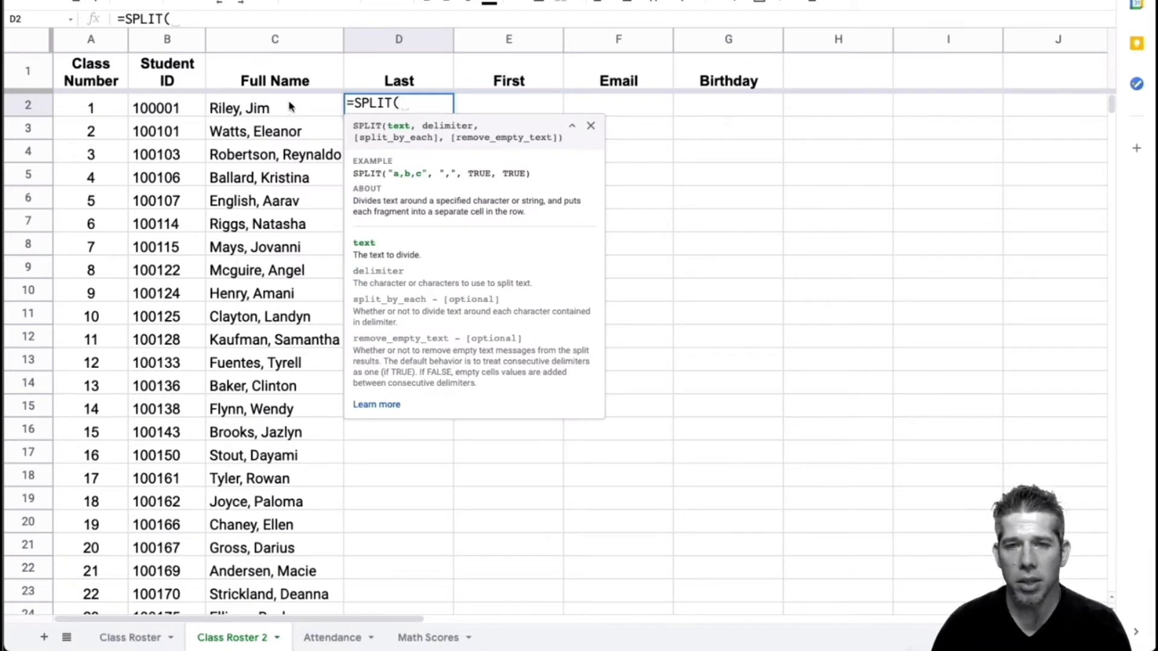
left_click(274, 108)
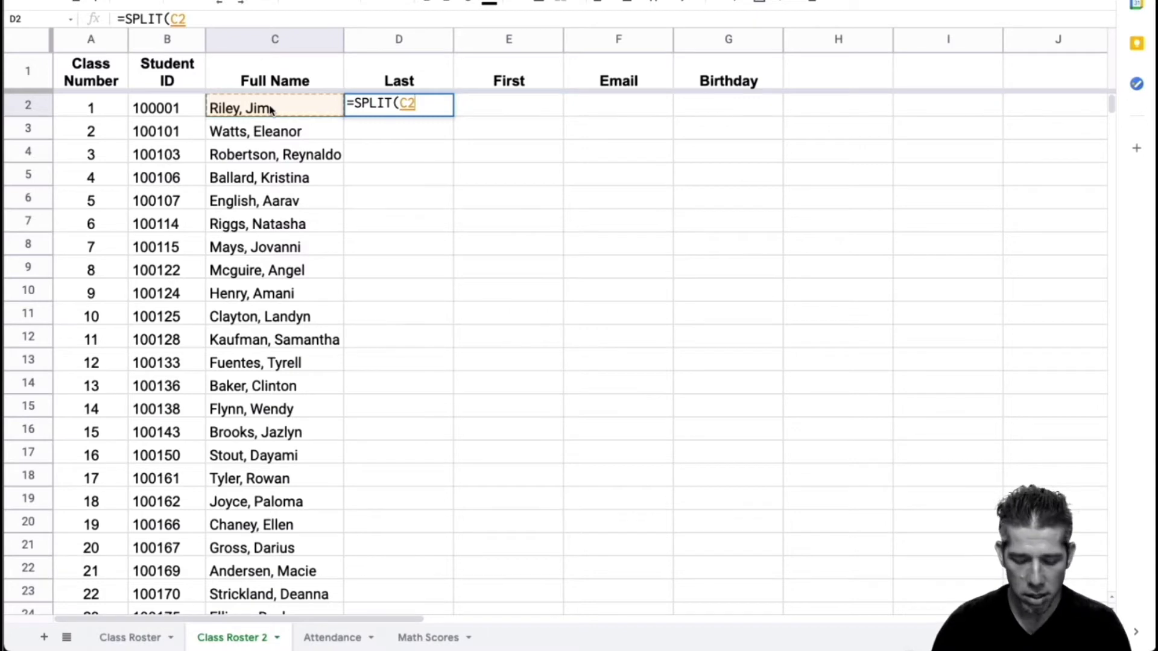
type(",")
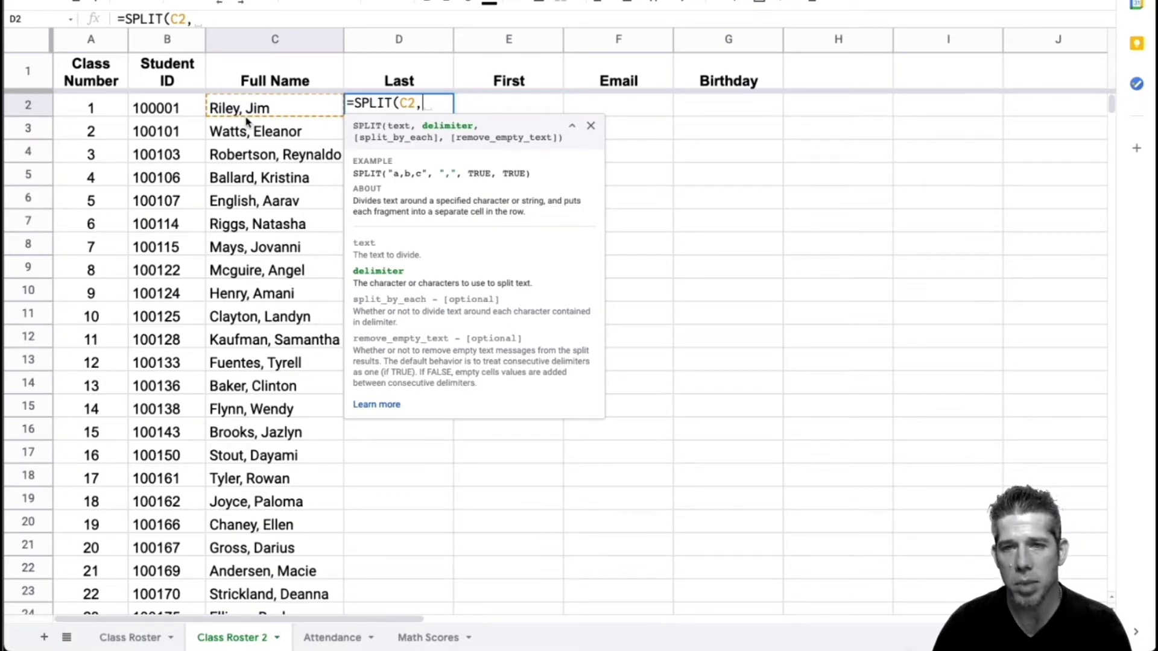
type("\"")
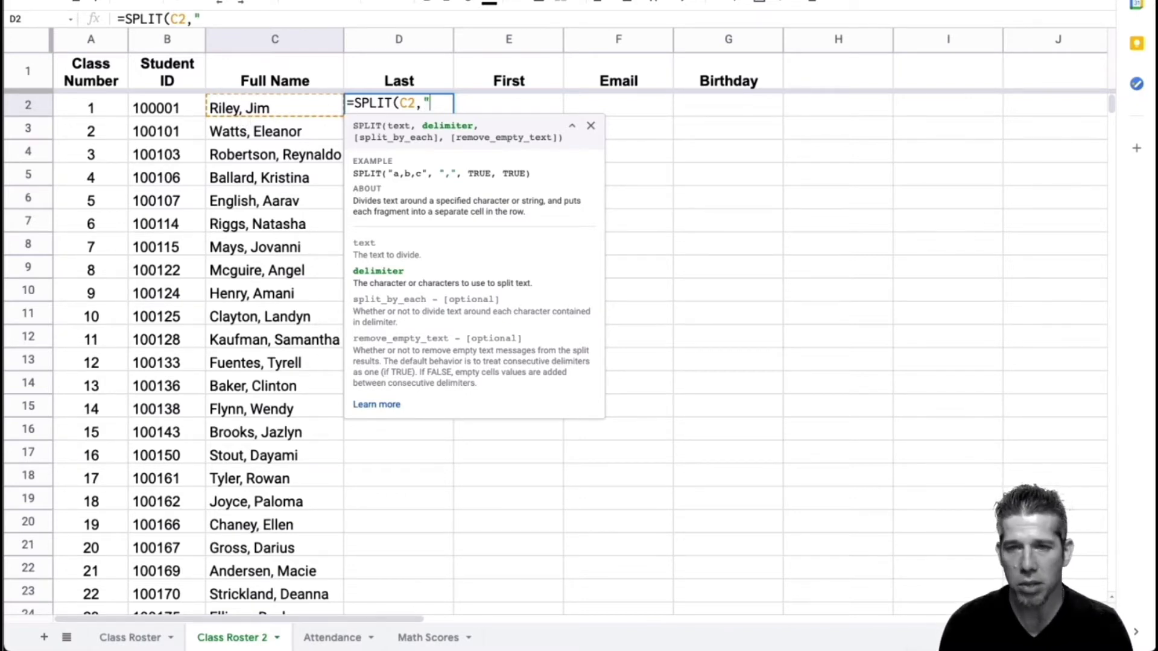
type(",")
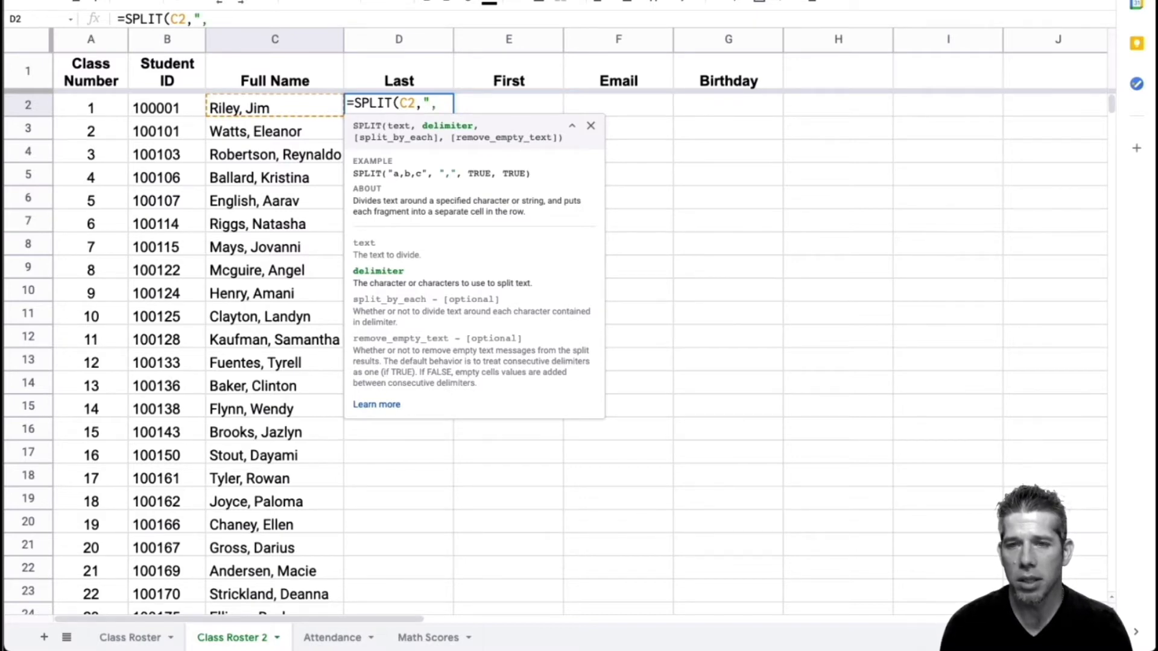
type("\" \"")
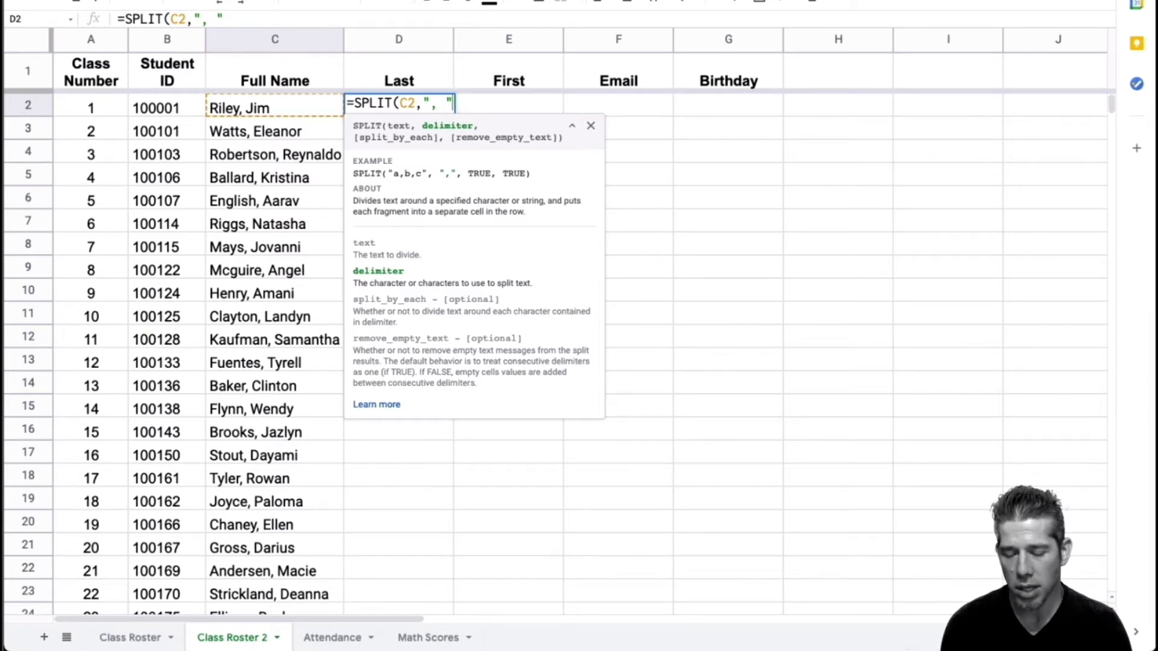
Commit the comma-and-space SPLIT in D2 and copy it down the whole Class Roster 2 list
key("Enter")
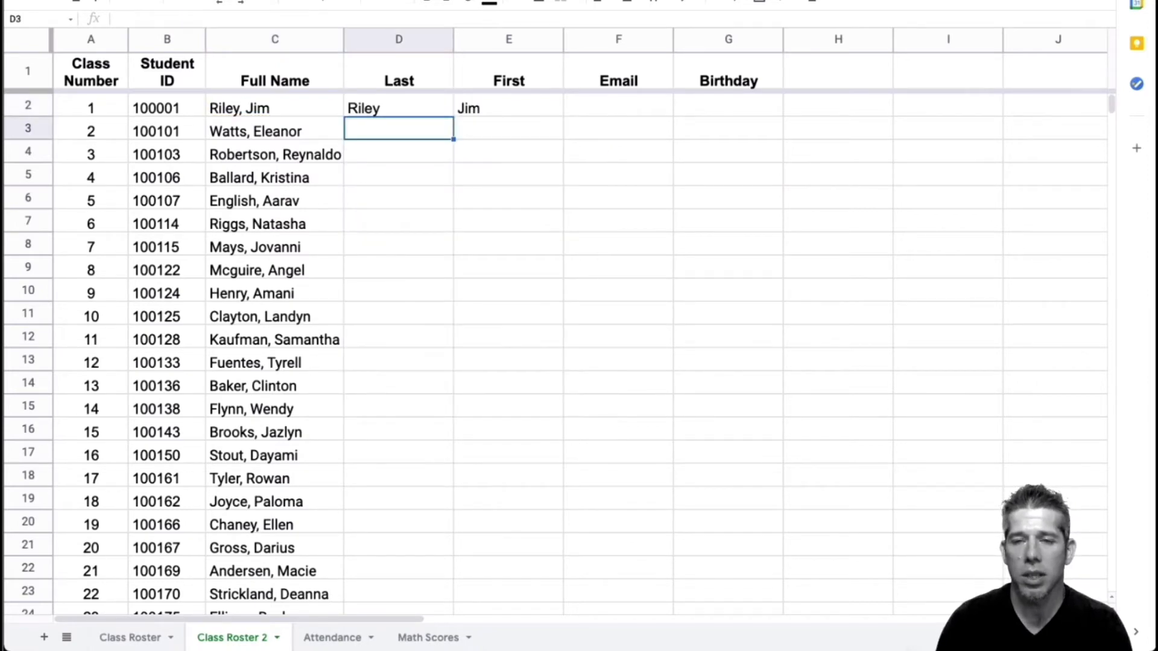
mouse_move(523, 116)
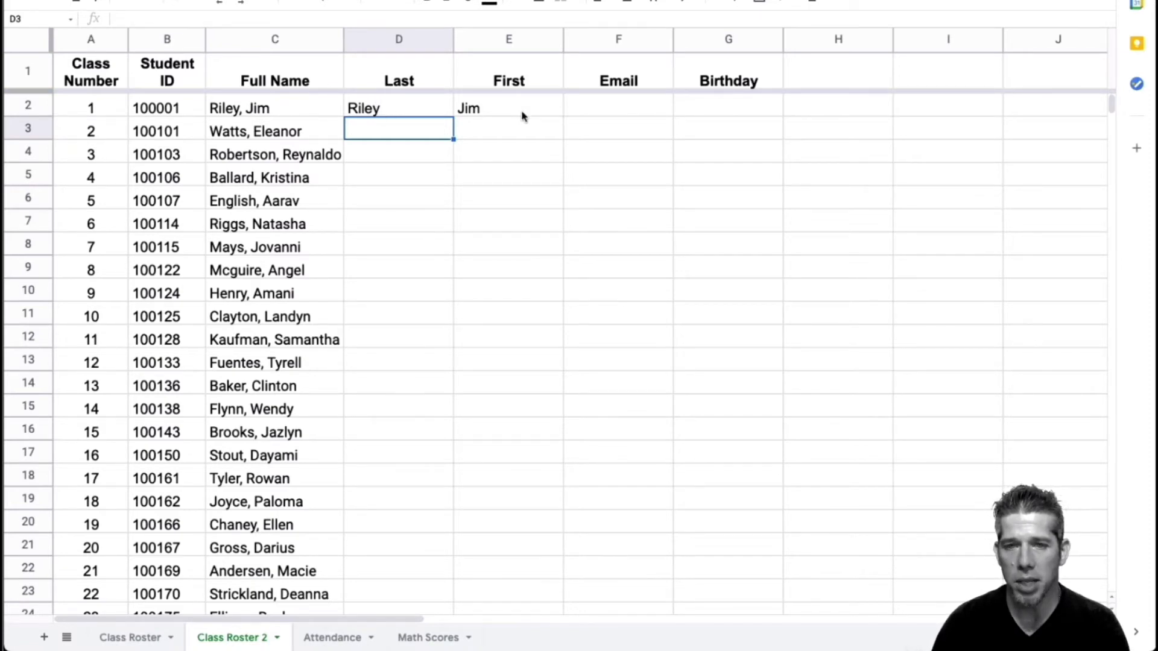
left_click(399, 108)
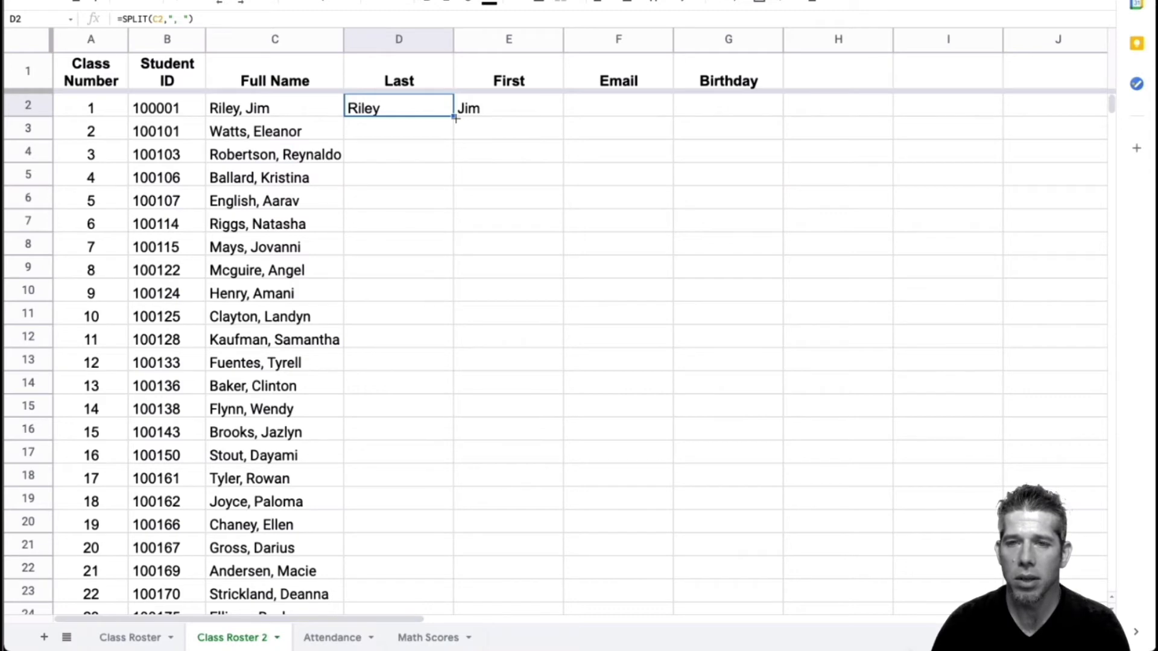
scroll("down", 3)
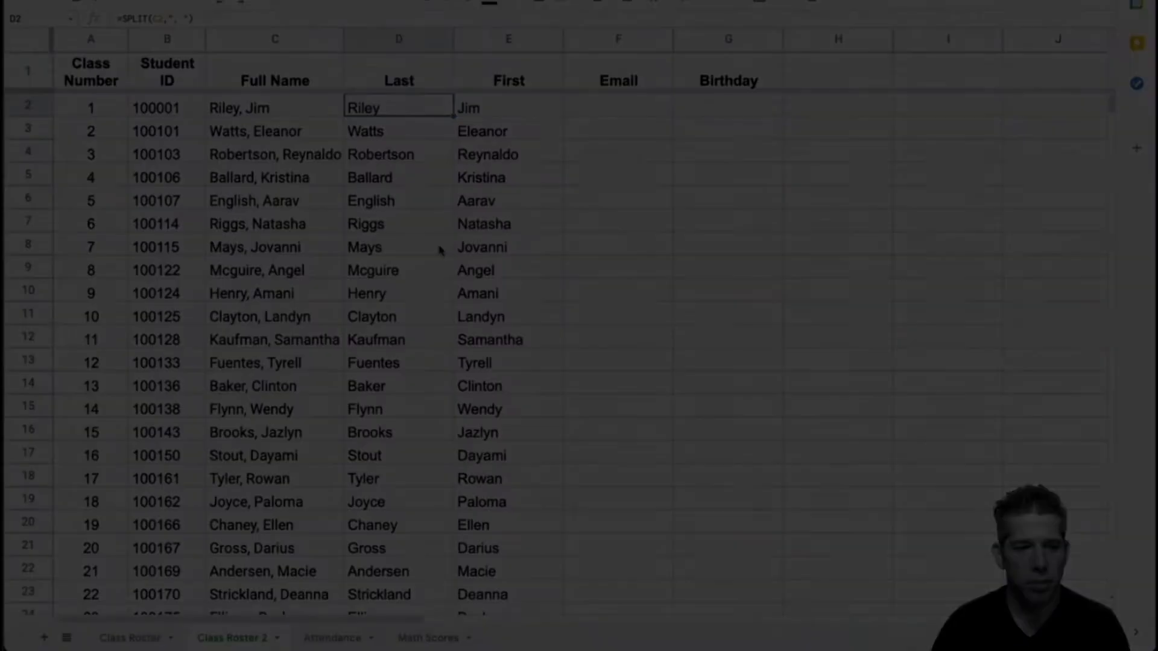
left_click(233, 636)
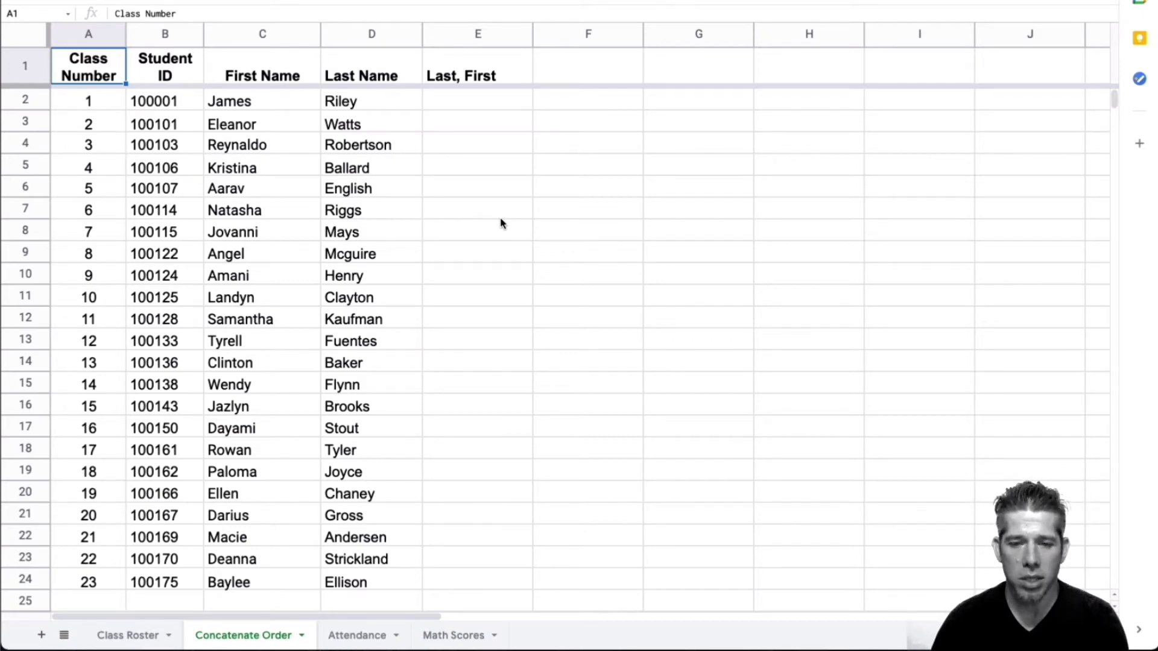
mouse_move(252, 400)
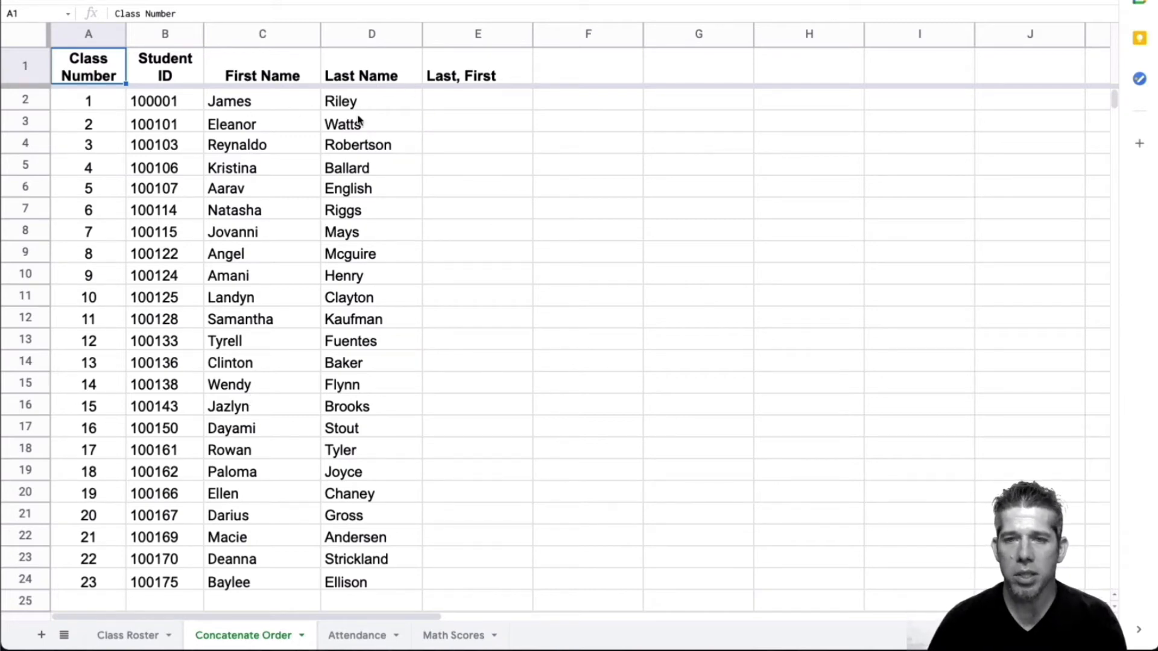
mouse_move(450, 86)
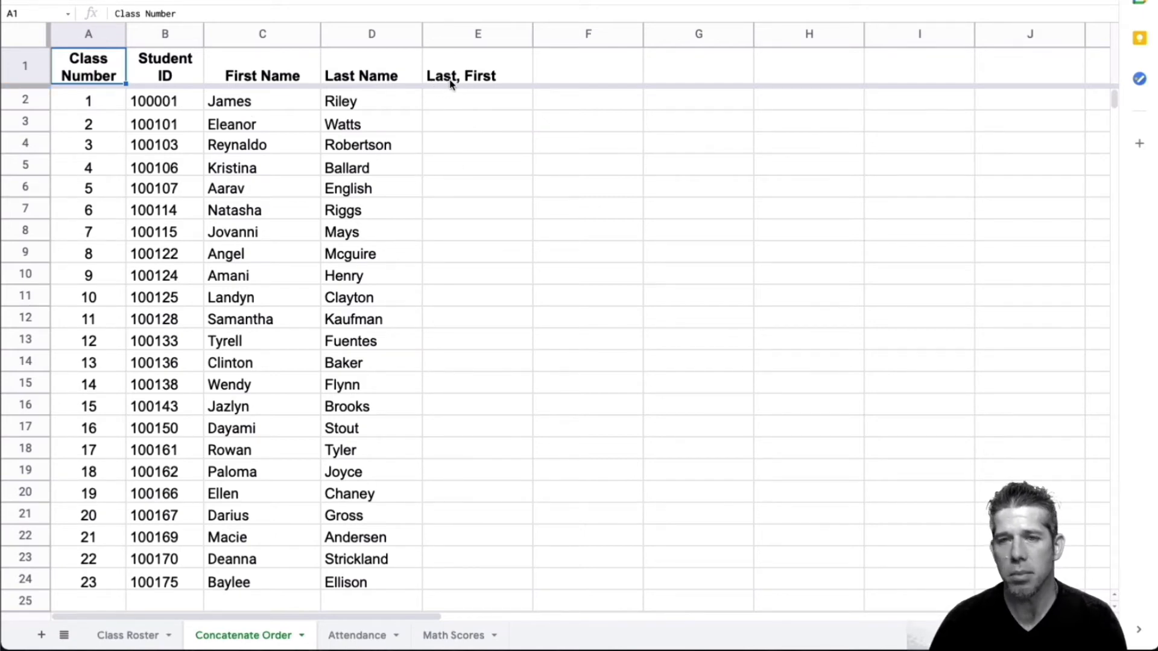
mouse_move(500, 89)
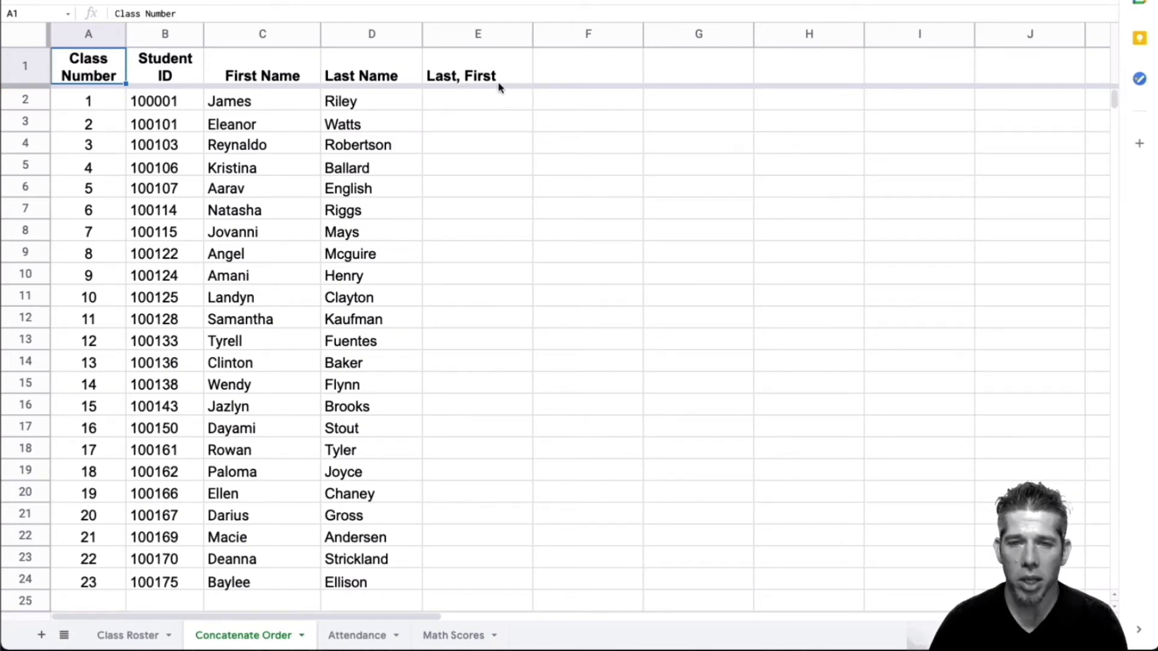
left_click(478, 100)
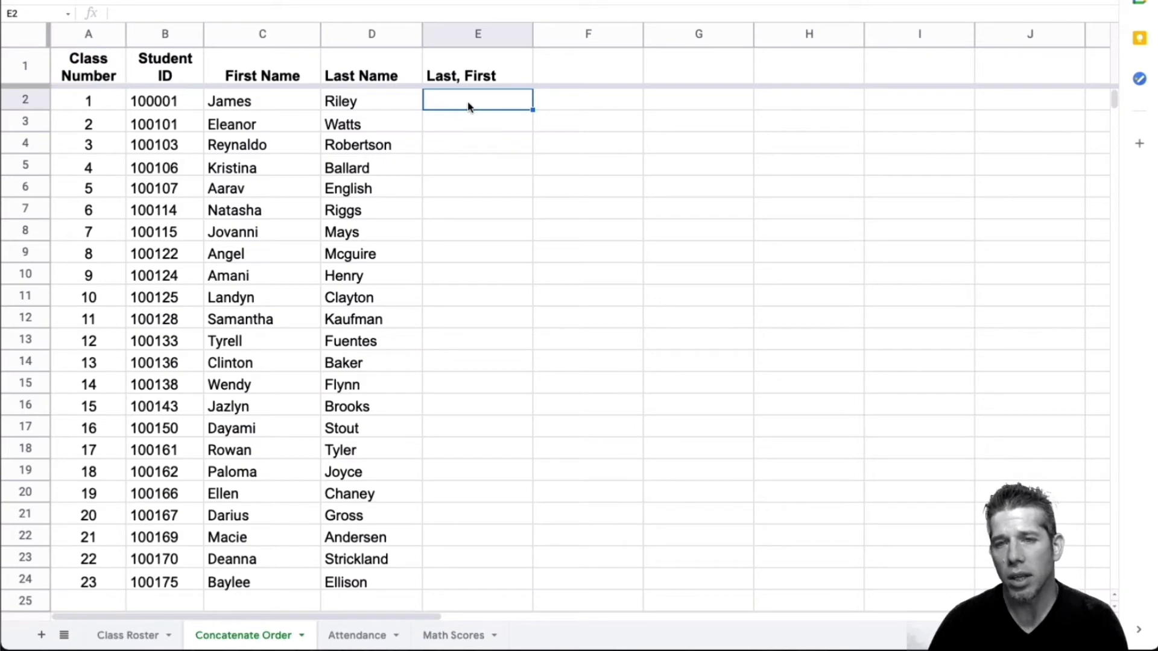
type("=")
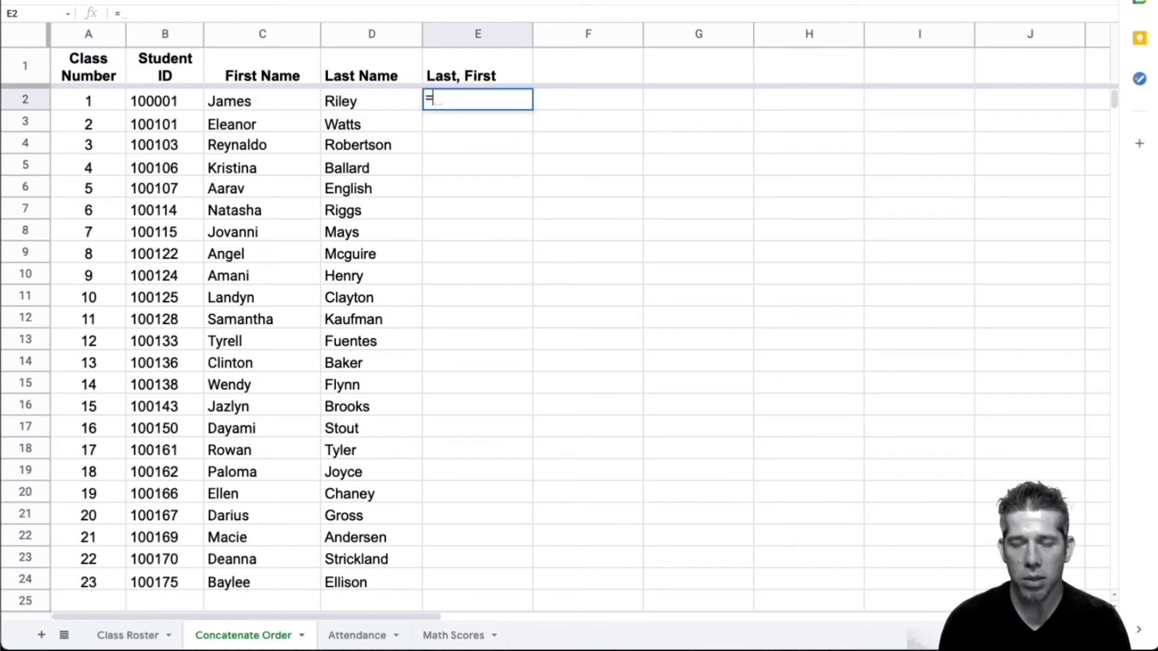
type("conc")
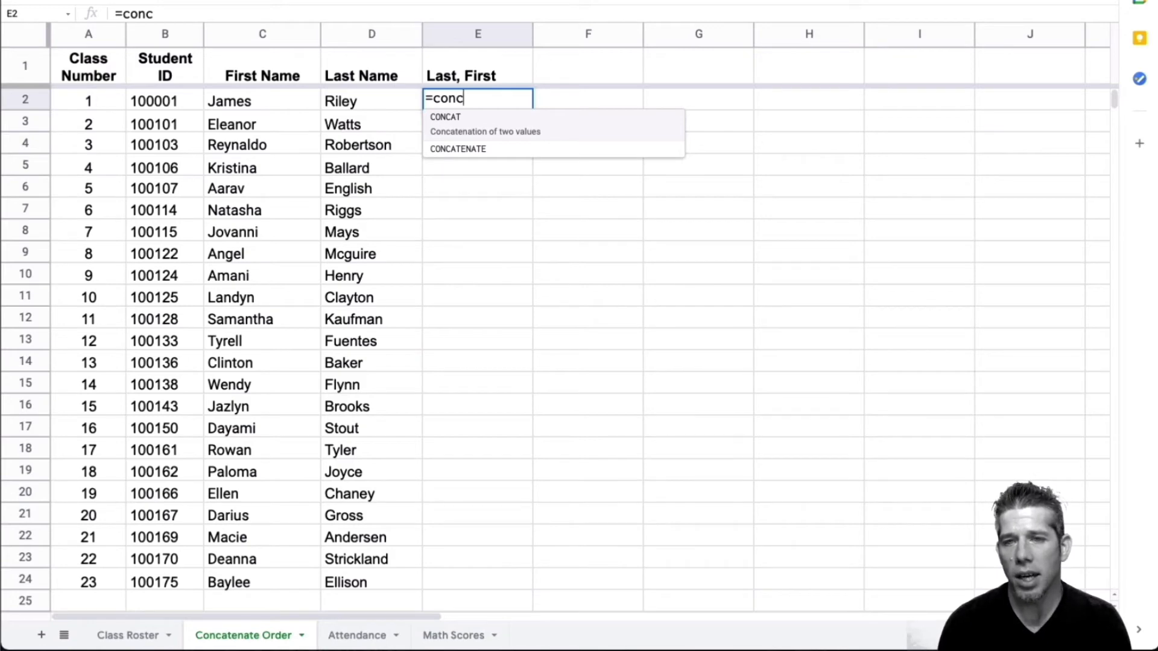
mouse_move(463, 119)
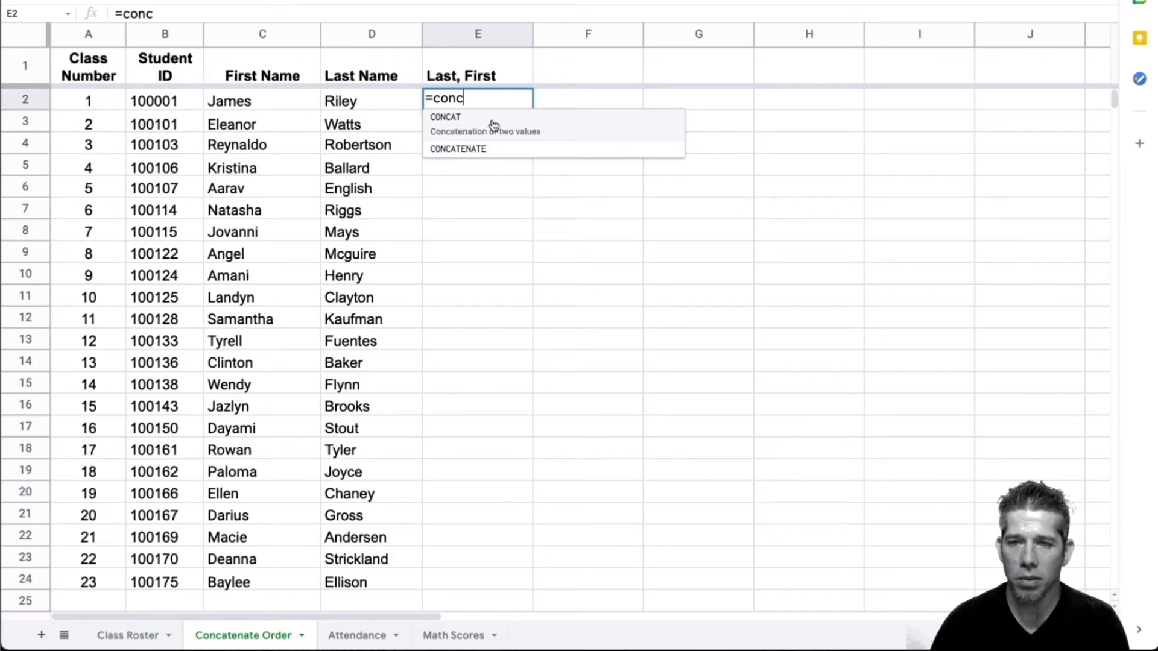
mouse_move(491, 136)
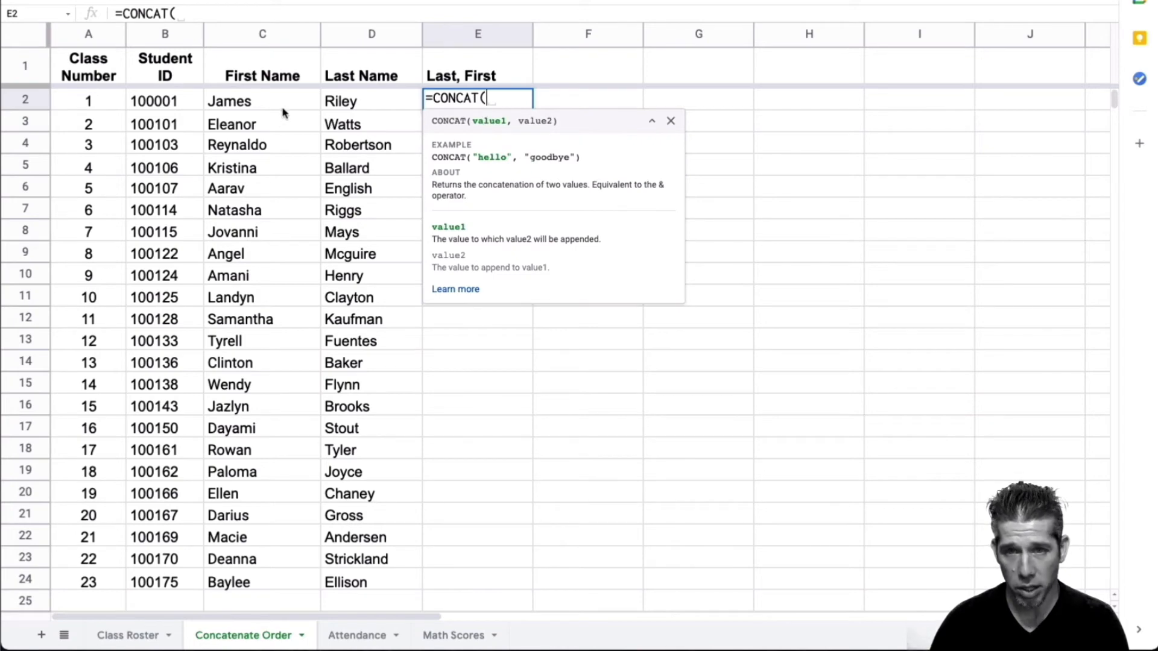
left_click(261, 101)
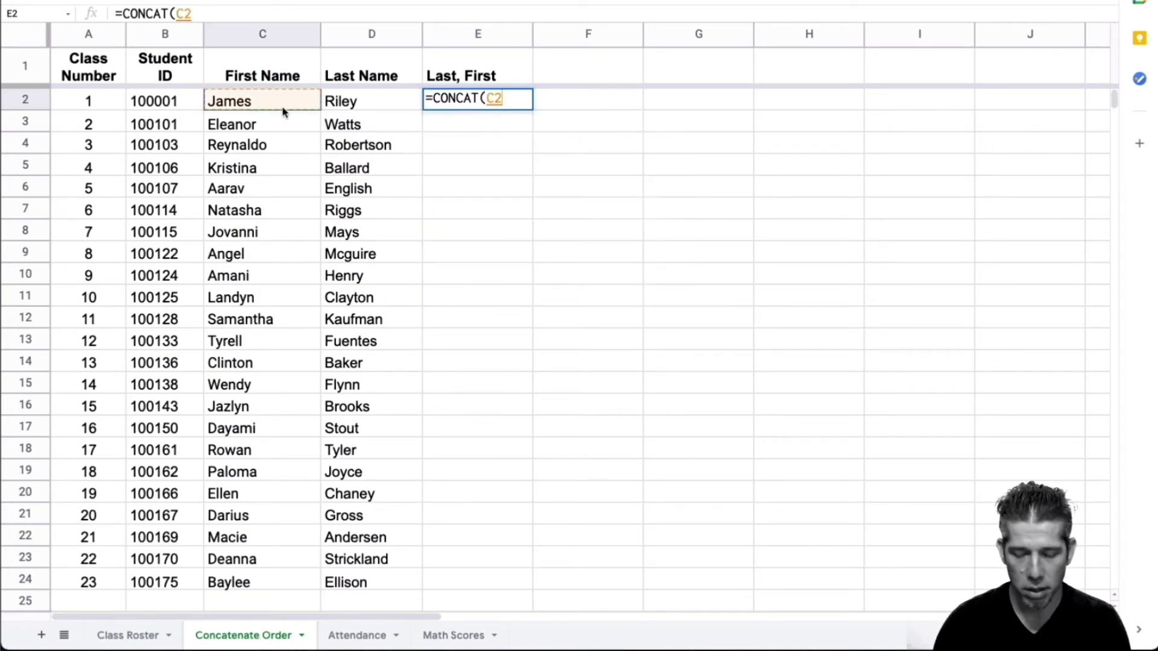
type(",")
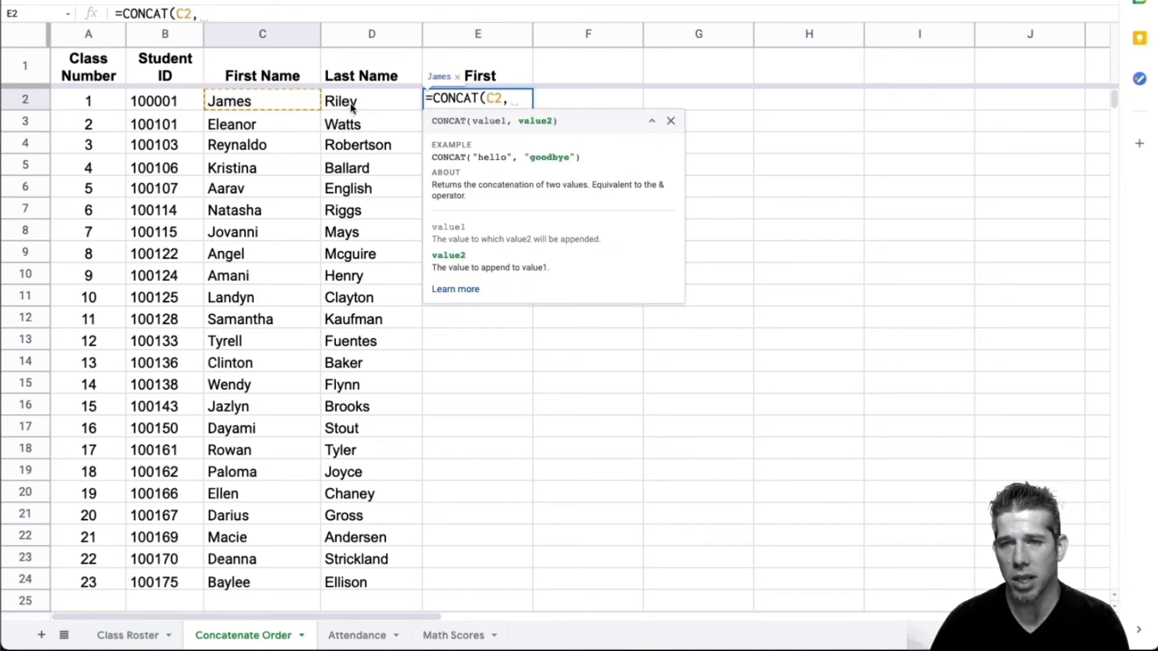
left_click(353, 101)
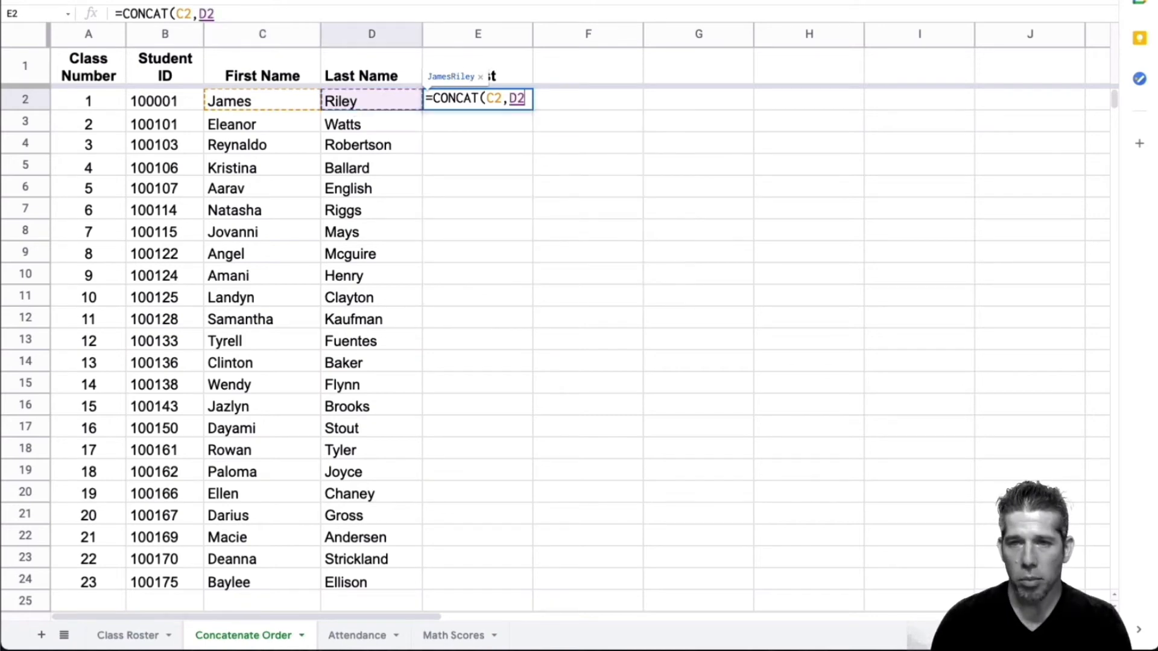
key("Enter")
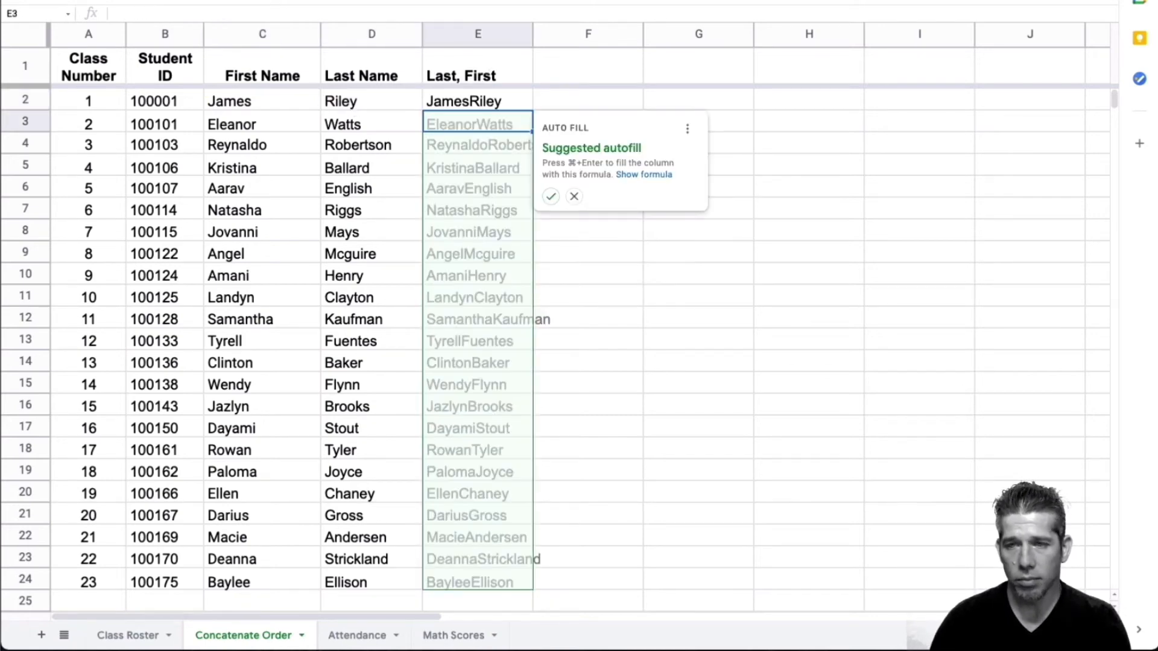
mouse_move(668, 247)
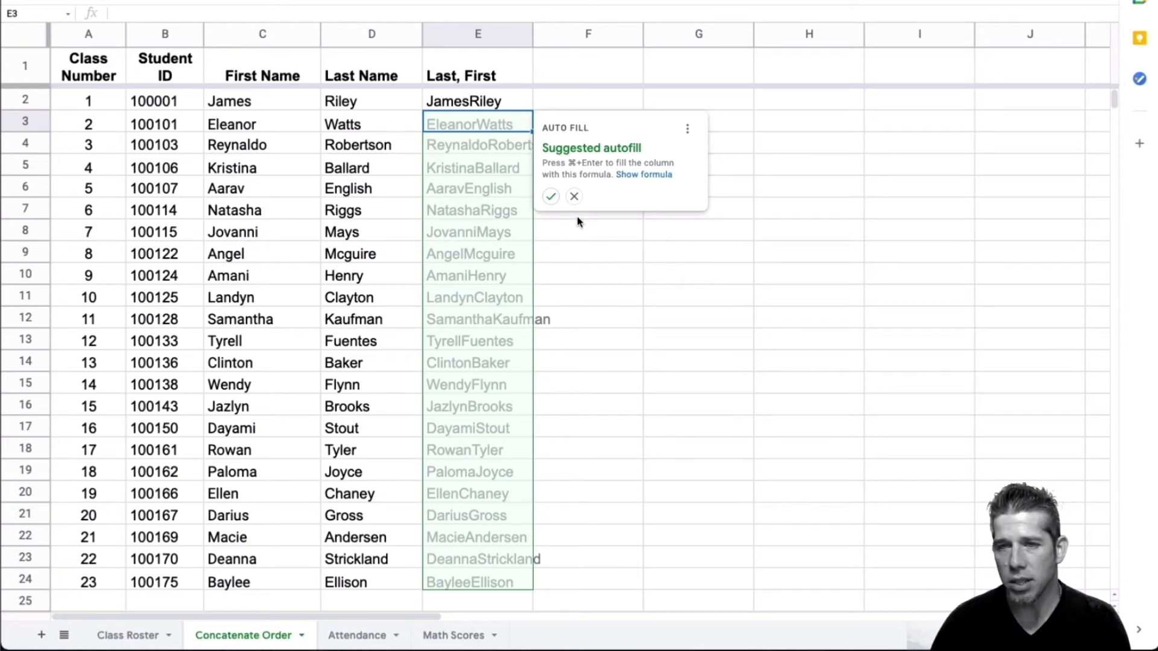
mouse_move(573, 196)
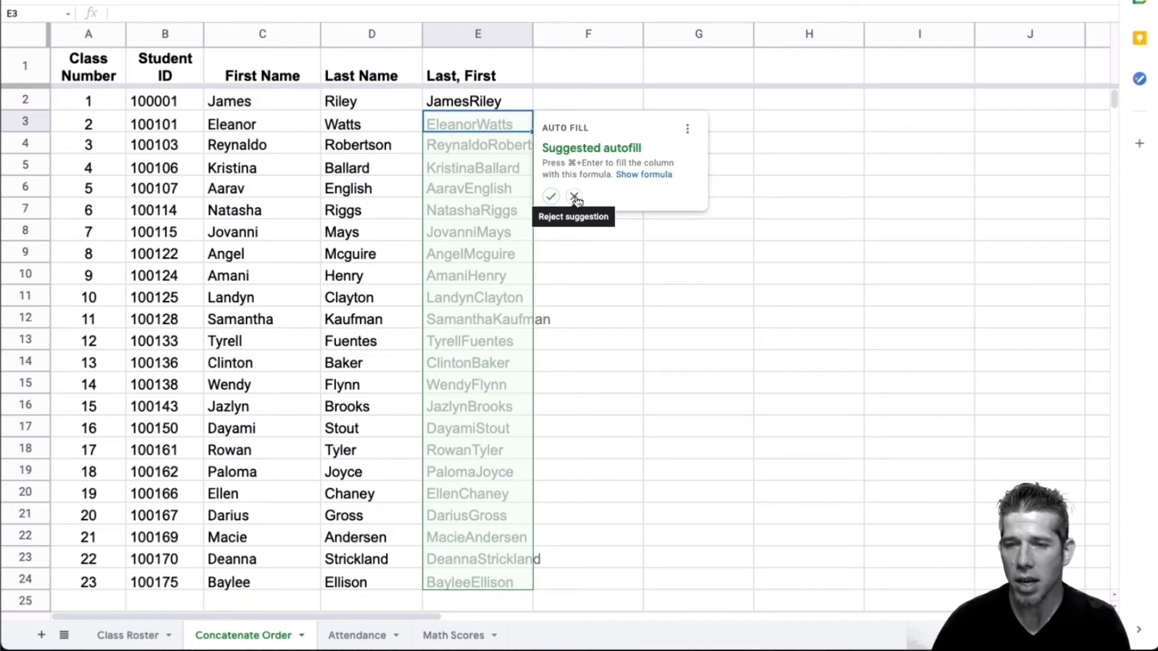
left_click(574, 196)
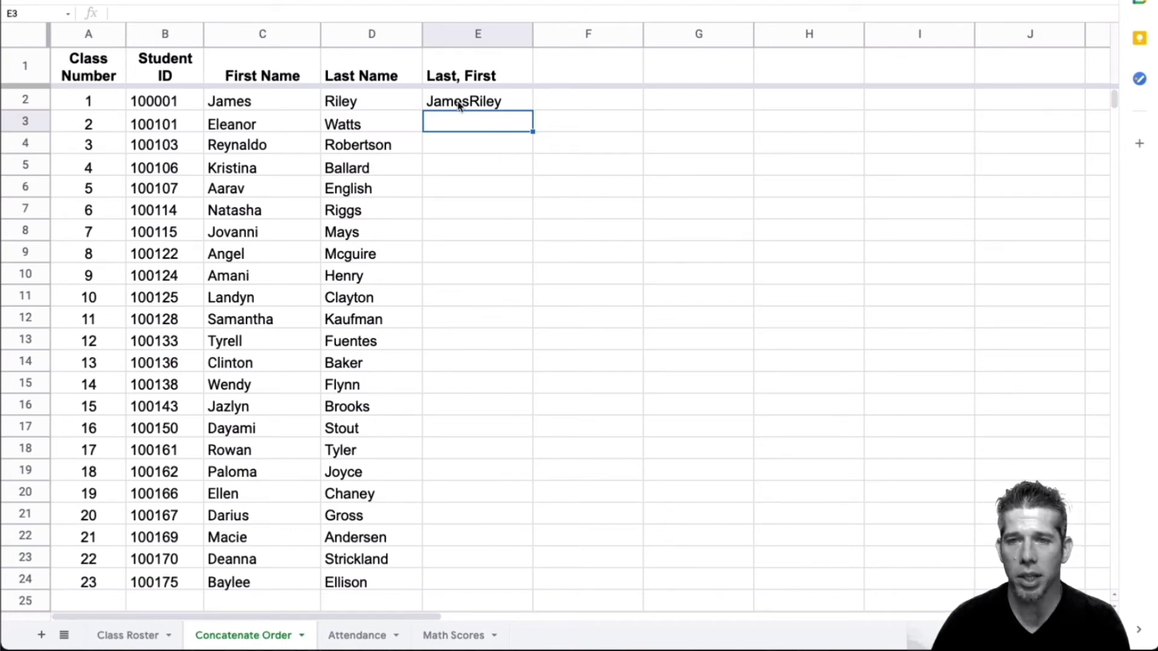
left_click(478, 101)
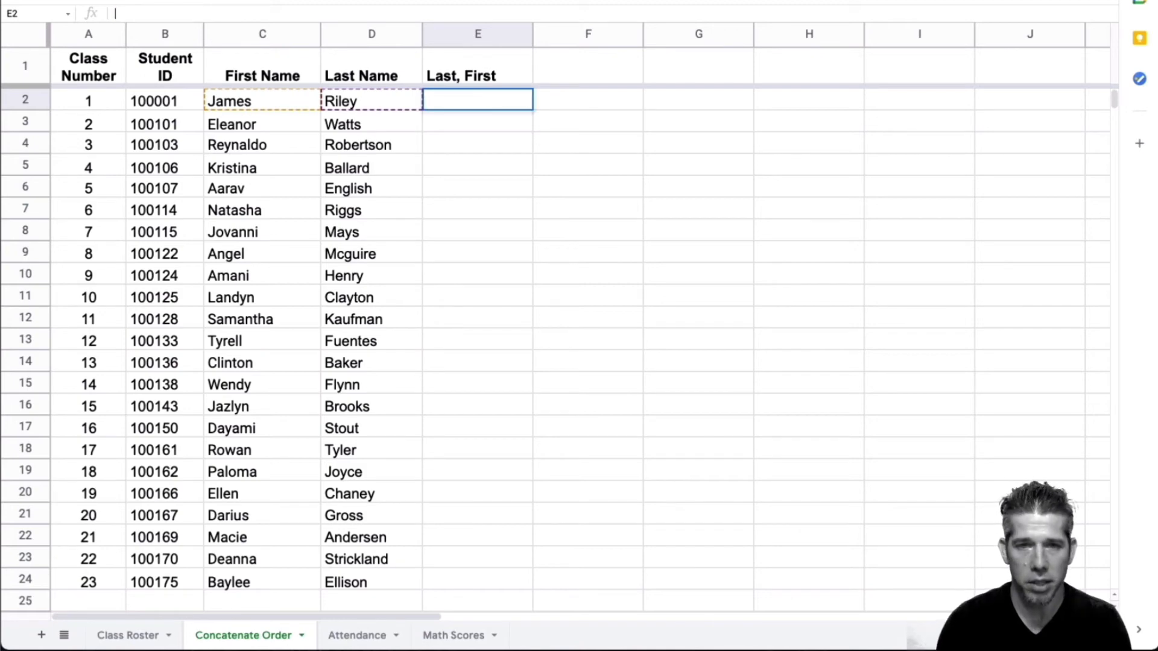
type("=")
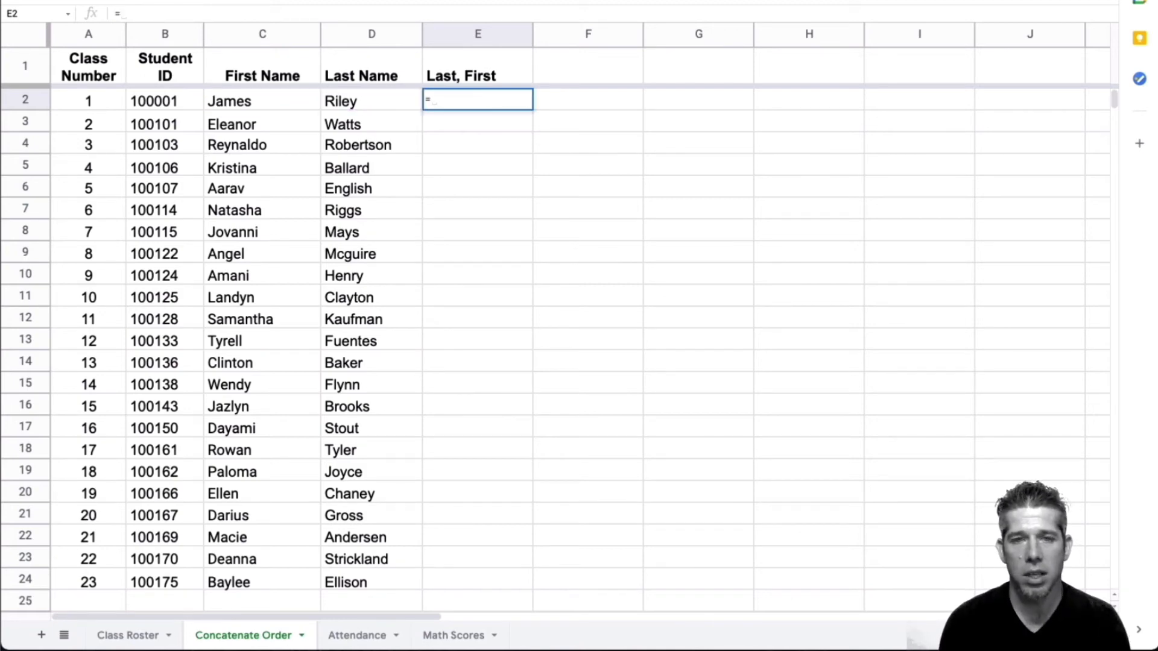
type("conc")
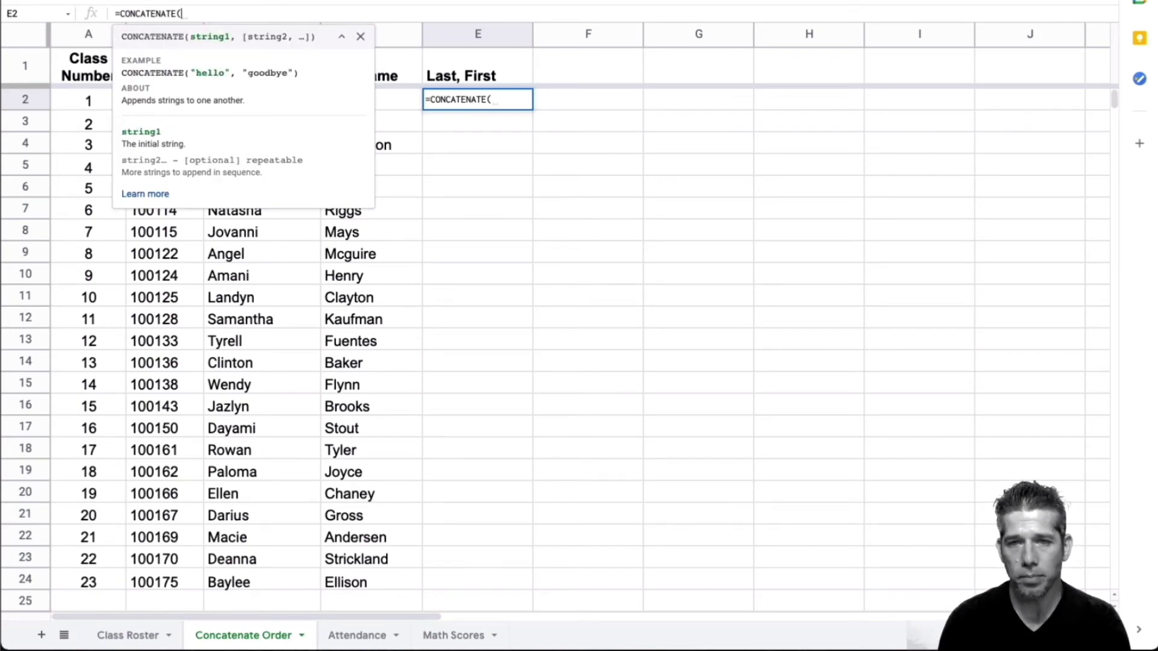
left_click(340, 36)
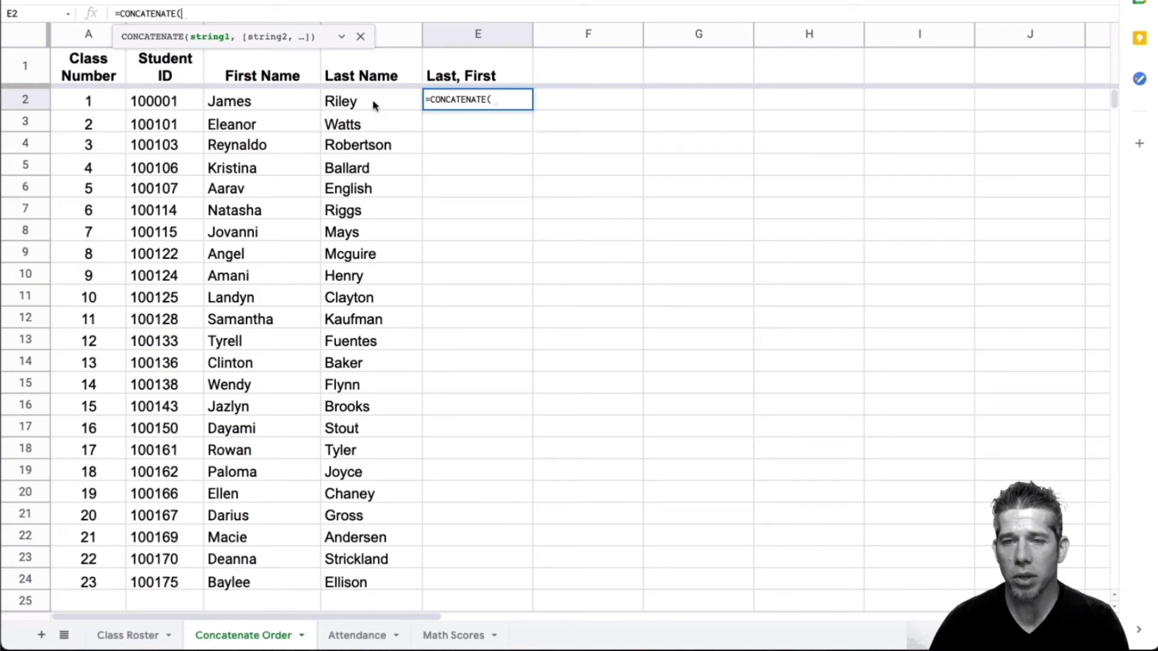
left_click(371, 101)
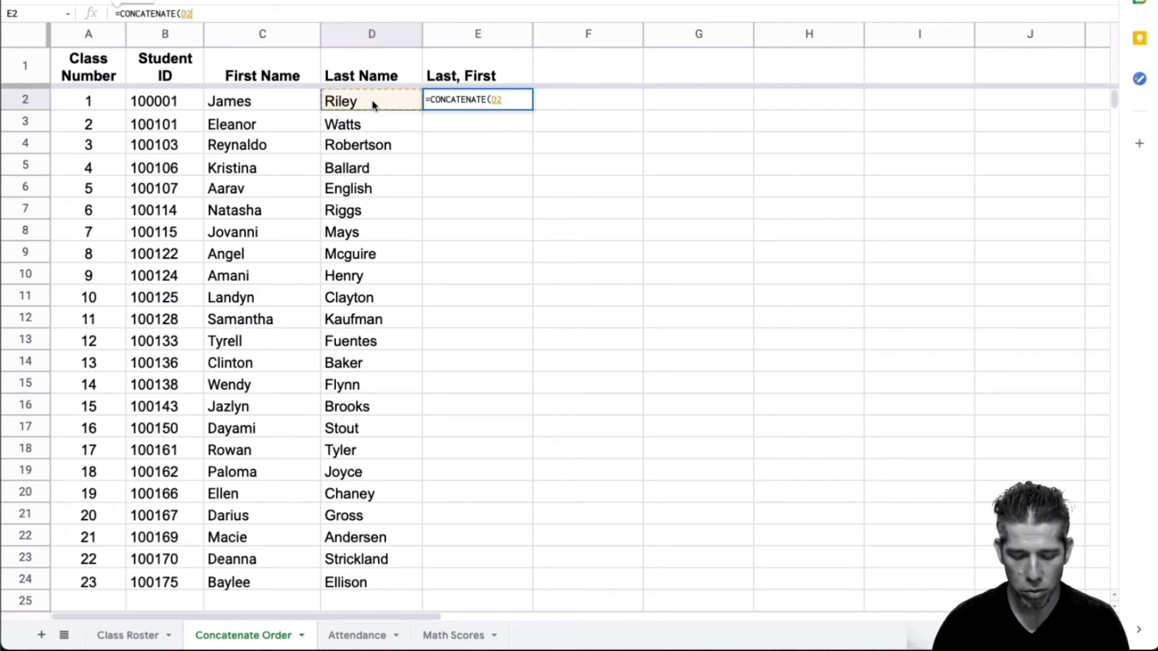
type(",")
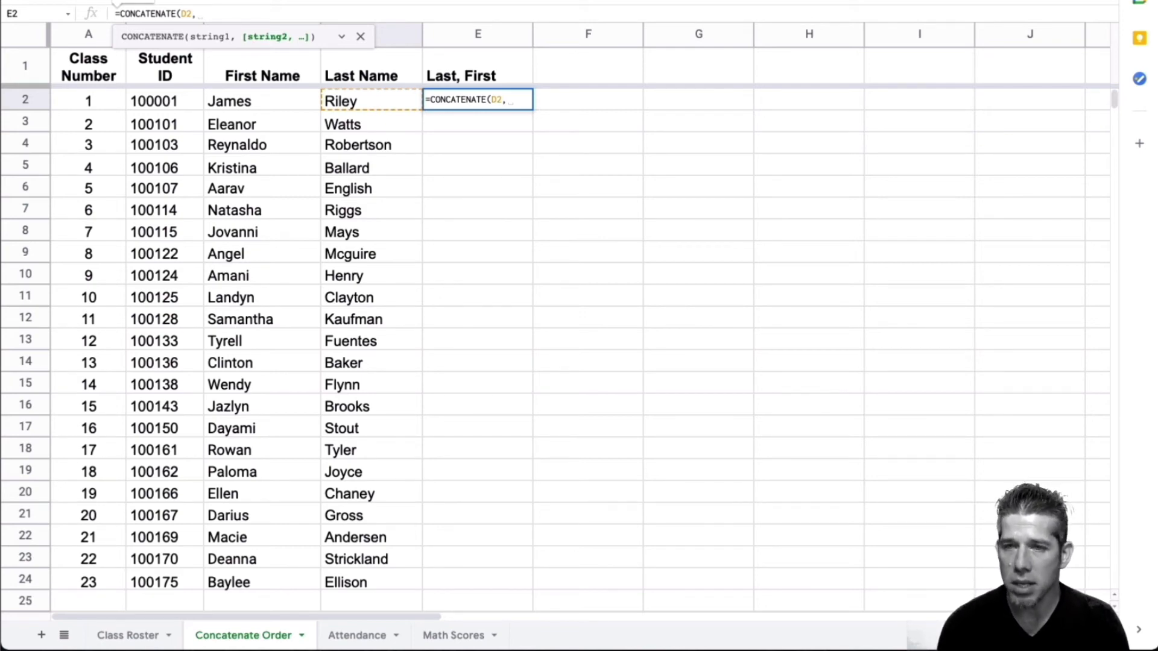
type("\"")
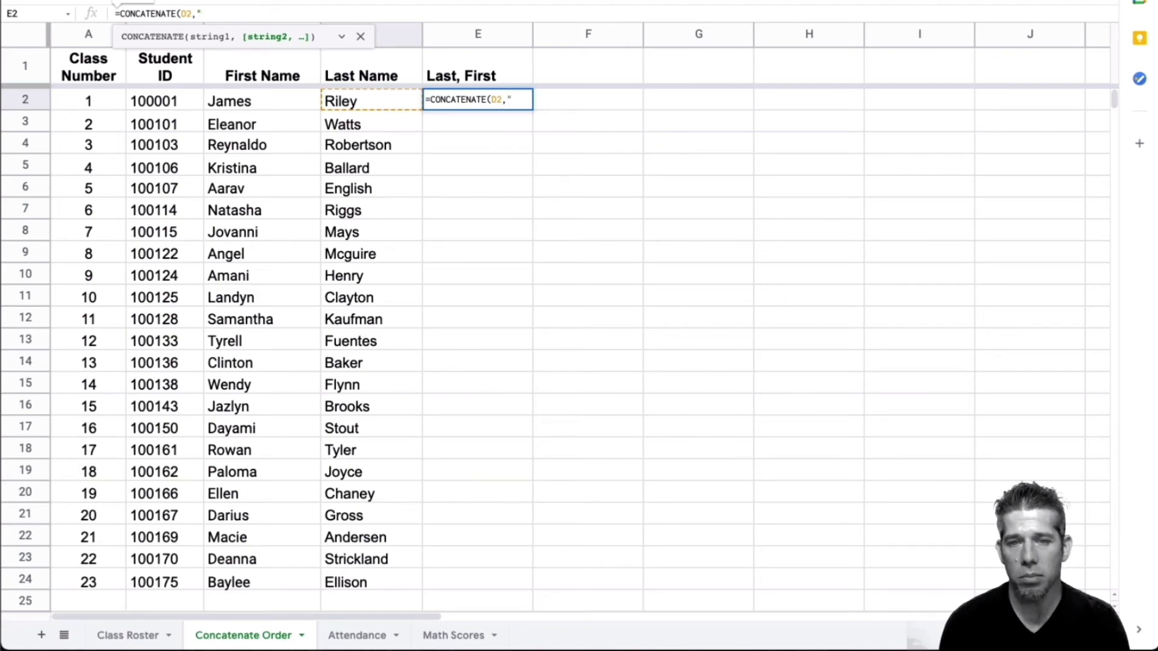
type(",")
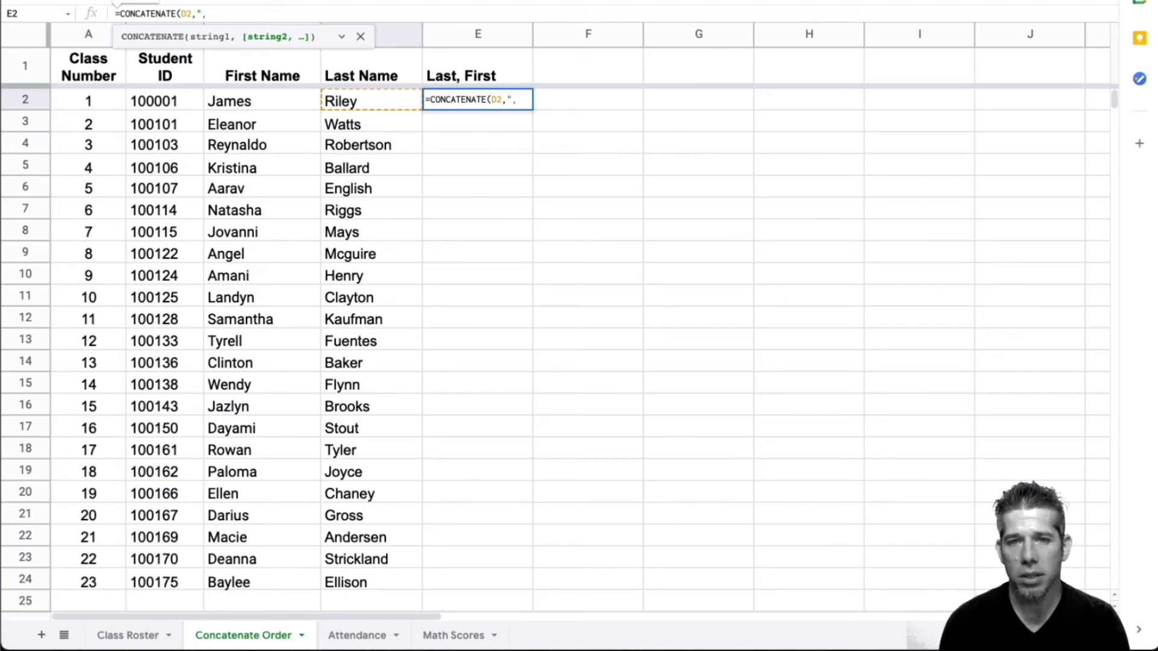
type("\" \"")
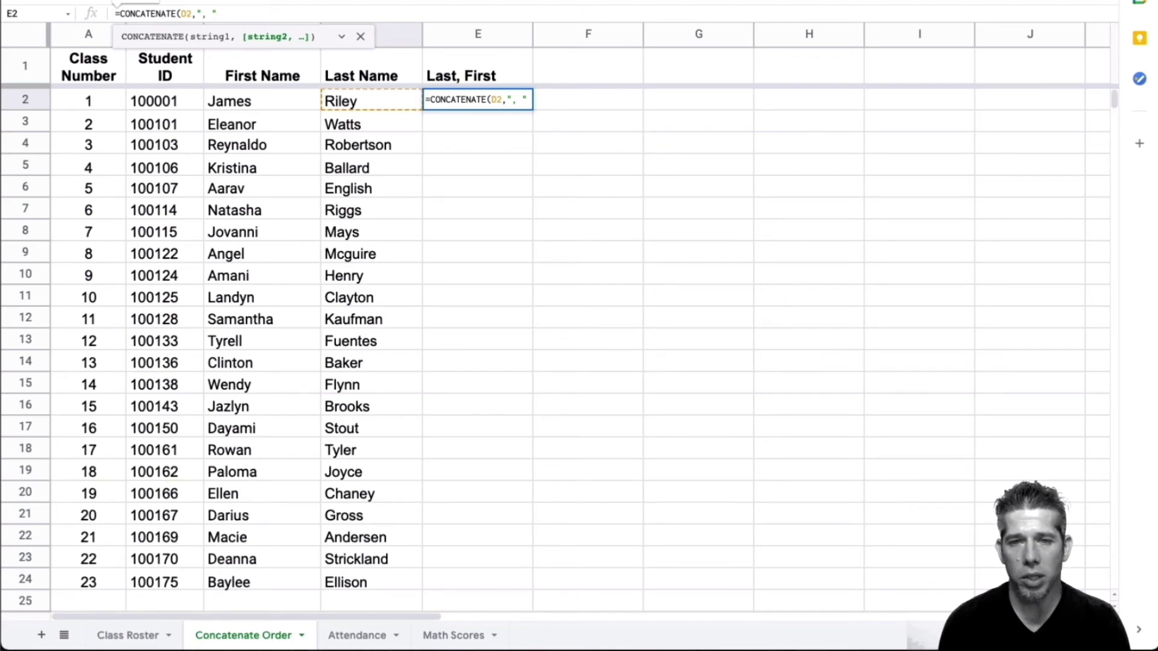
type(",")
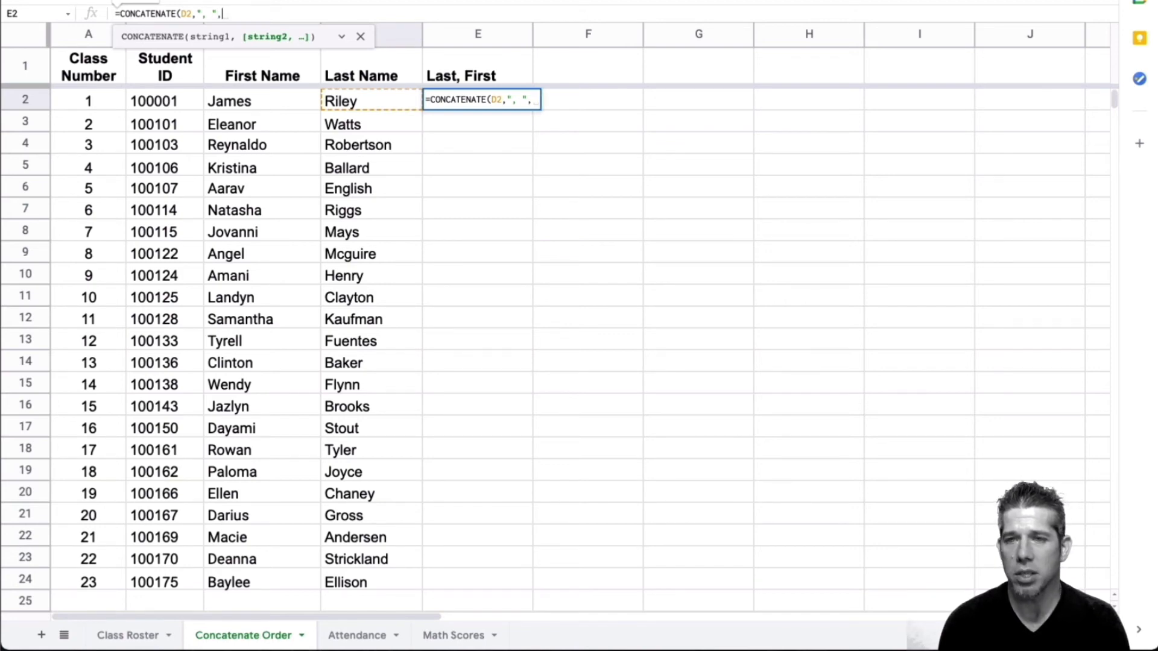
mouse_move(270, 135)
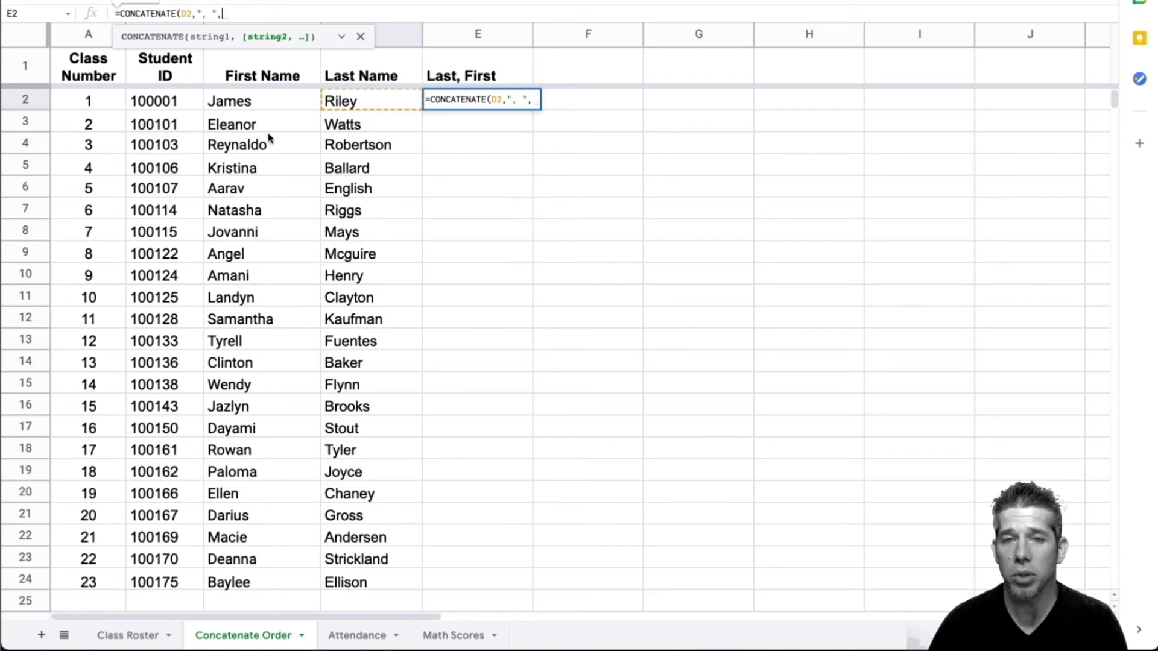
left_click(250, 102)
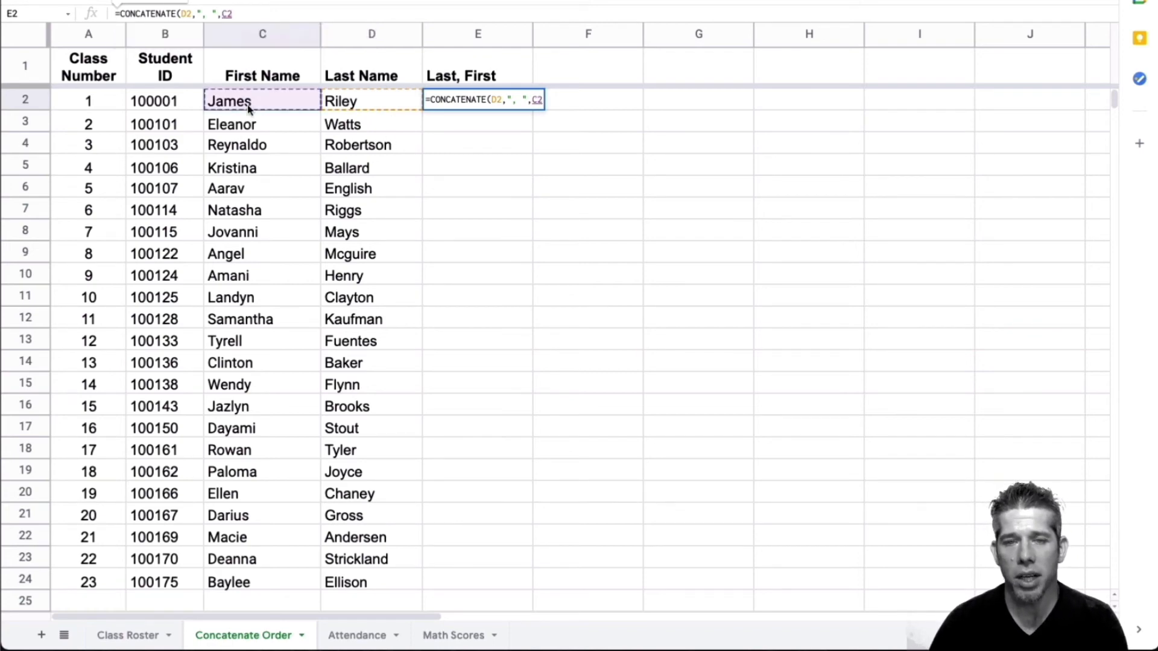
mouse_move(395, 107)
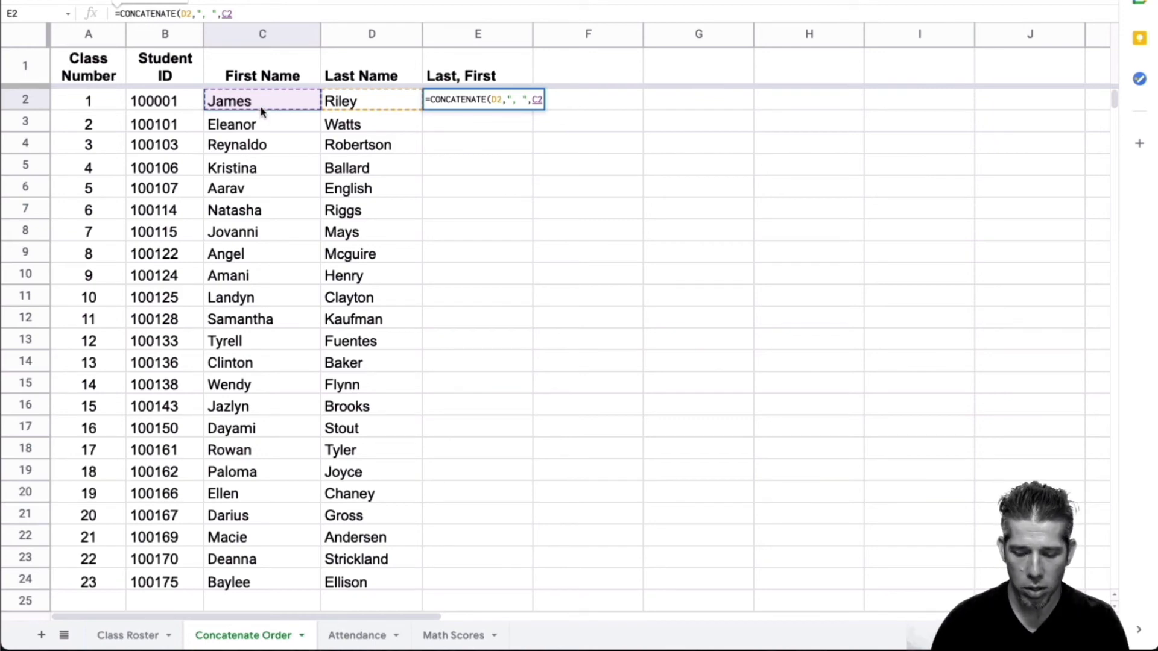
key("Enter")
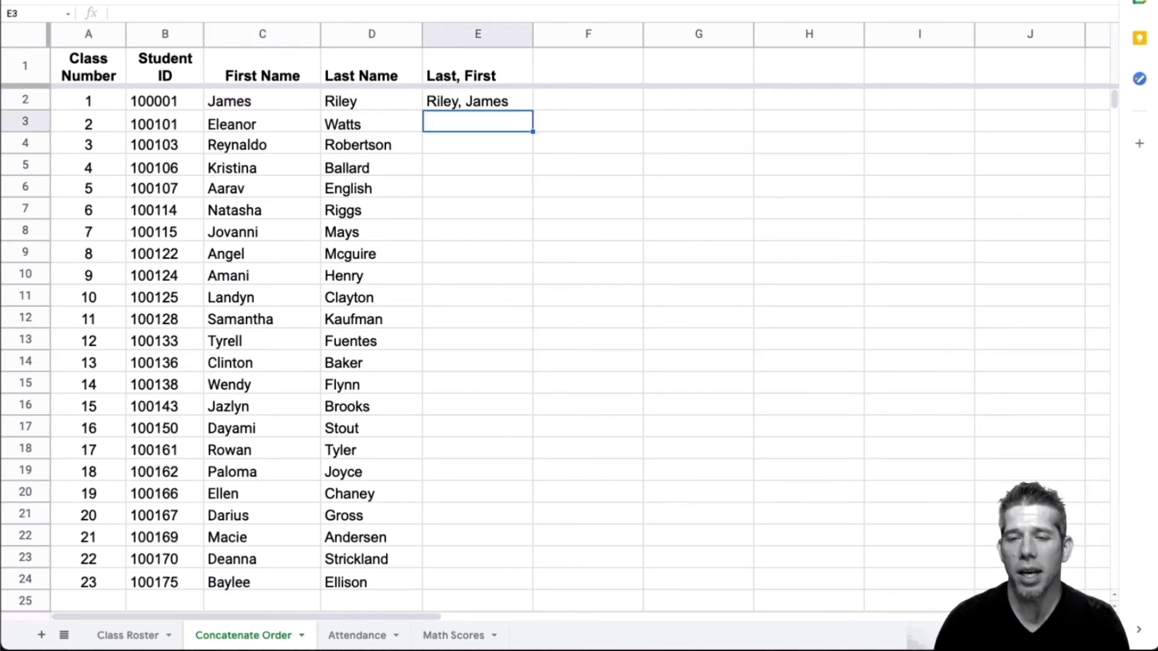
left_click(478, 101)
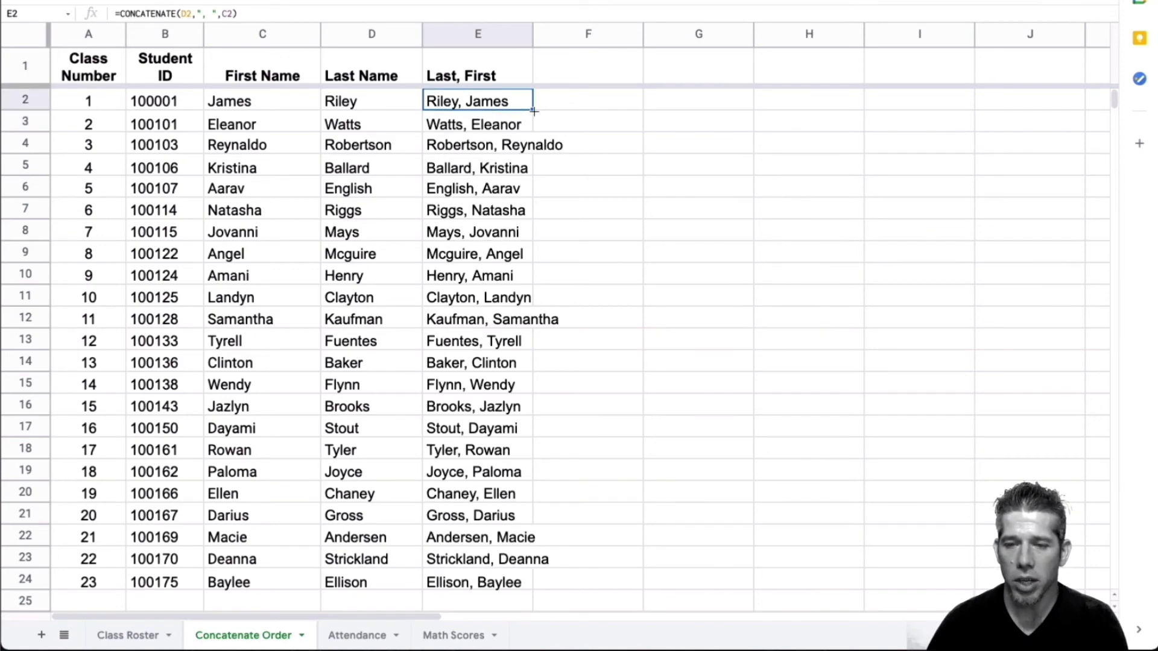
mouse_move(459, 79)
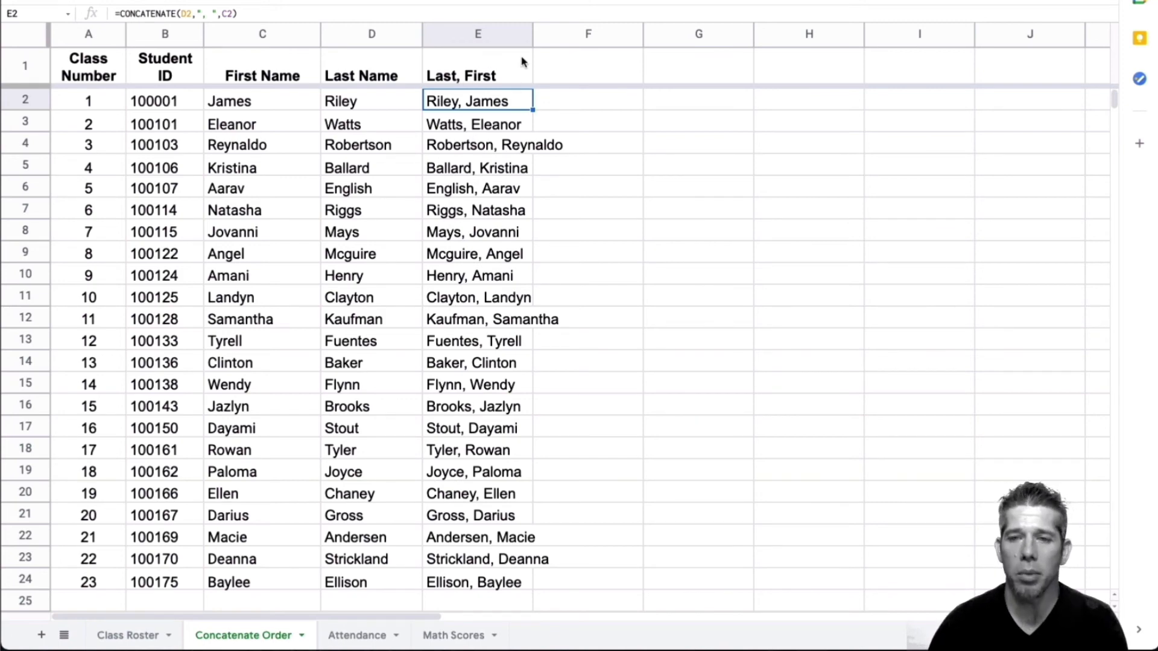
mouse_move(459, 246)
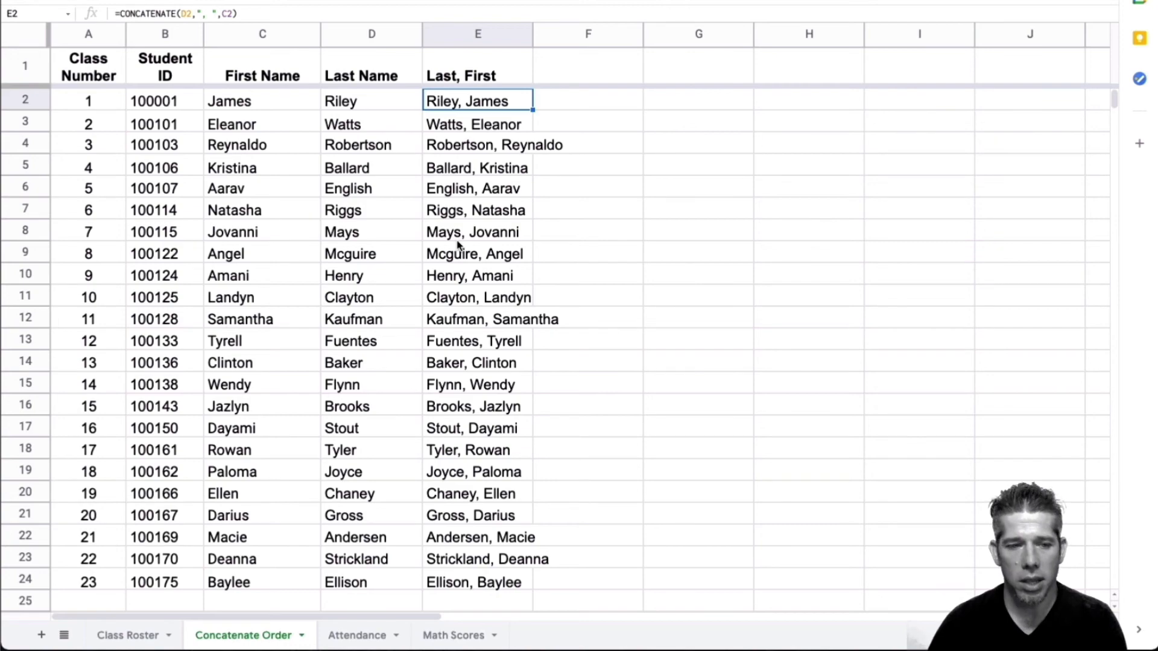
mouse_move(453, 384)
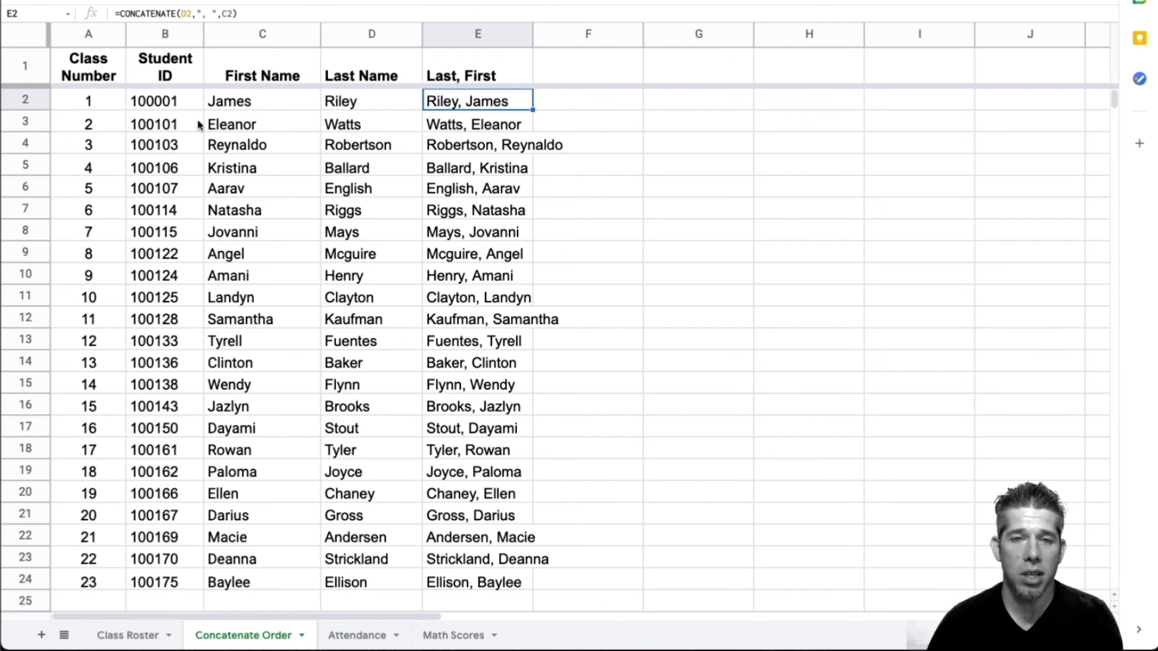
mouse_move(638, 193)
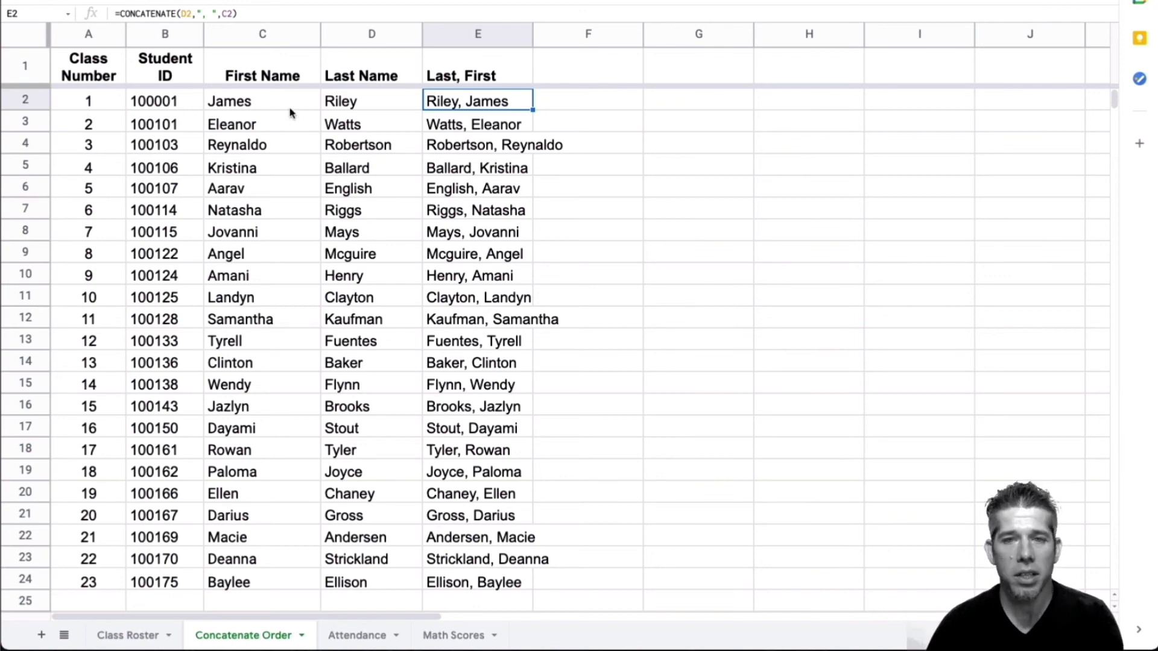
mouse_move(391, 118)
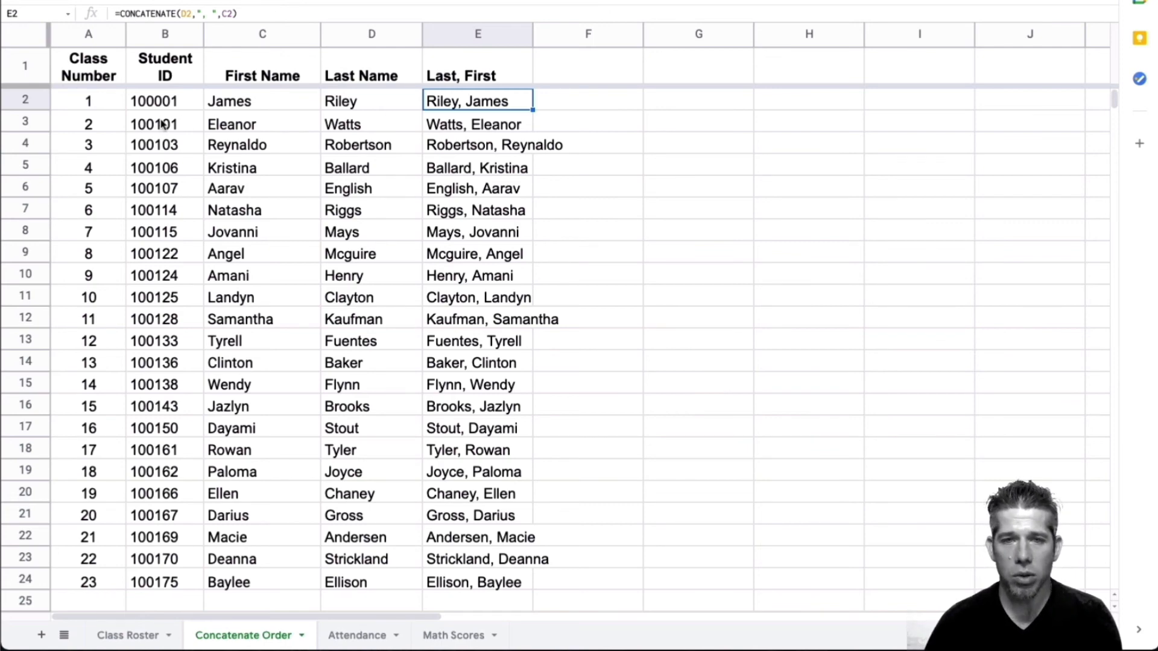
mouse_move(403, 109)
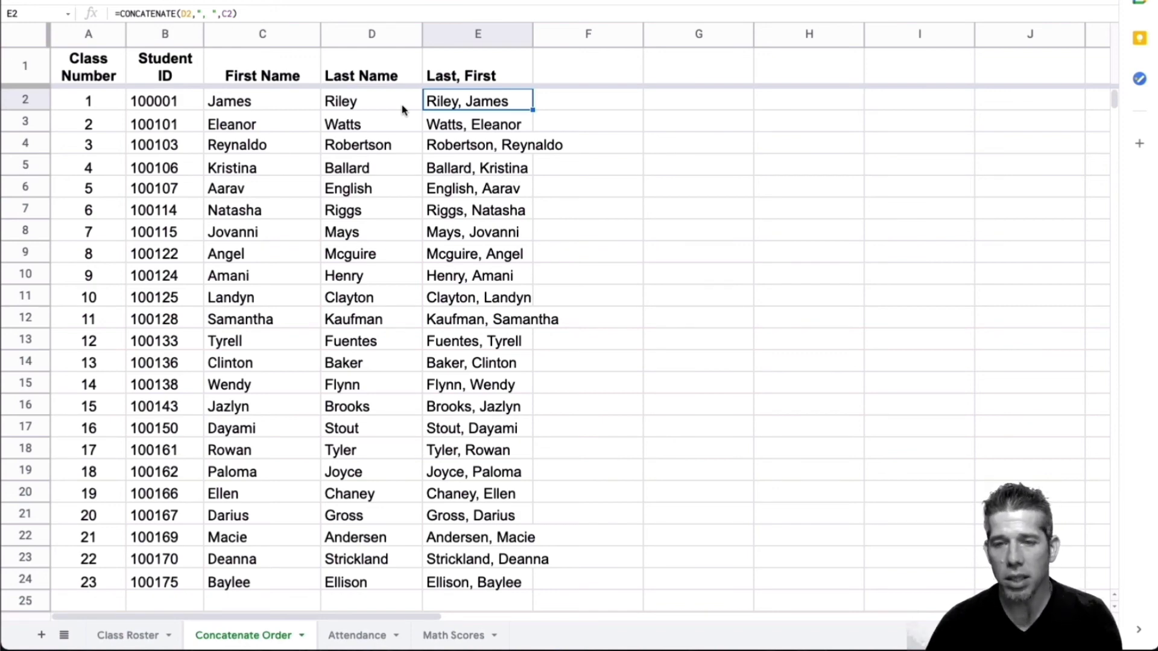
mouse_move(684, 112)
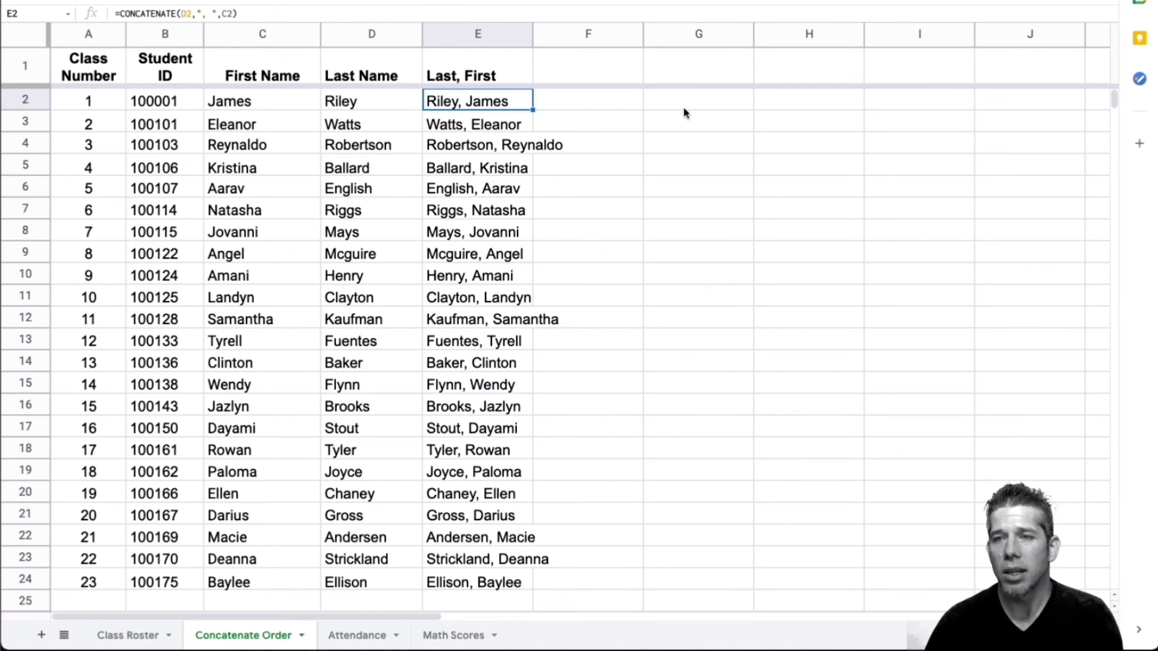
Label G1 'email' and insert a CONCATENATE function into G2
left_click(698, 101)
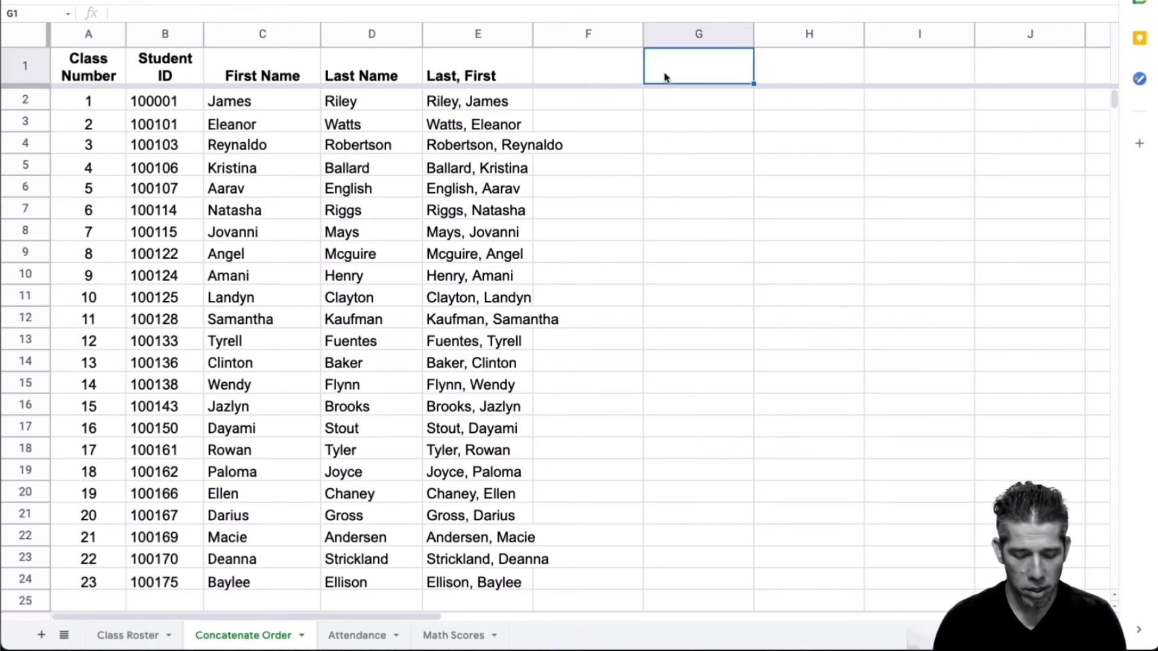
type("email")
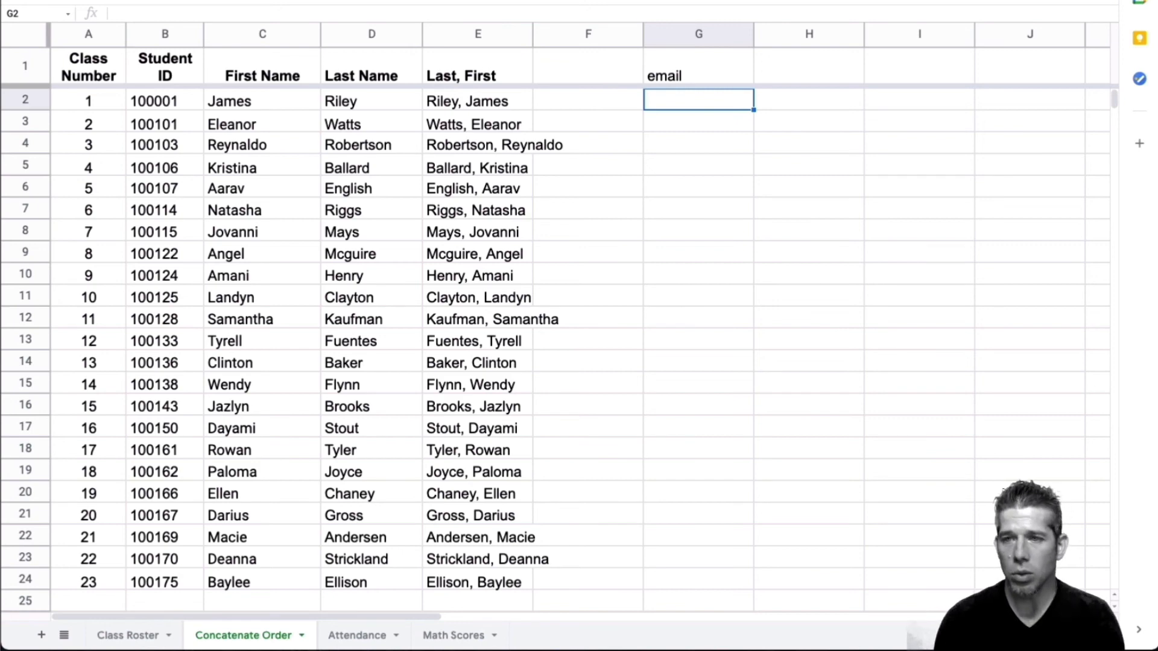
type("=conca")
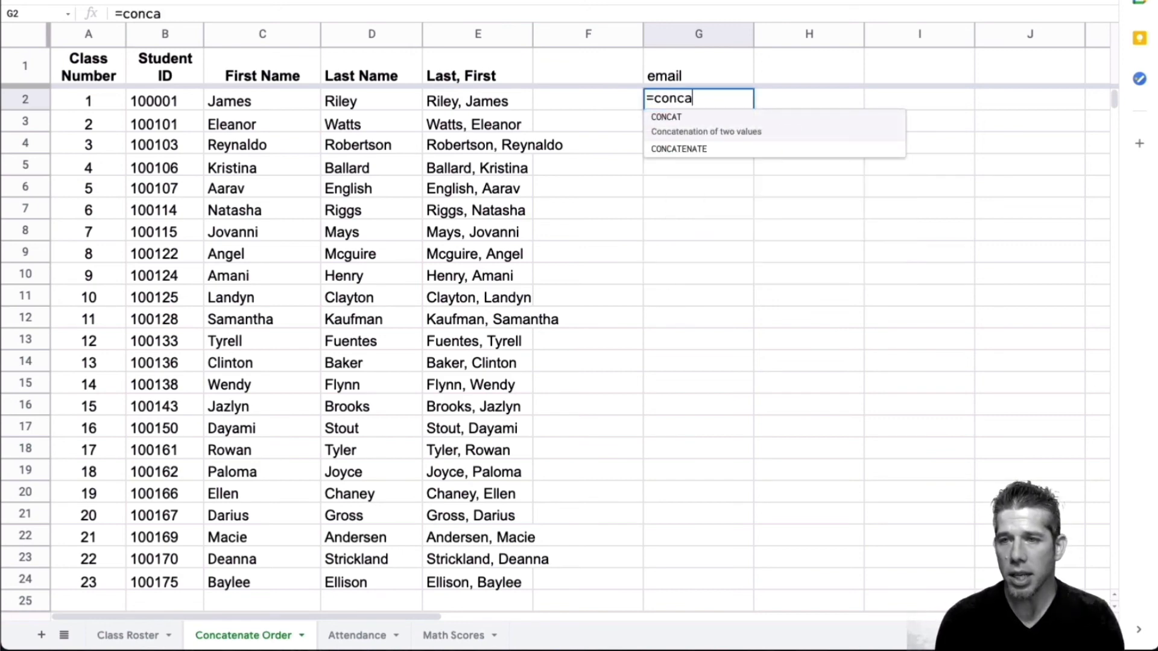
left_click(678, 148)
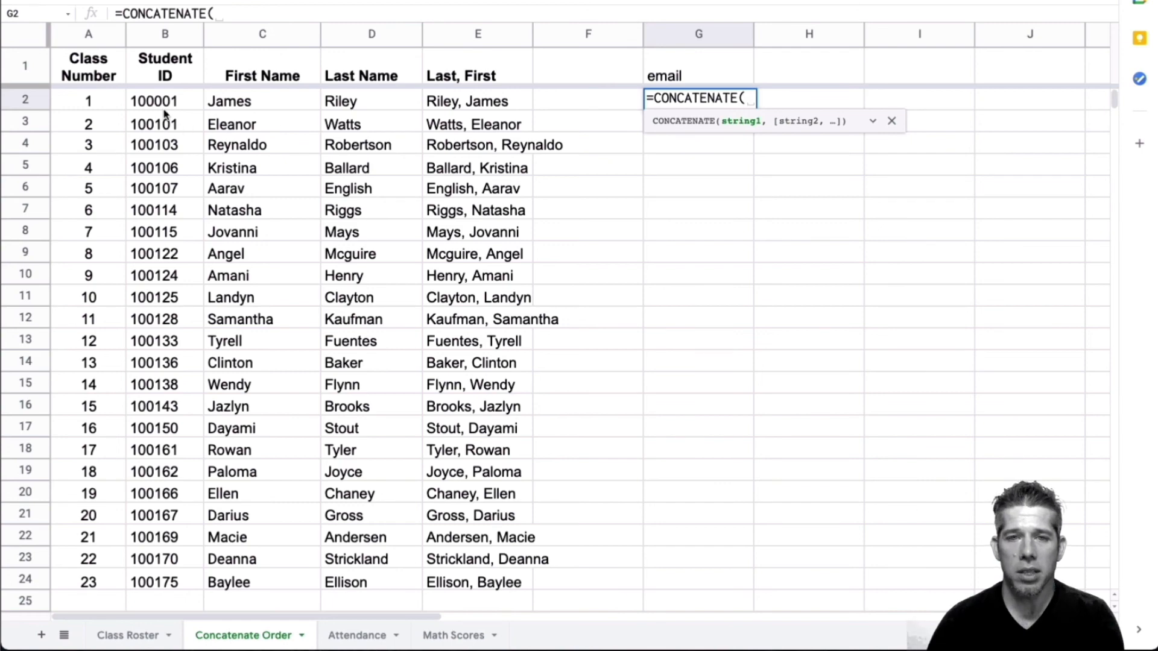
left_click(164, 101)
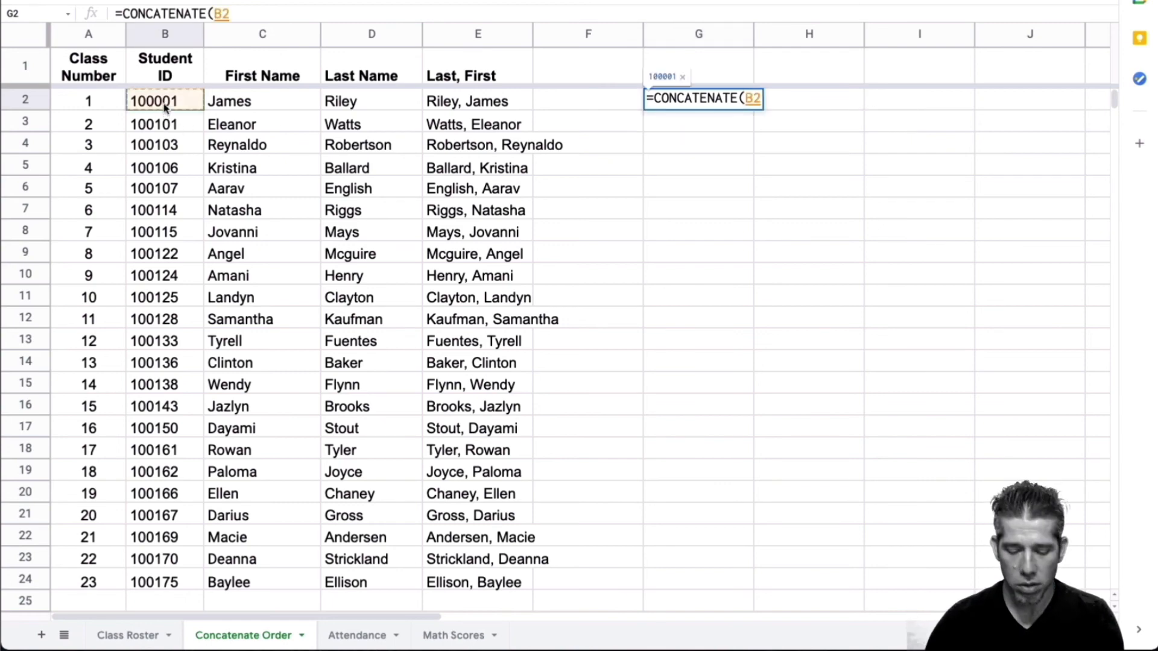
type(",")
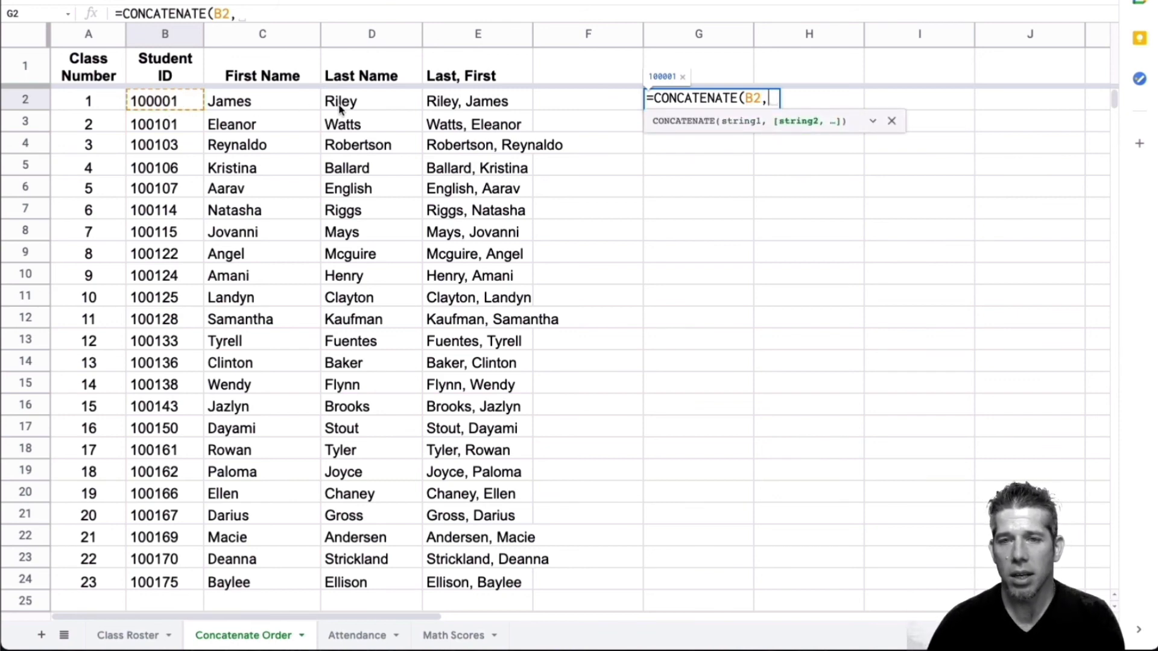
left_click(371, 101)
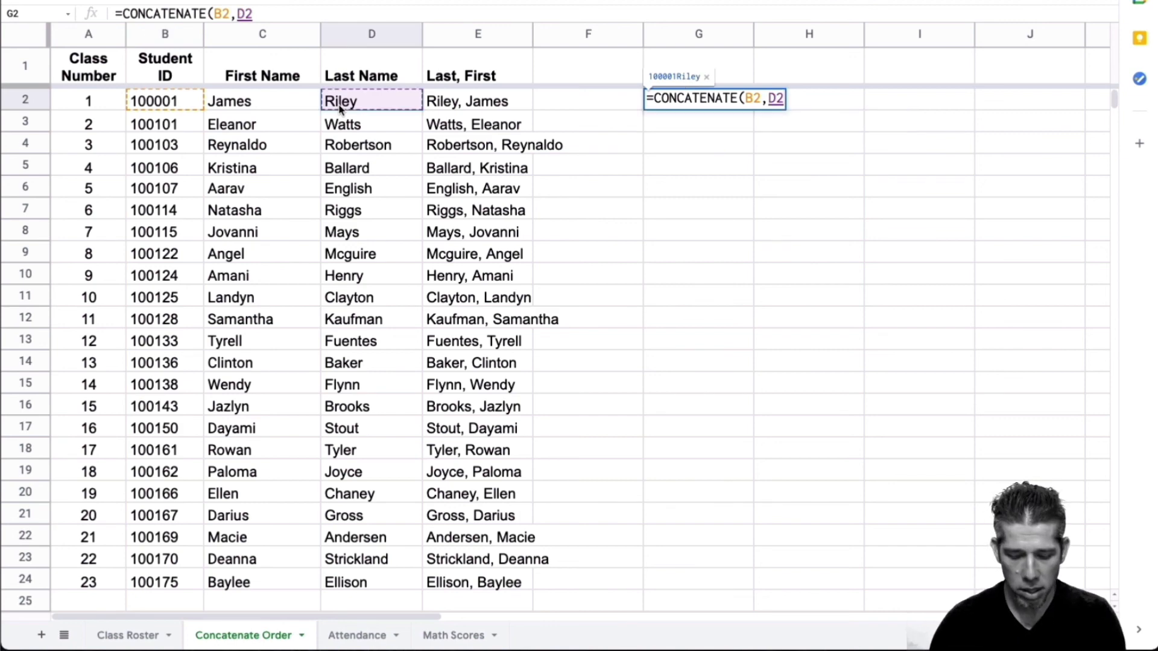
type(",")
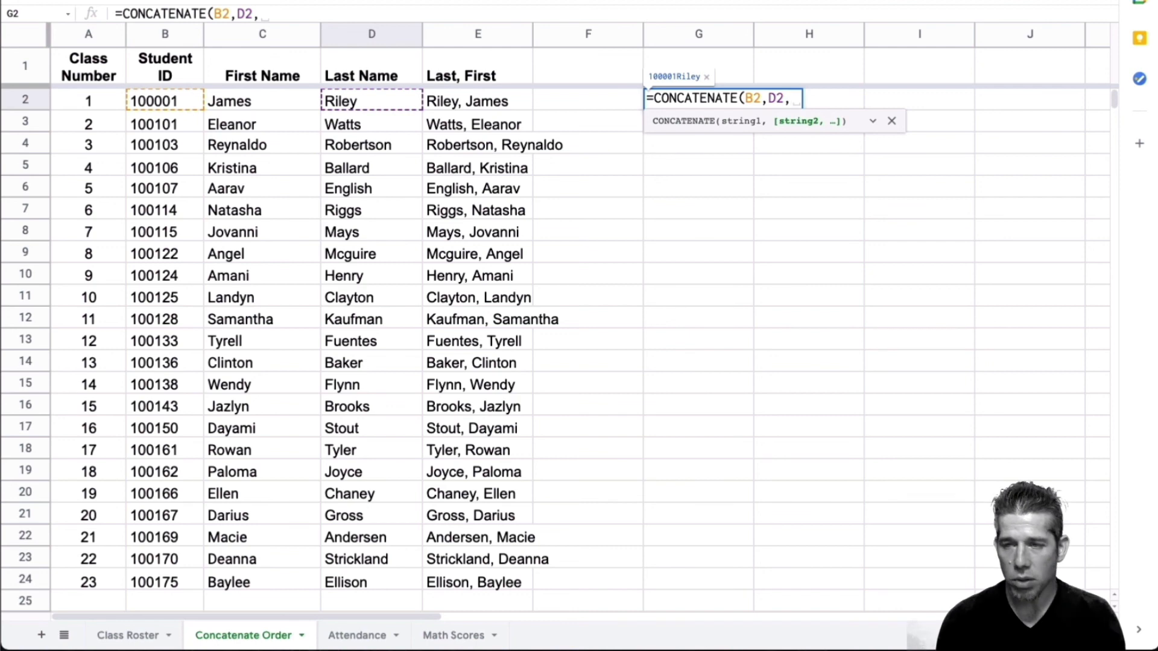
type("\"")
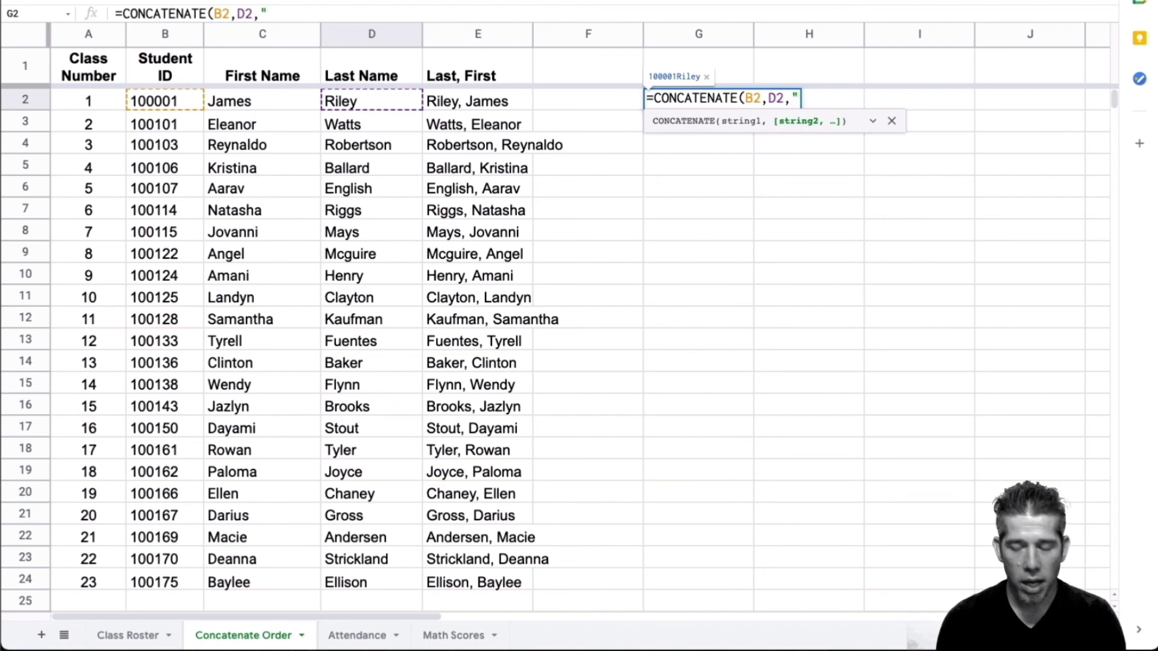
type("@email")
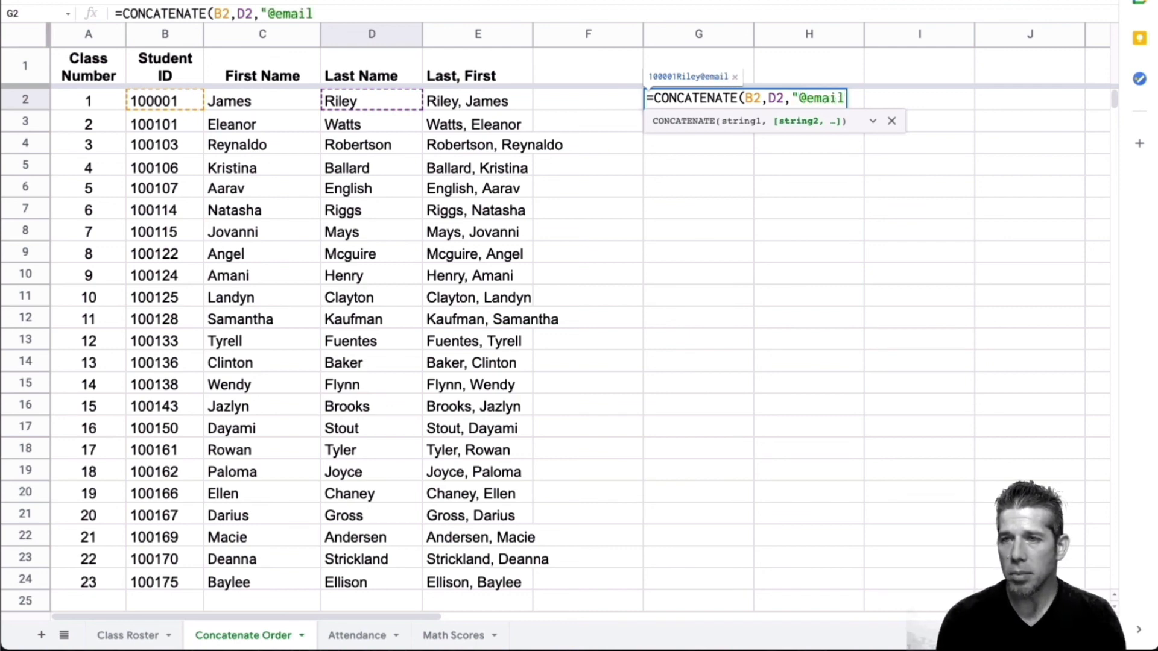
type(".com\"")
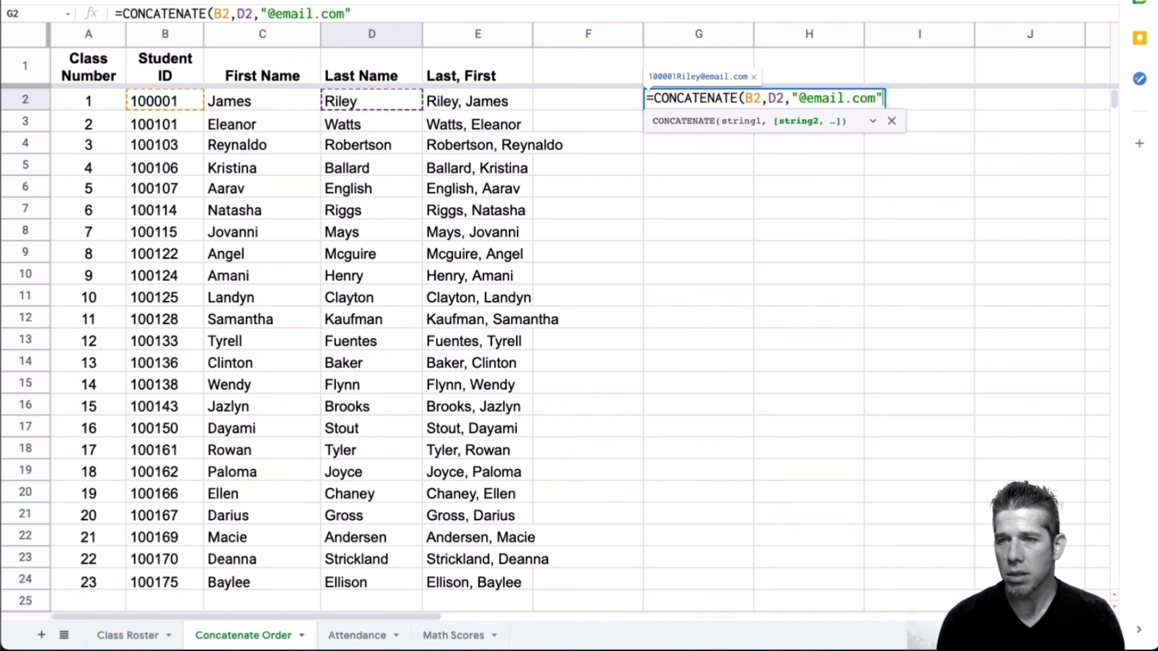
key("Enter")
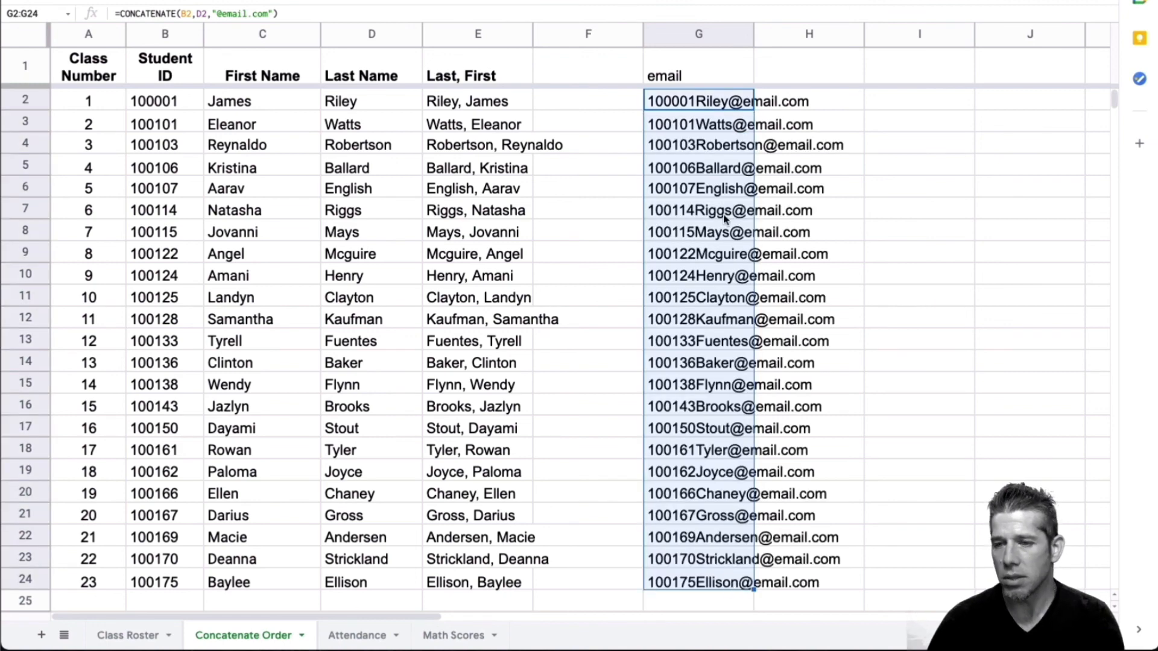
mouse_move(909, 187)
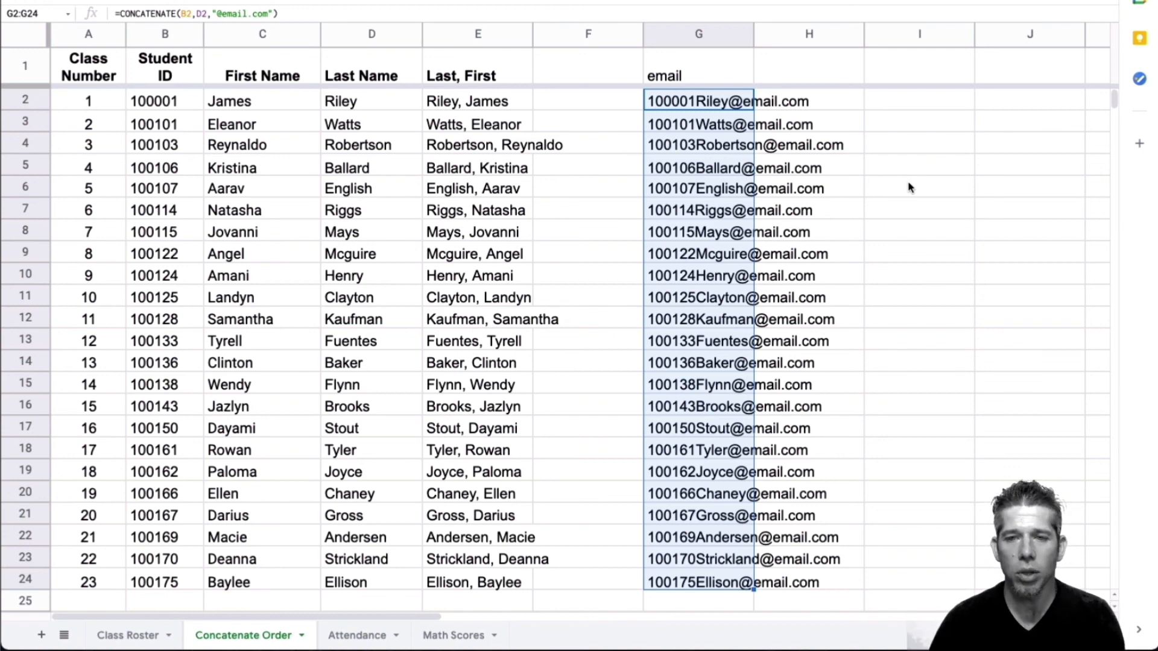
mouse_move(491, 233)
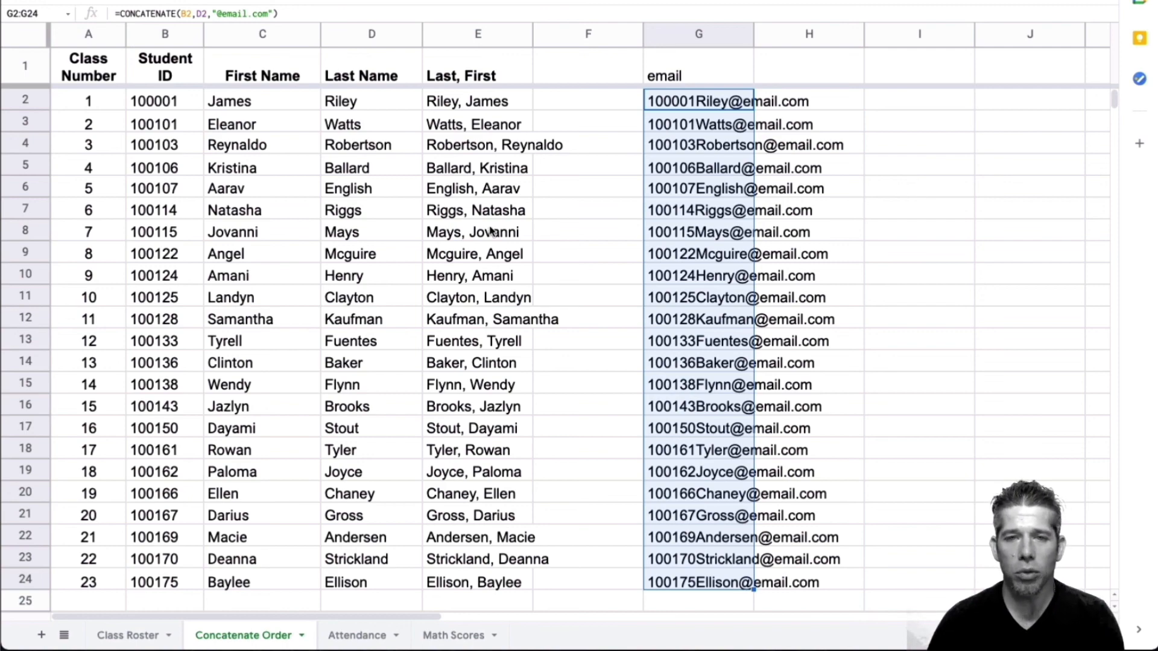